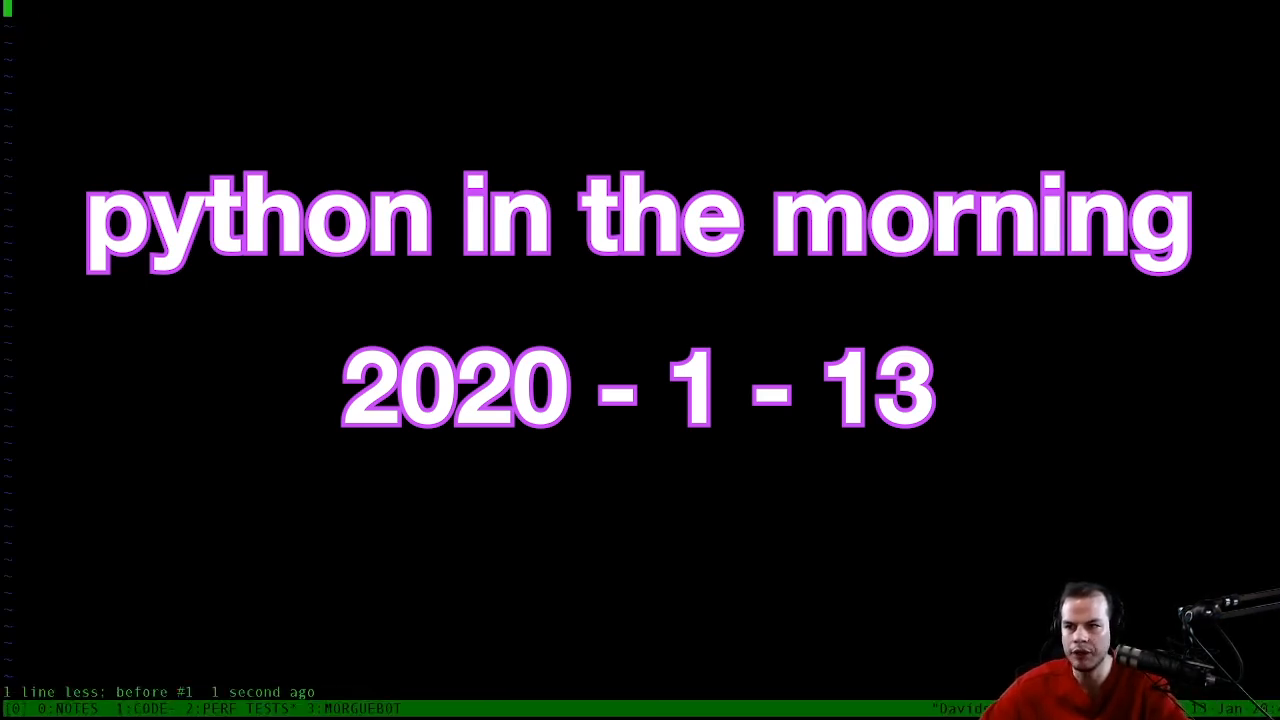
Write the '# How much is an extra class lookup' comment and begin class Y below class D.
type("v")
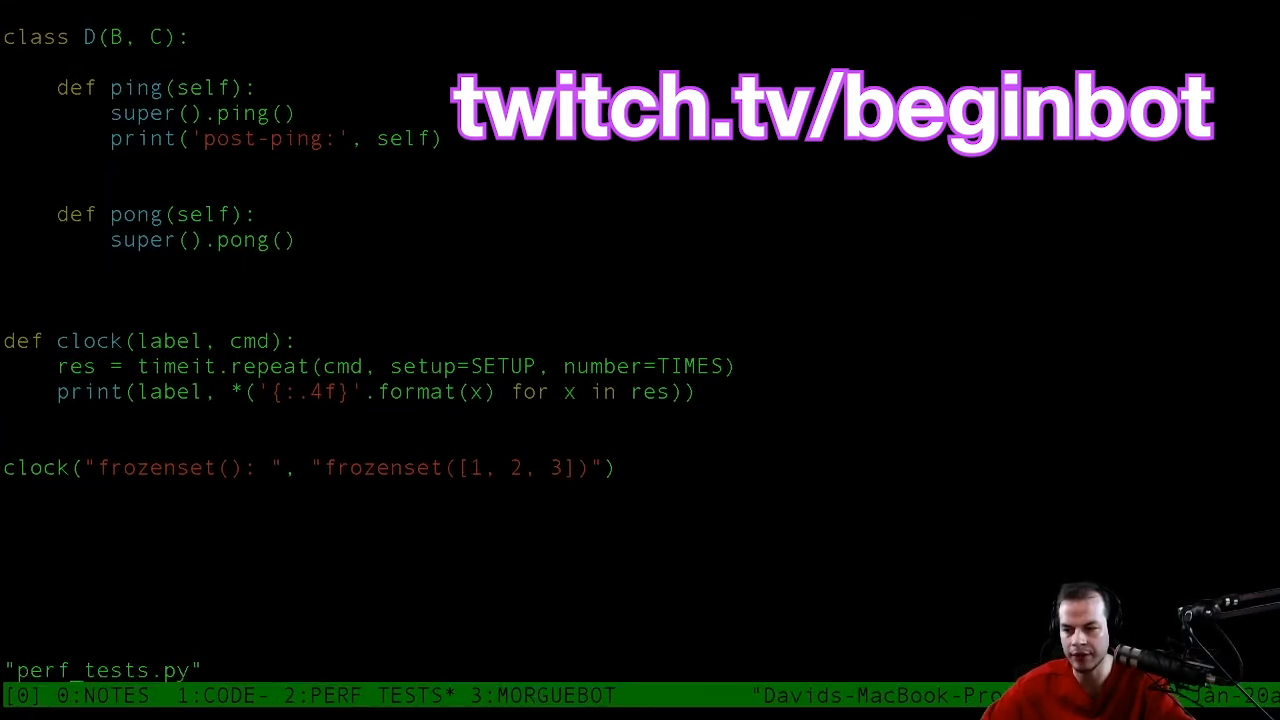
type("How much is")
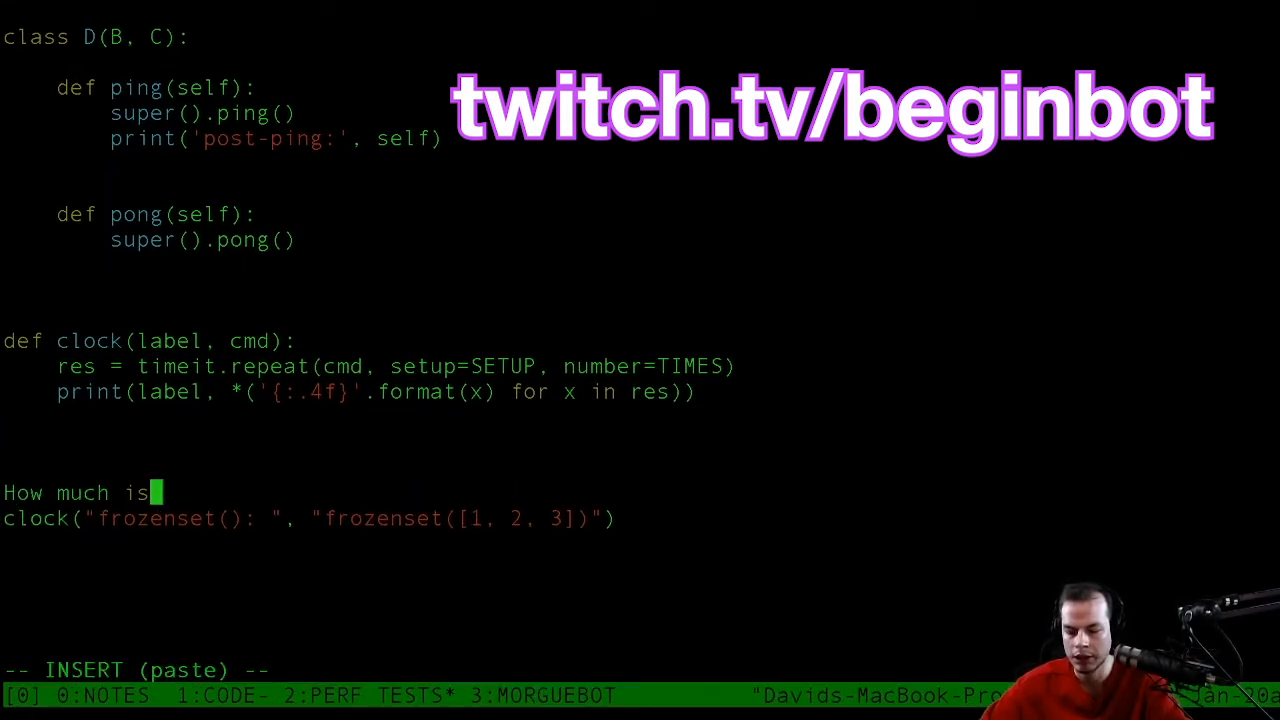
type("an extra Lookup")
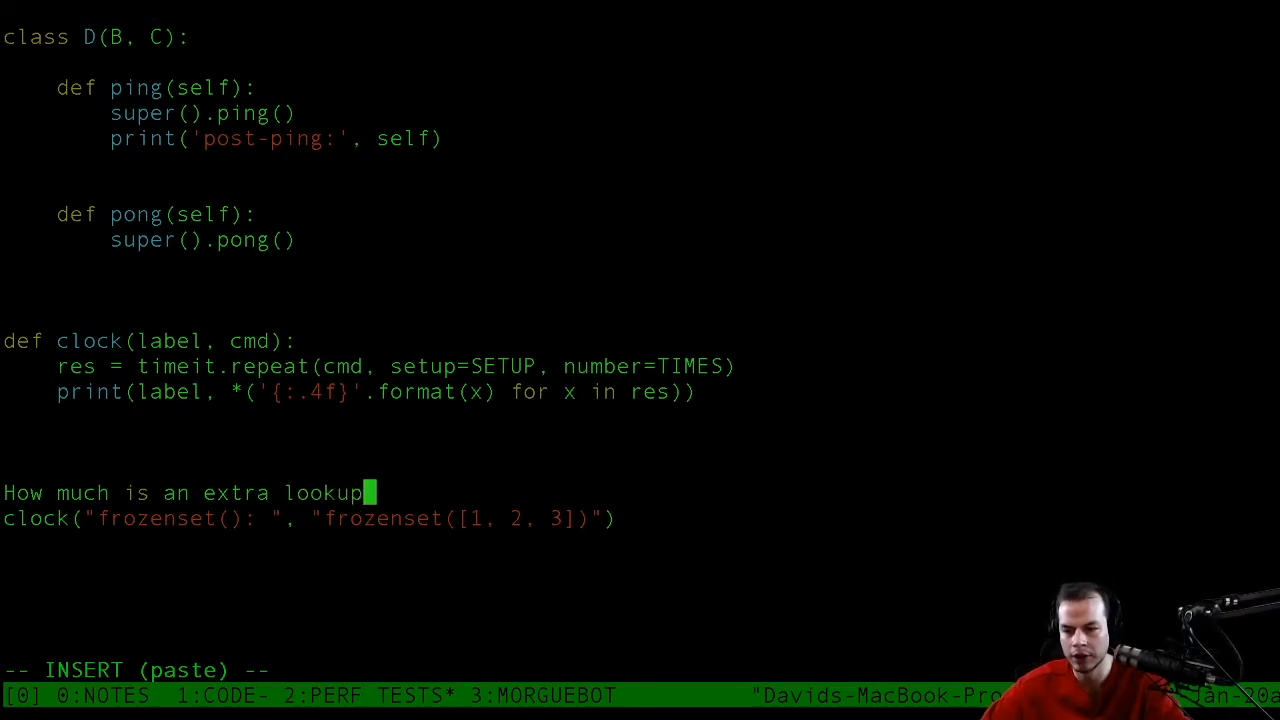
type("class")
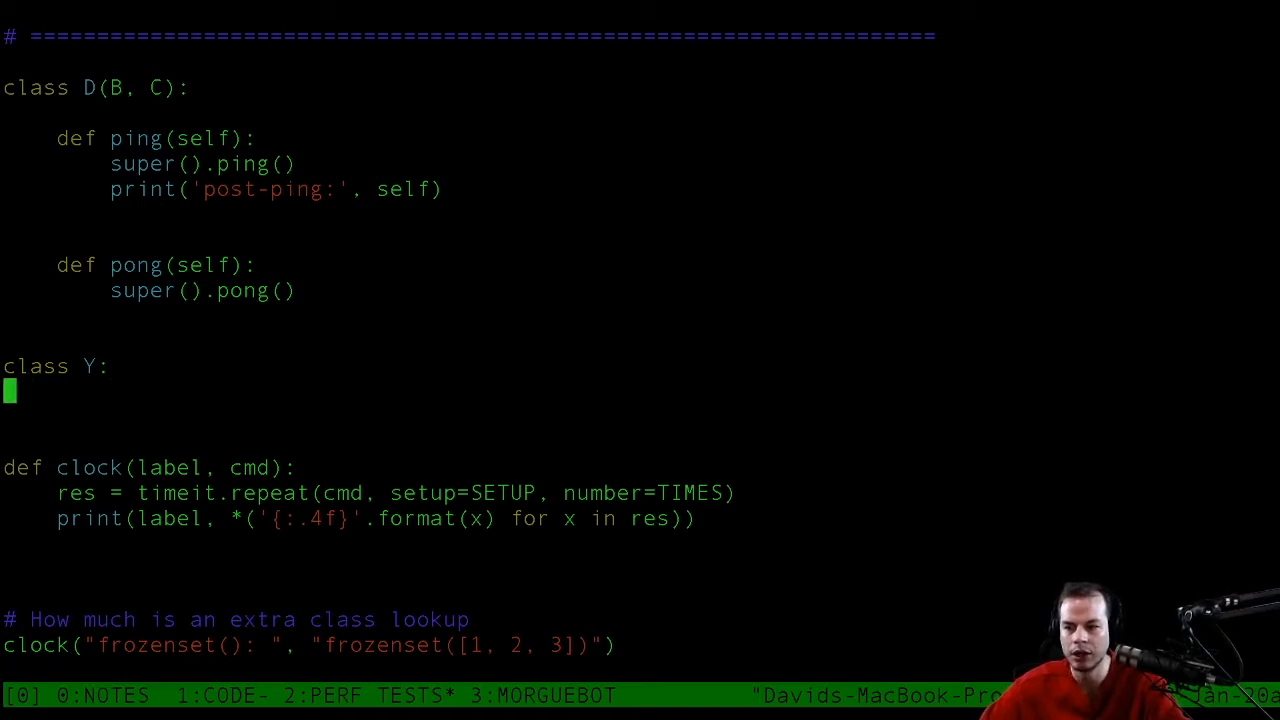
Give class Y a pong method that prints "Y PONG".
key("i")
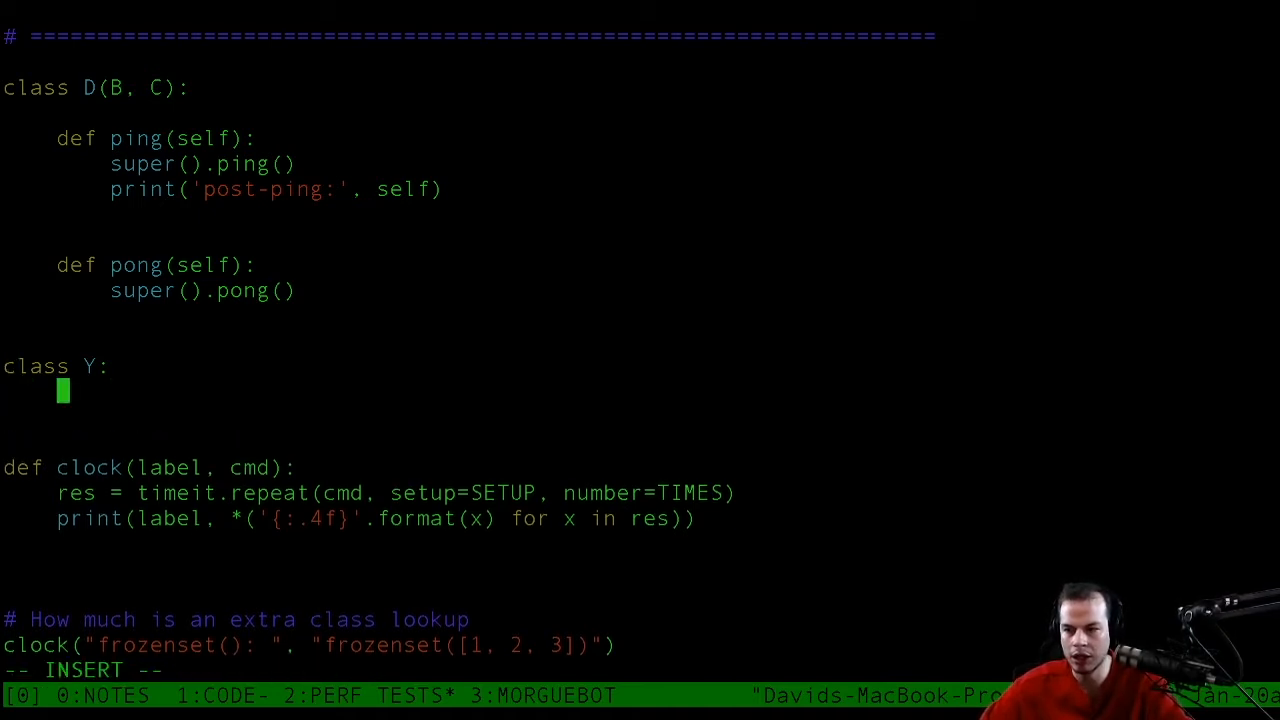
type("def pong()")
type("print(")
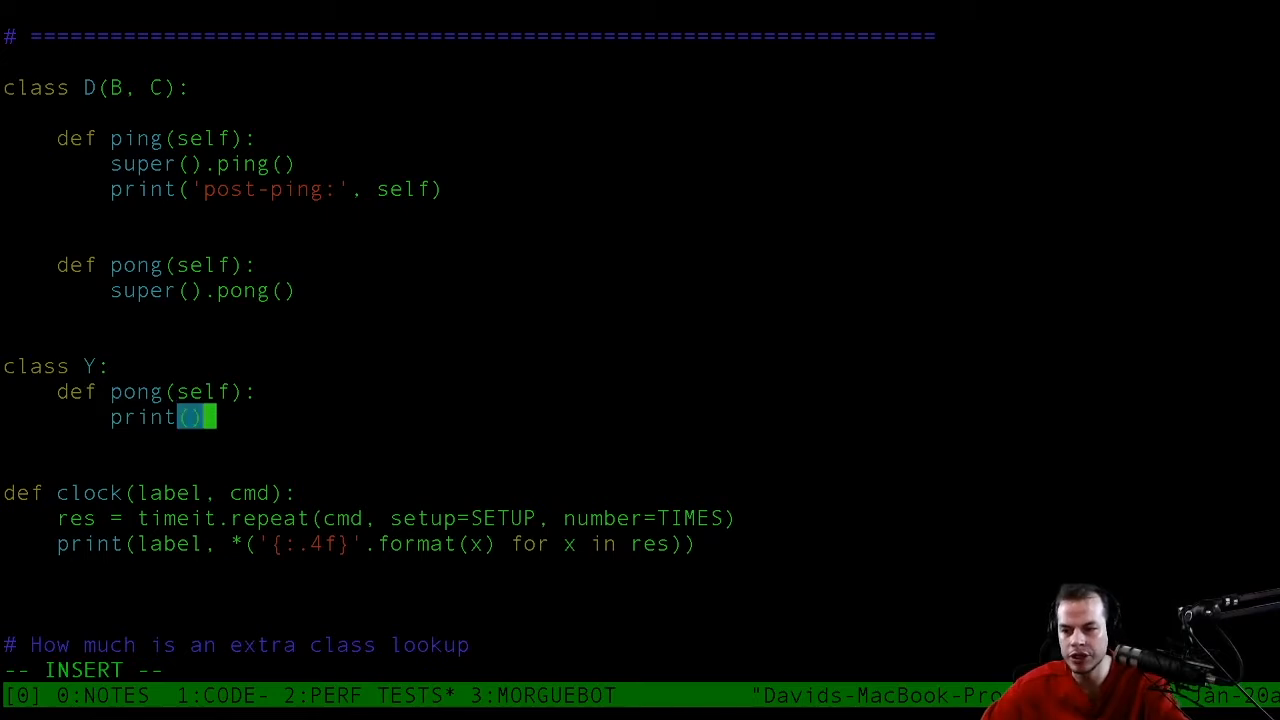
type("\"Y PONG")
type("clock(\"Y(): \", \"frozenset([1, 2, 3")
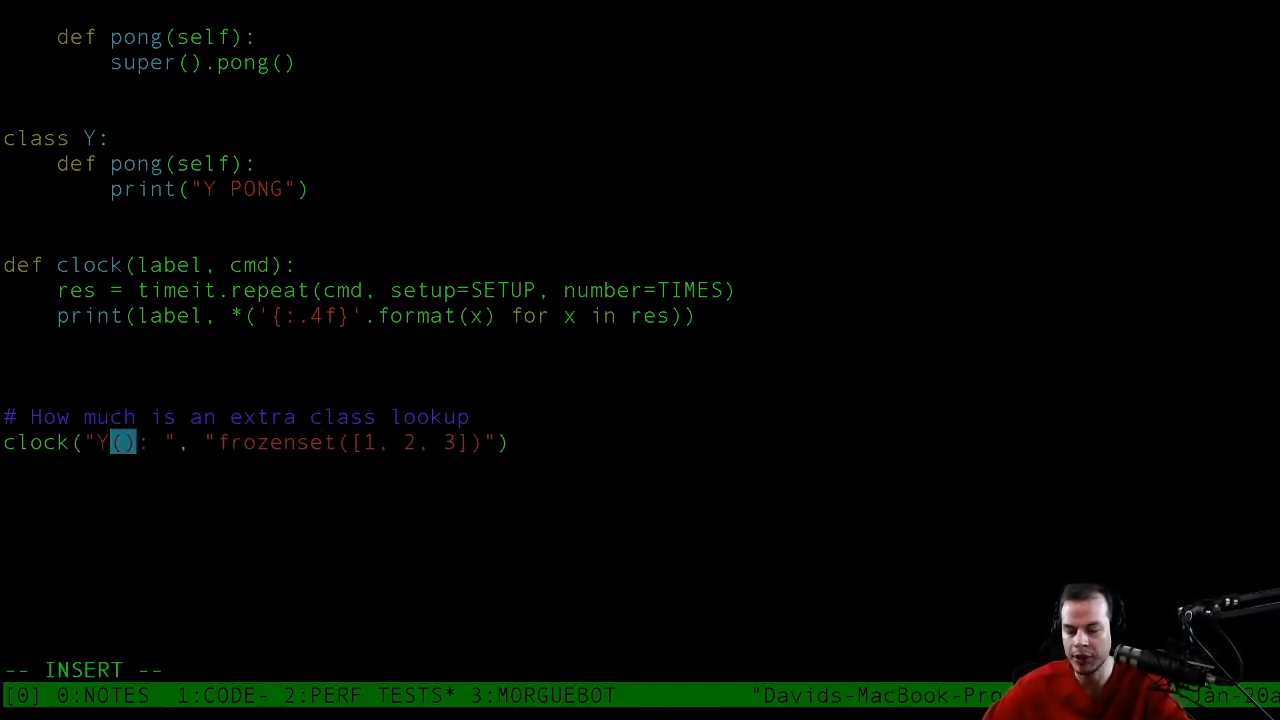
Relabel the clock call 'Single Lookup' timing 'y = Y(); y.pong()'.
type("Single")
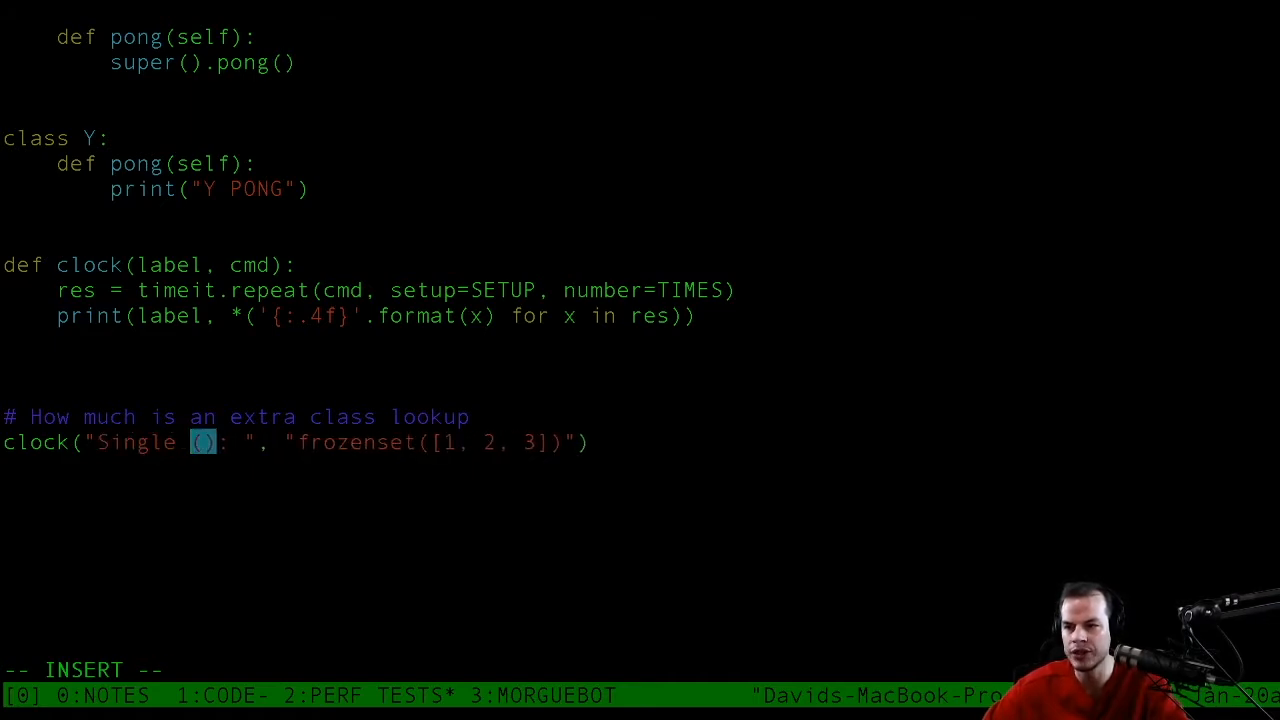
type("Lookup")
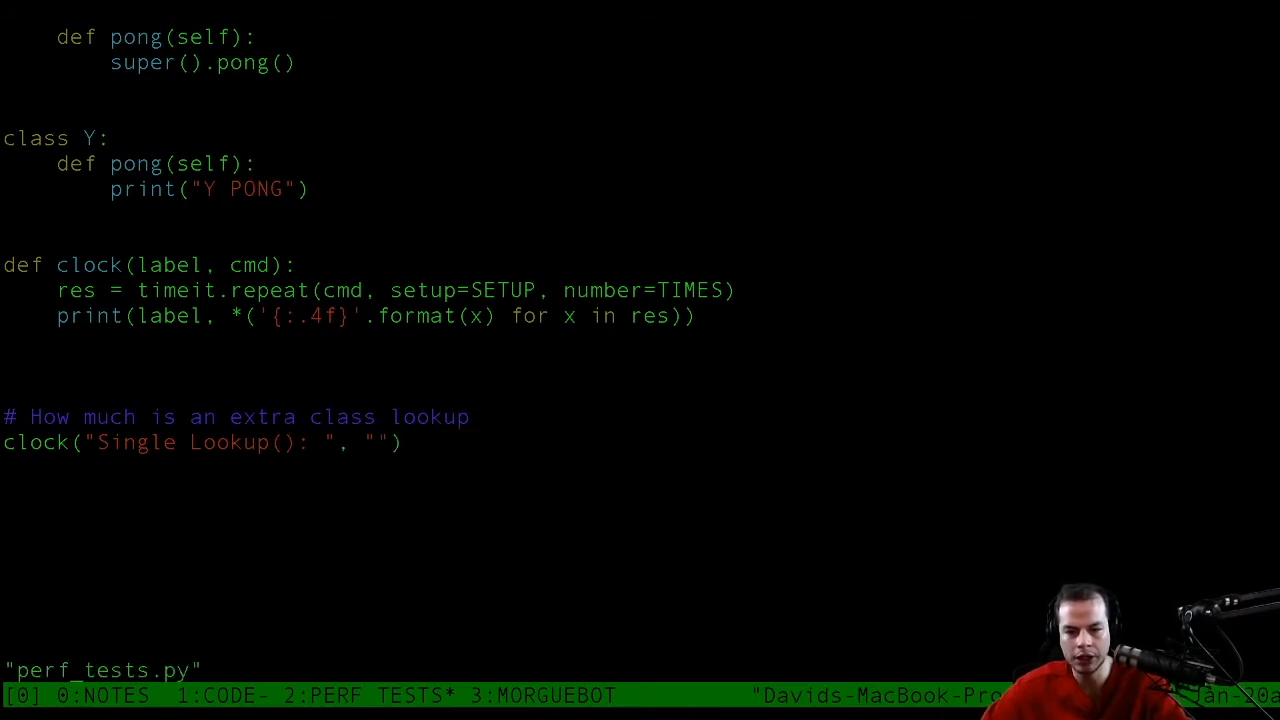
type("y =")
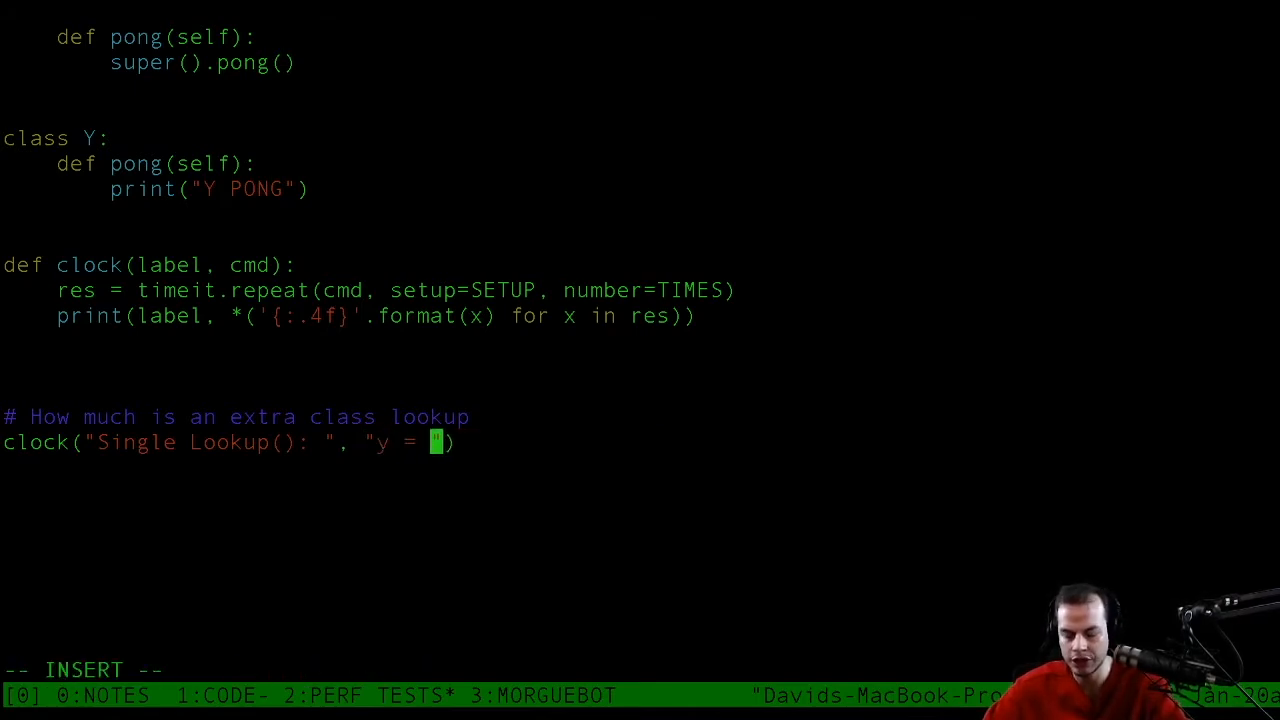
type("Y(); y.")
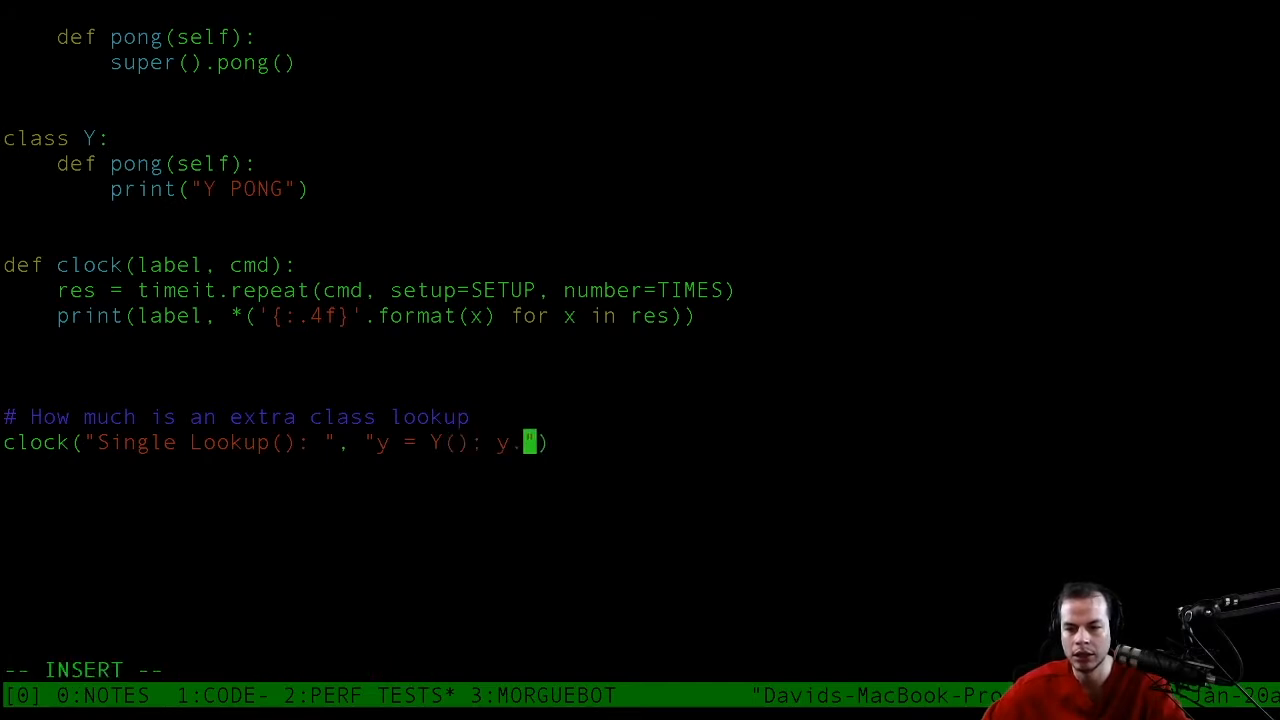
type("pong()")
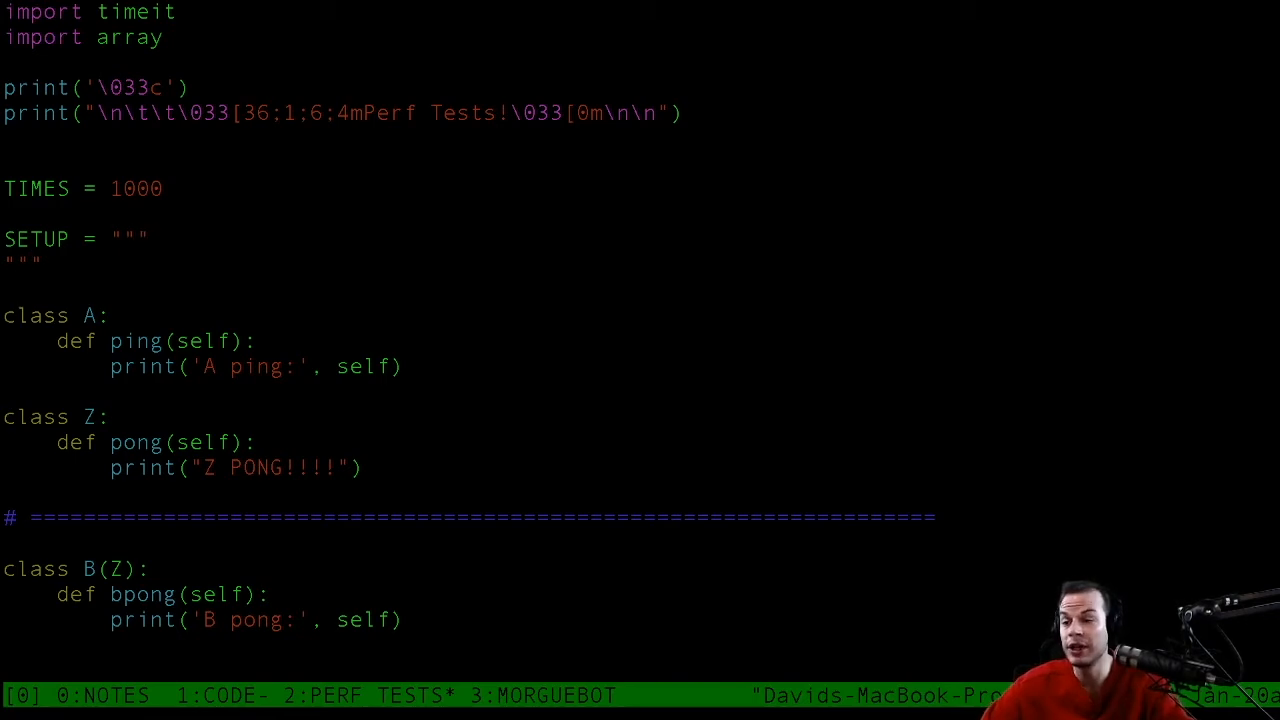
Make Y.pong return "Y PONG", time Y().pong() as Single Lookup, and duplicate that line.
scroll("down", 3)
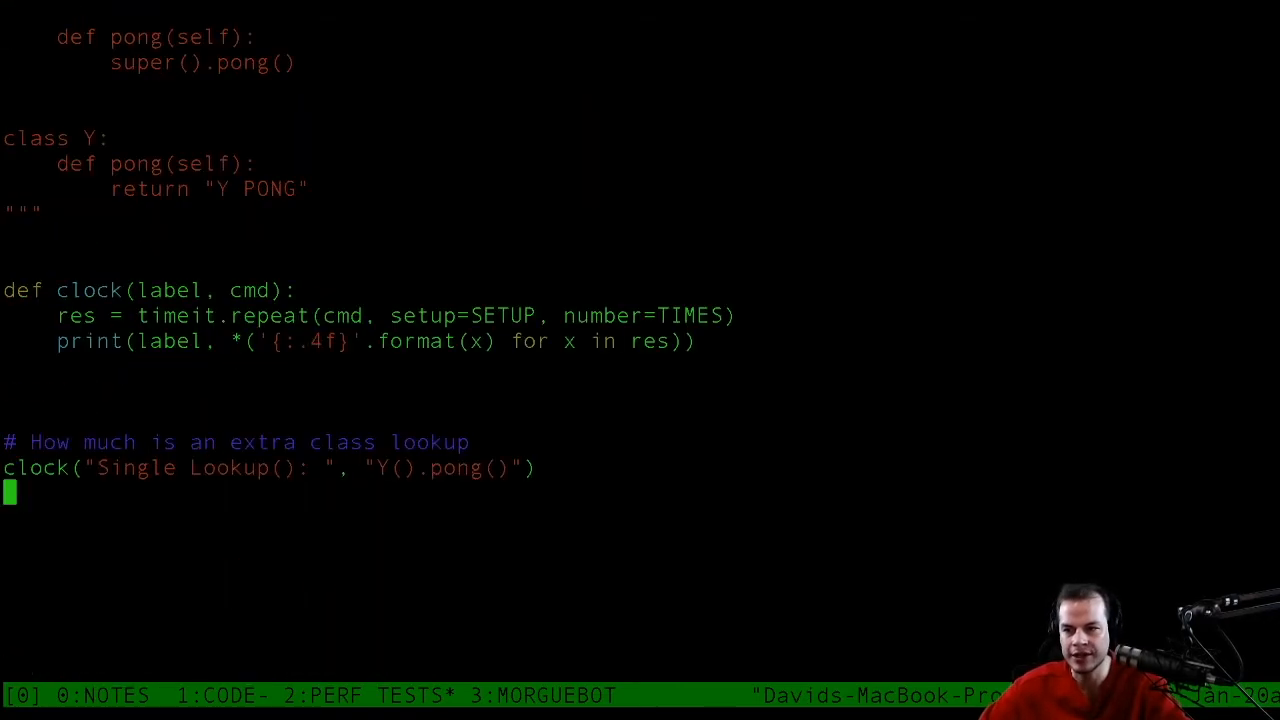
key("V")
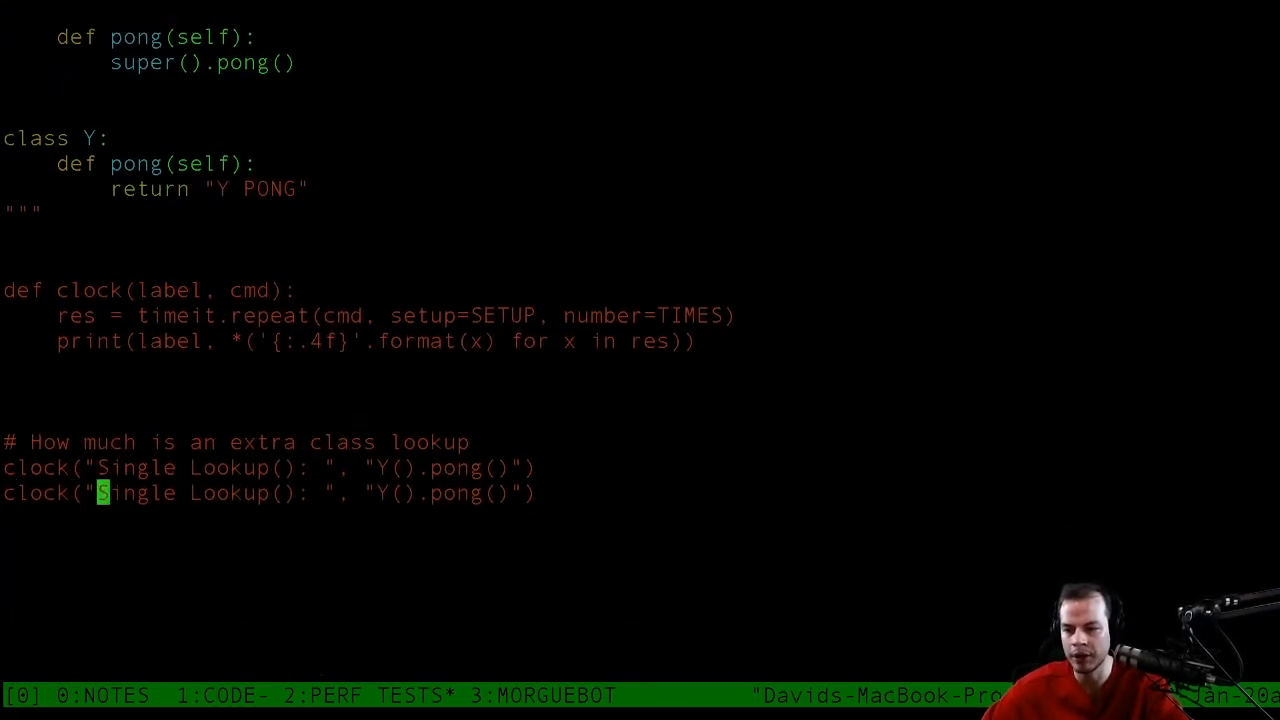
Relabel Y's timing 'No Lookup' and start class X with a pong(self) method.
type("No")
type("X")
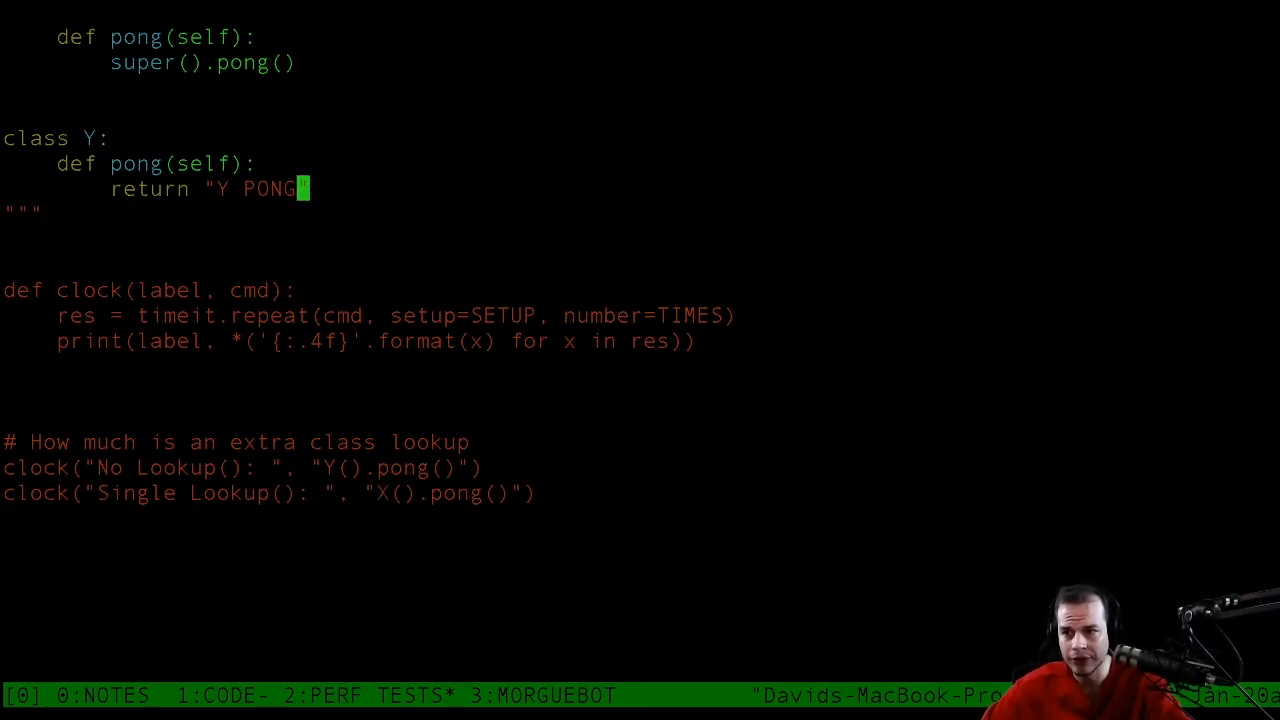
type("class")
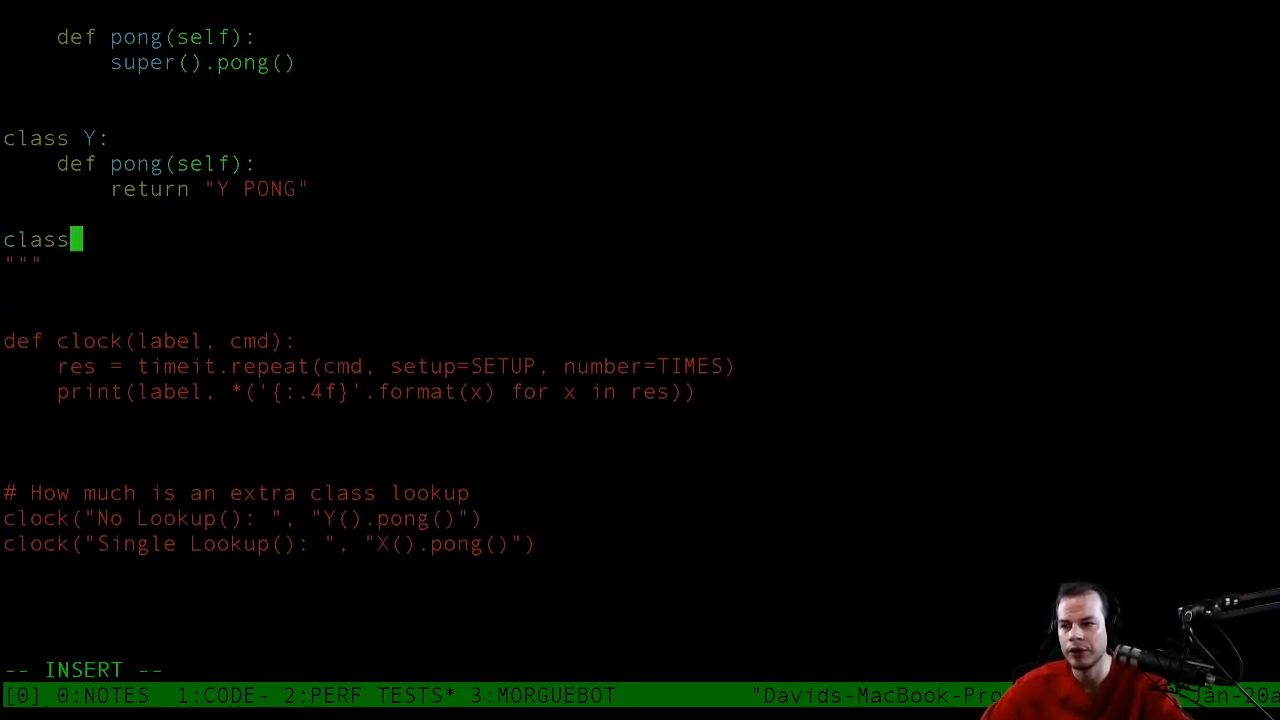
type("X:\\n    def")
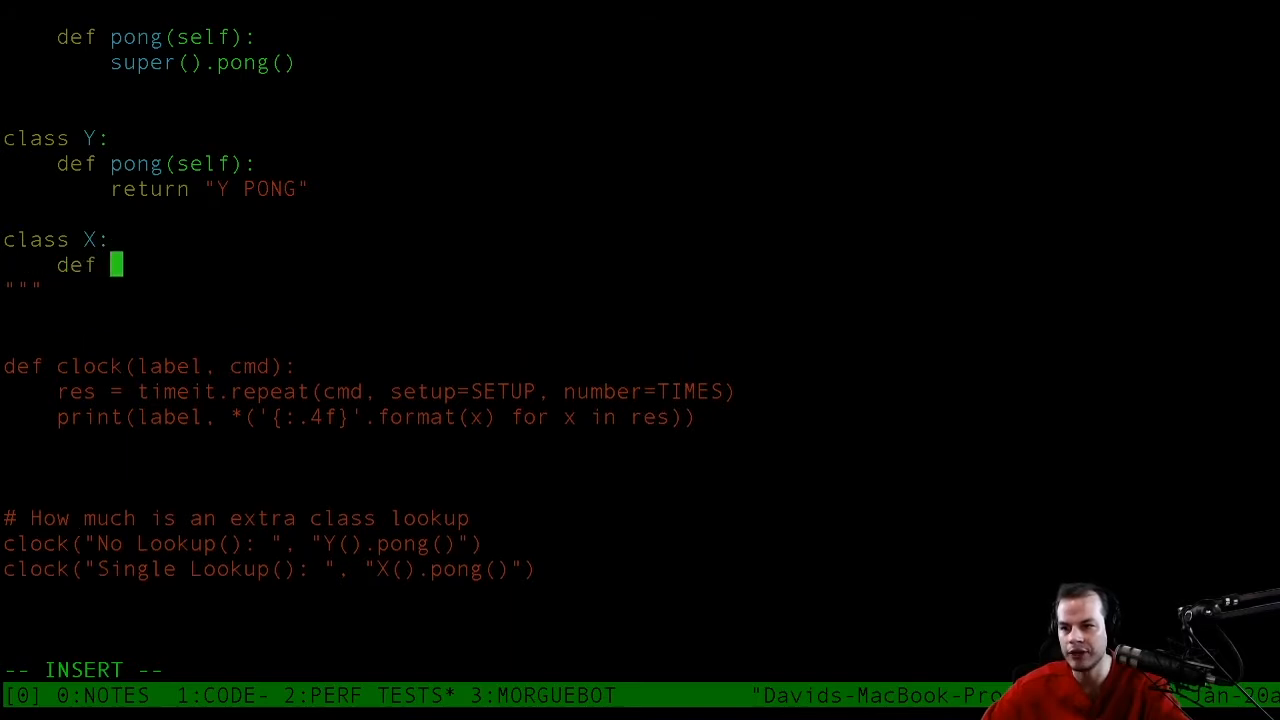
type("pong()")
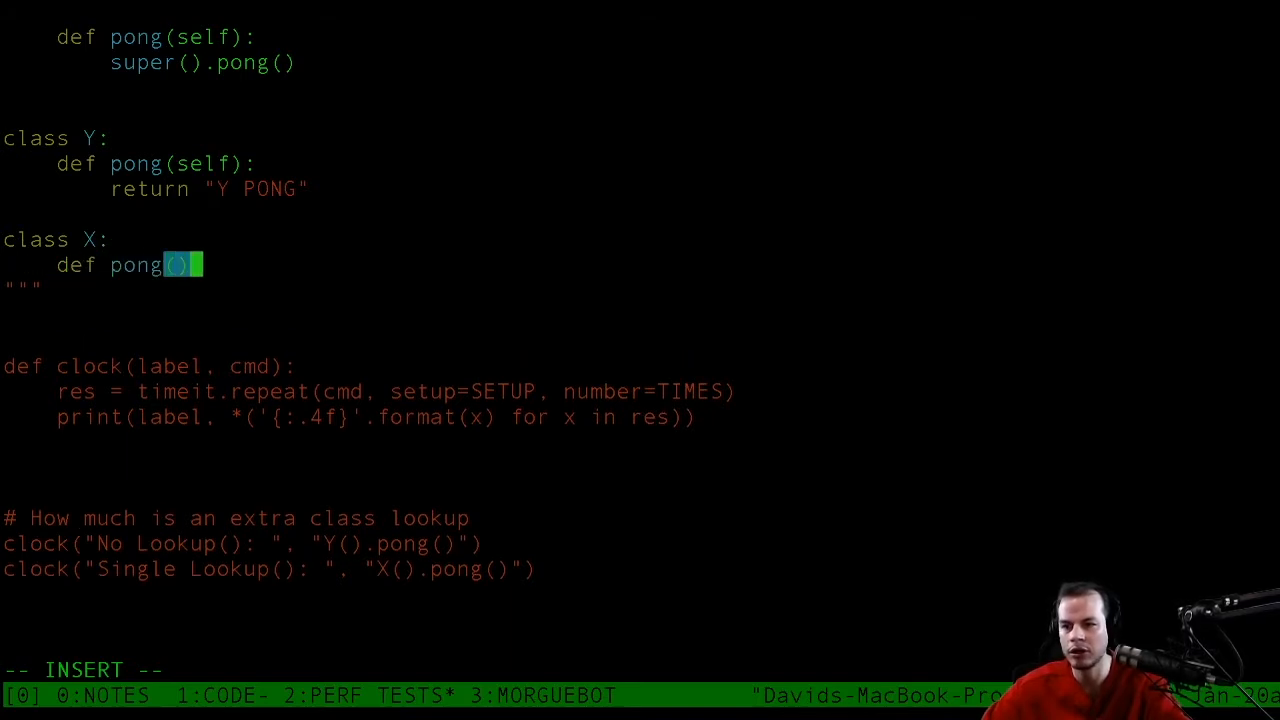
type("self):")
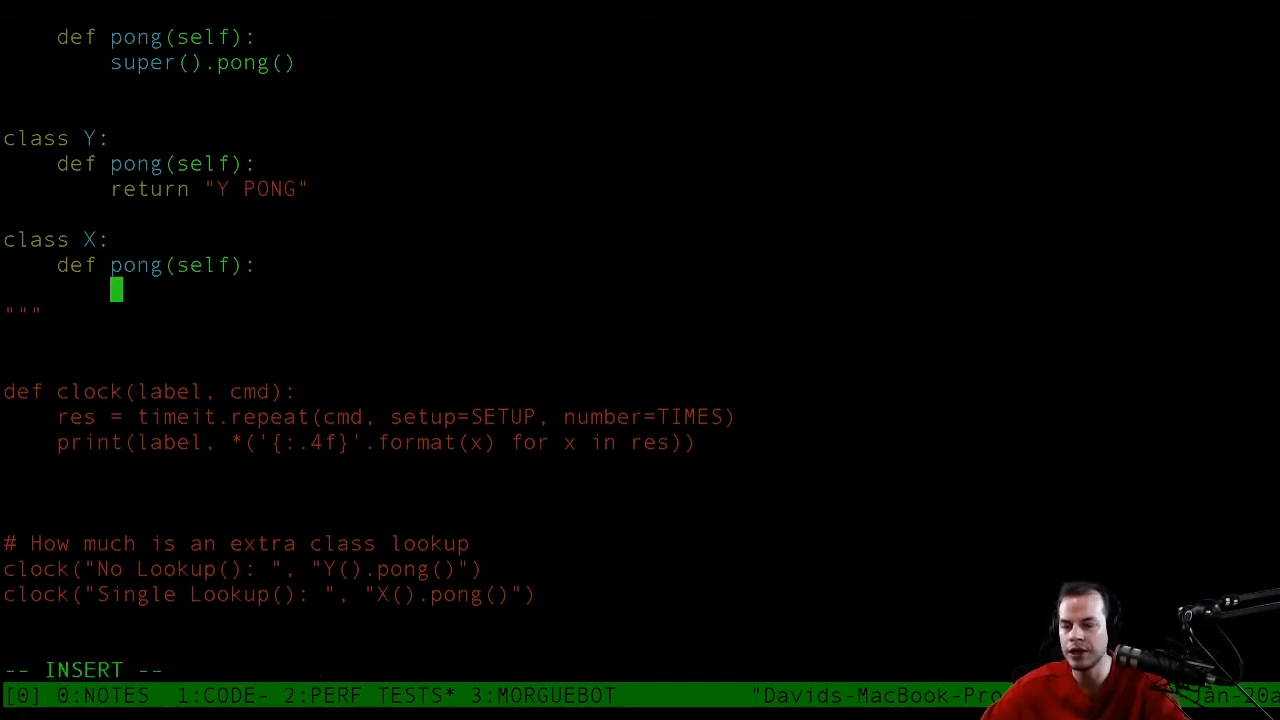
Have X inherit from Y with pong calling super().pong(), then save and run the script.
type("super()")
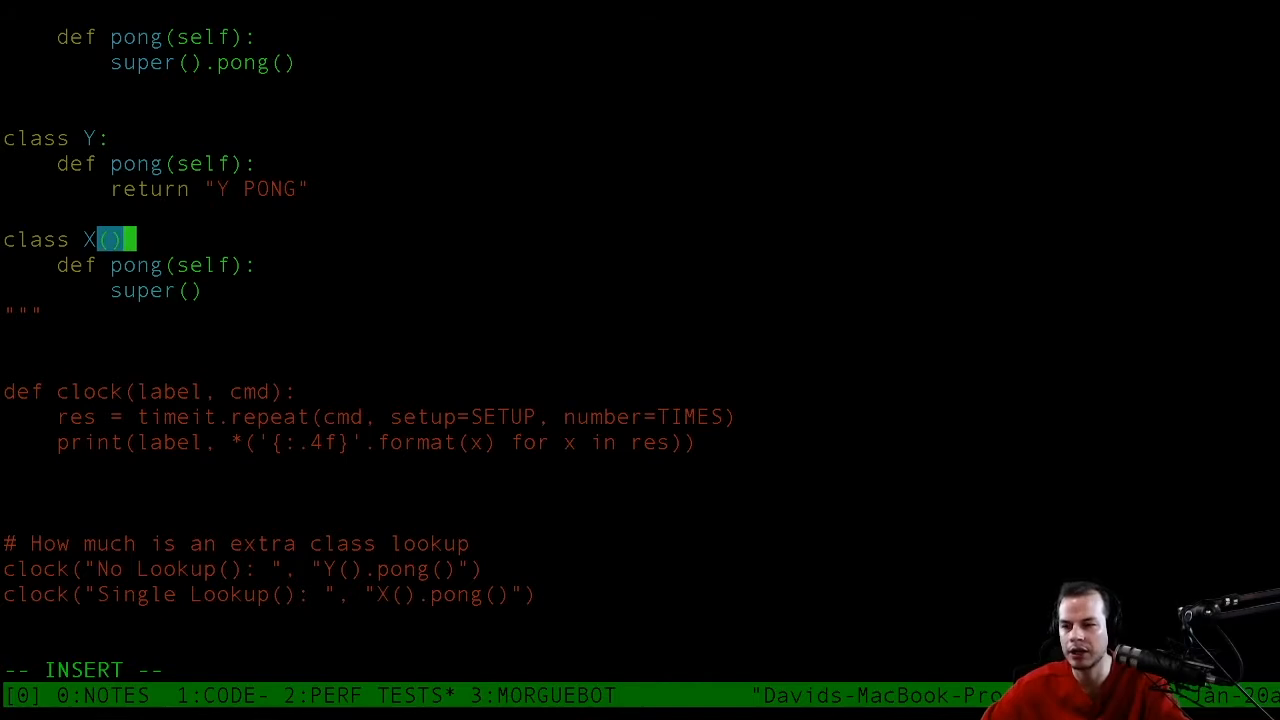
type("Y")
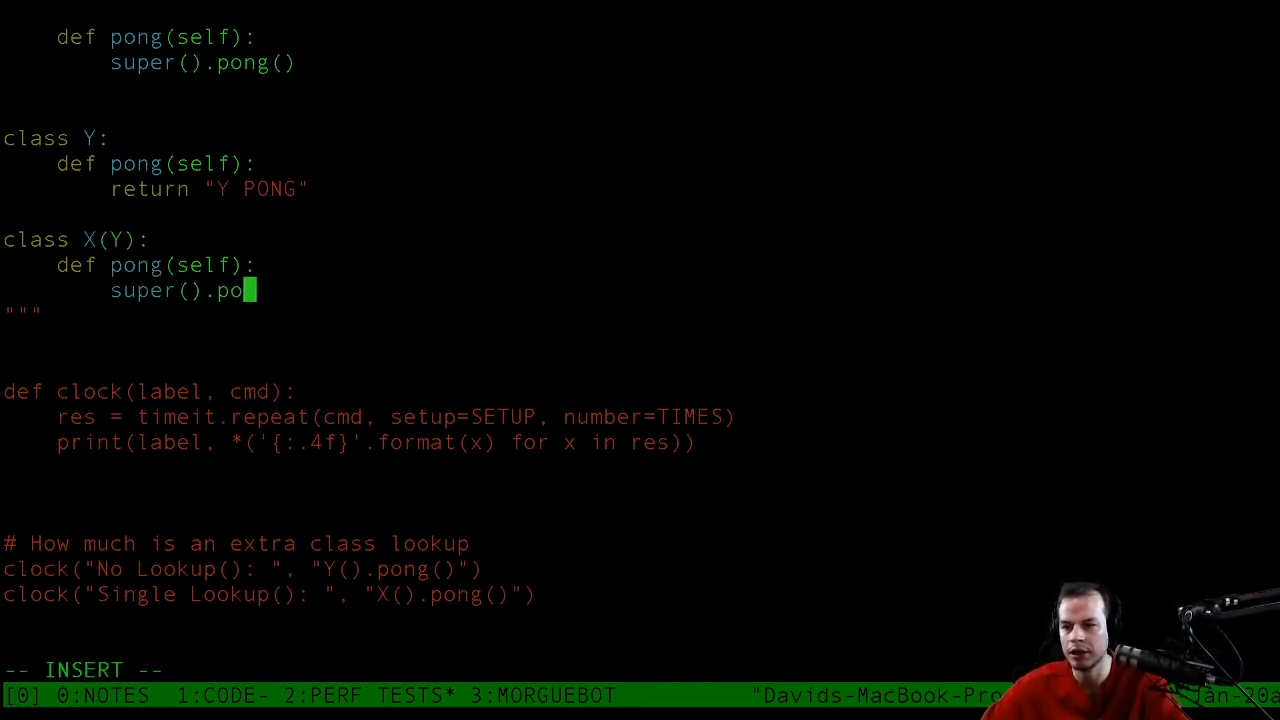
type("ng(")
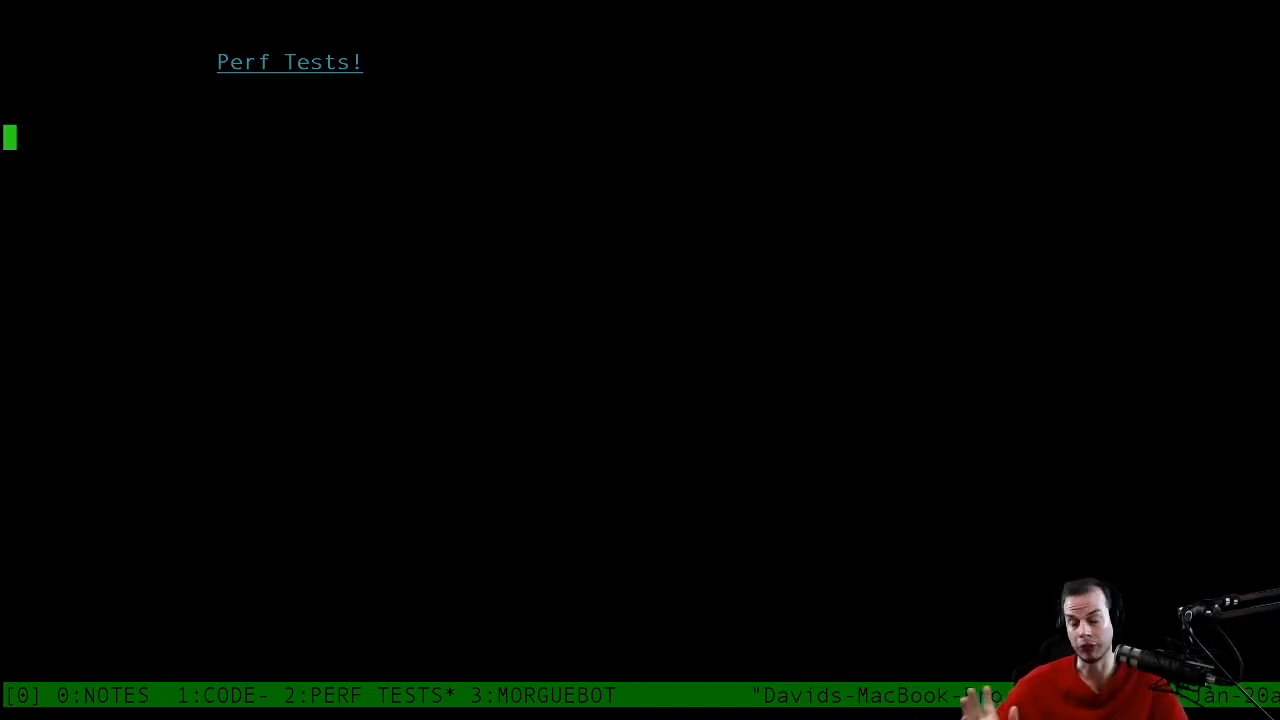
Return from the run and raise the TIMES repetition count at the top of the file.
key("Return")
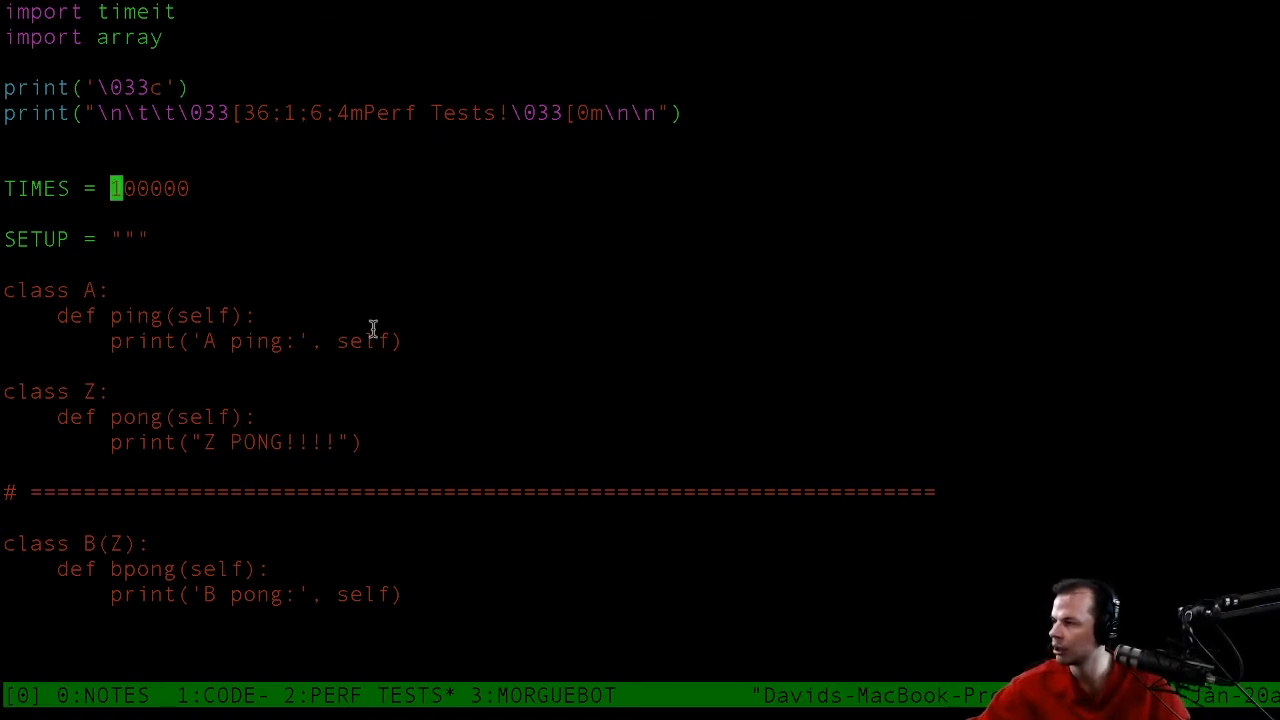
Add clock("Explict Call() : ", "J().pong()") and class J(Y) whose pong calls Y.pong(self), then save and run.
scroll("down", 3)
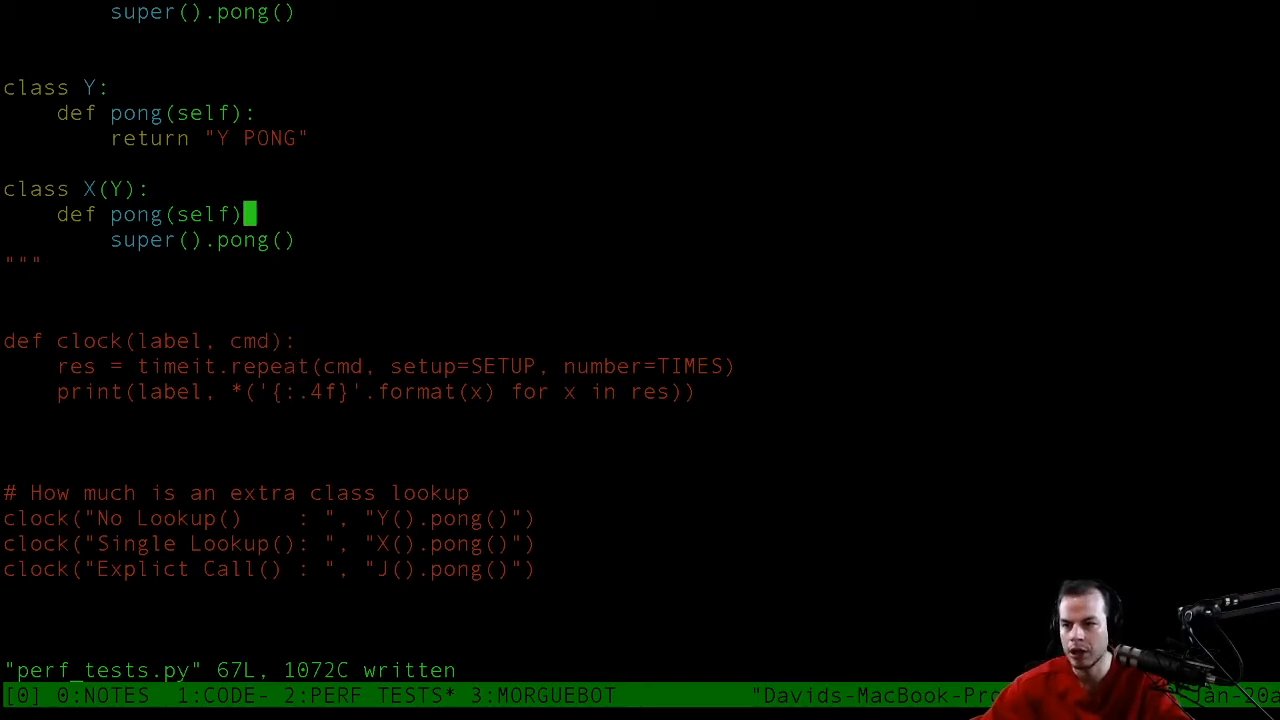
type("clas")
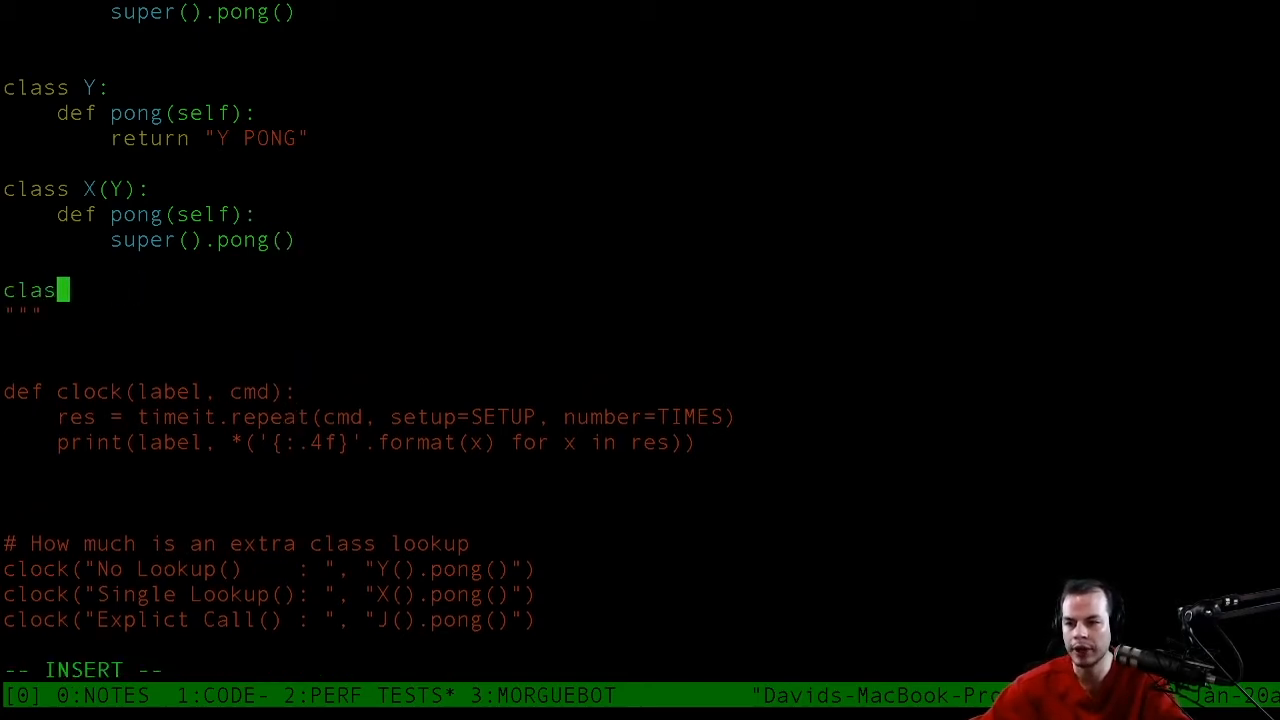
type("J(")
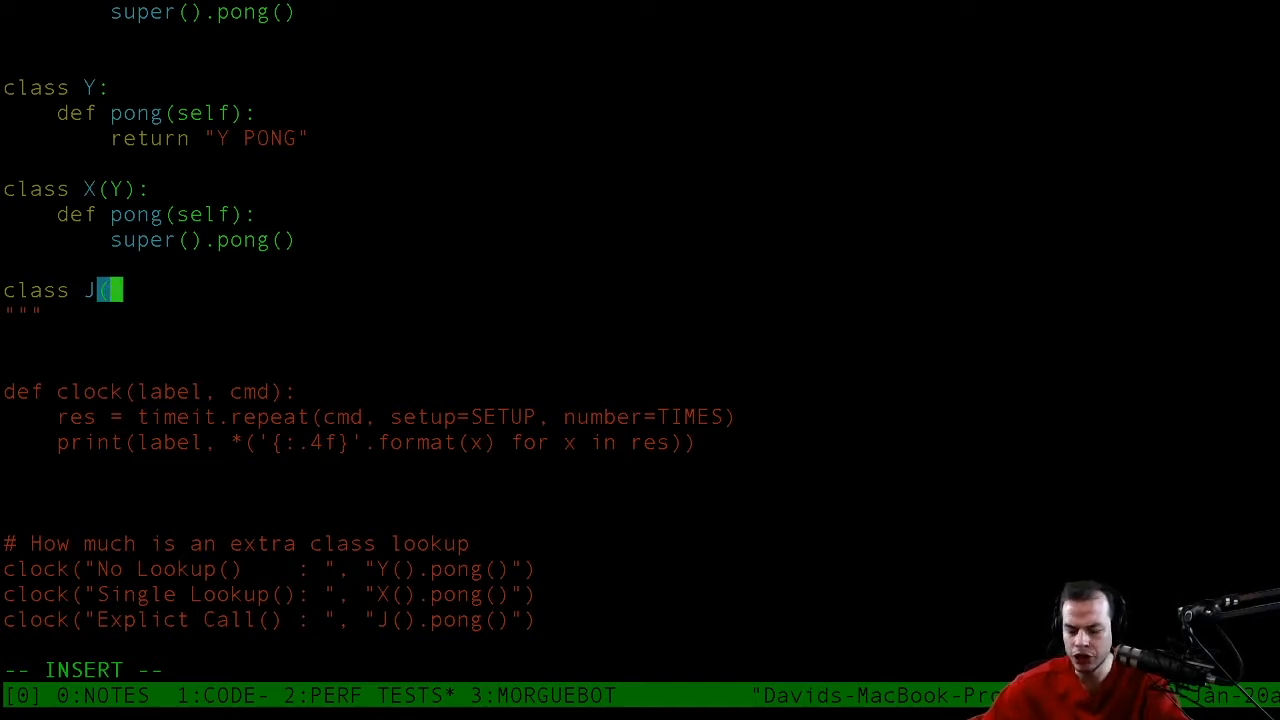
type("Y):")
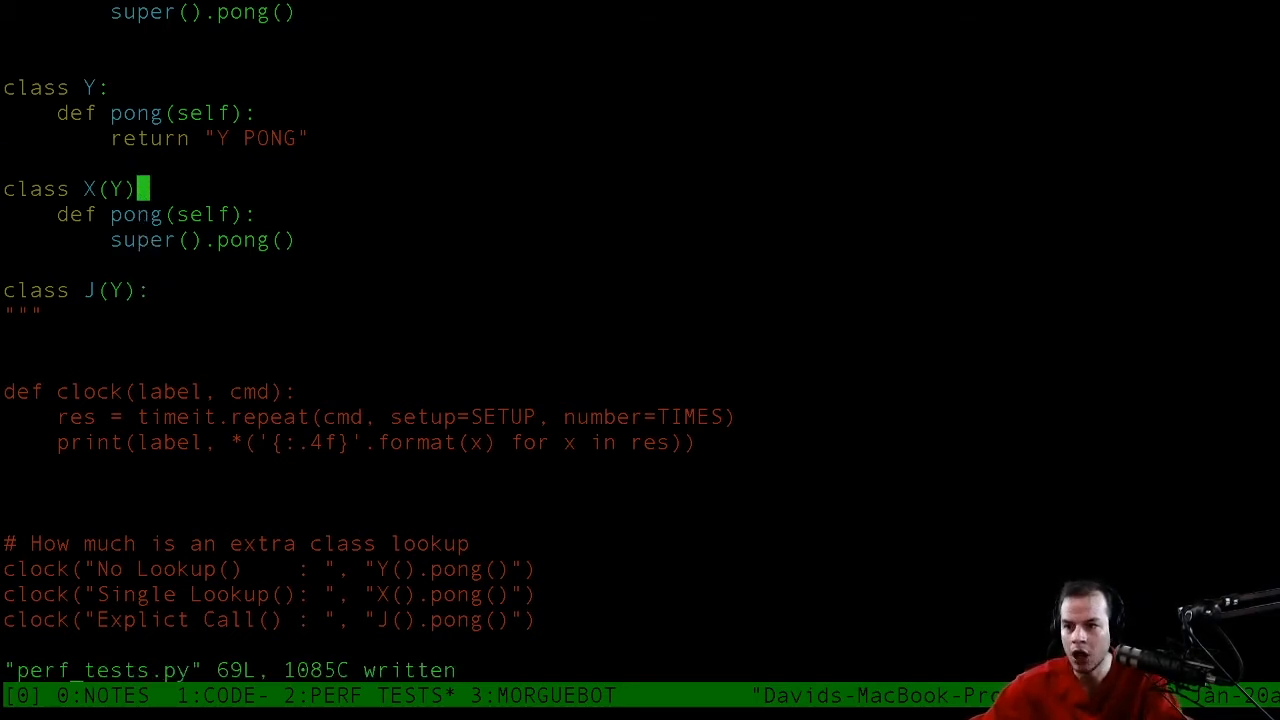
type("def pong(self):")
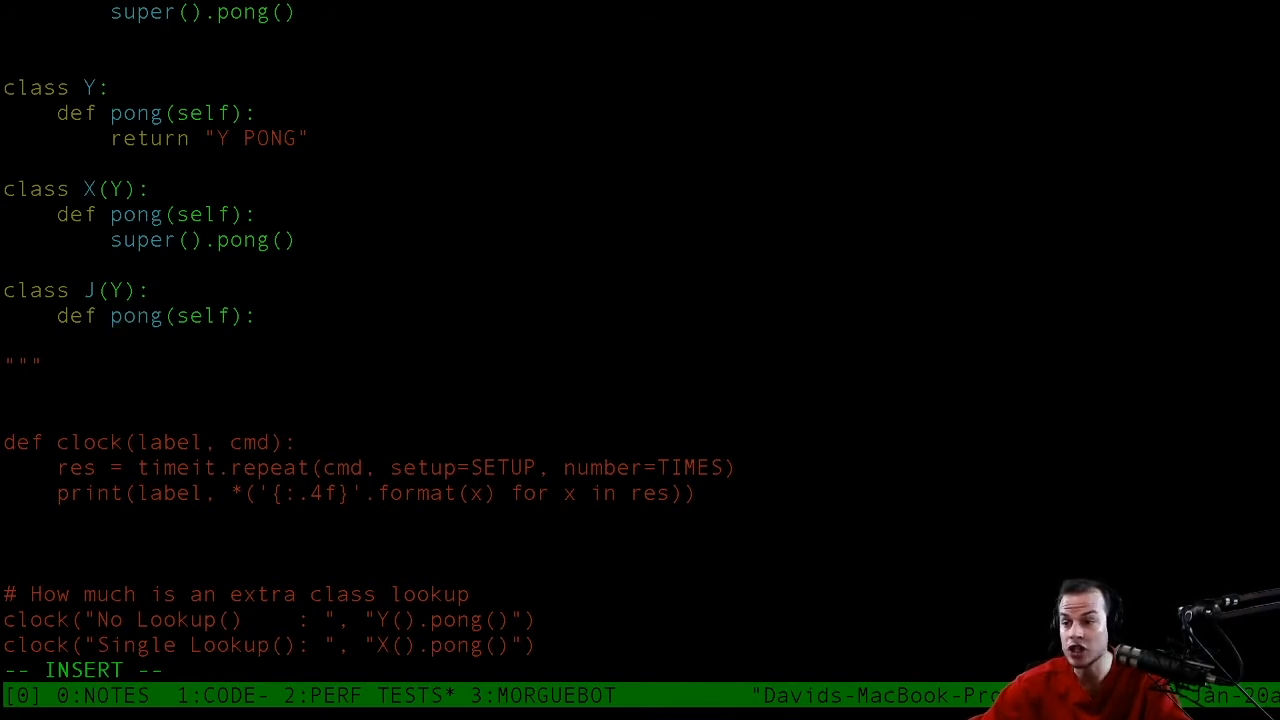
type("Y.pong")
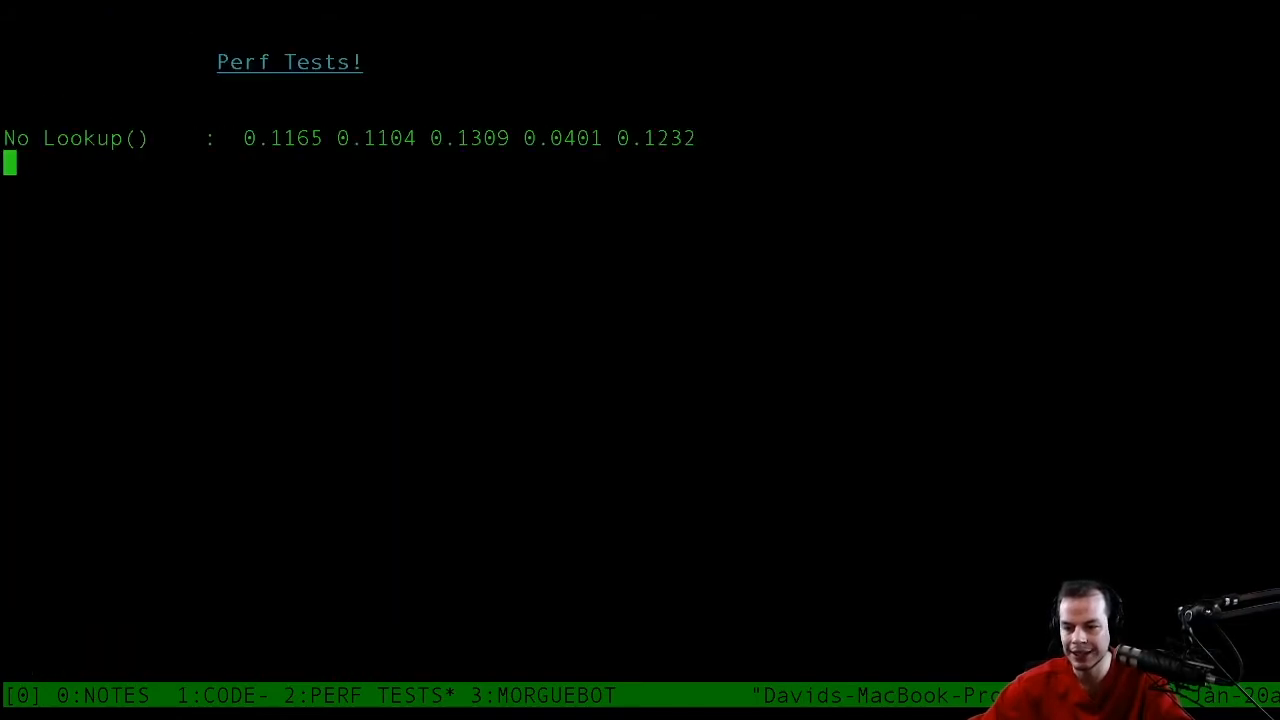
Let the run finish and review the No Lookup, Single Lookup and Explicit Call timings.
key("Return")
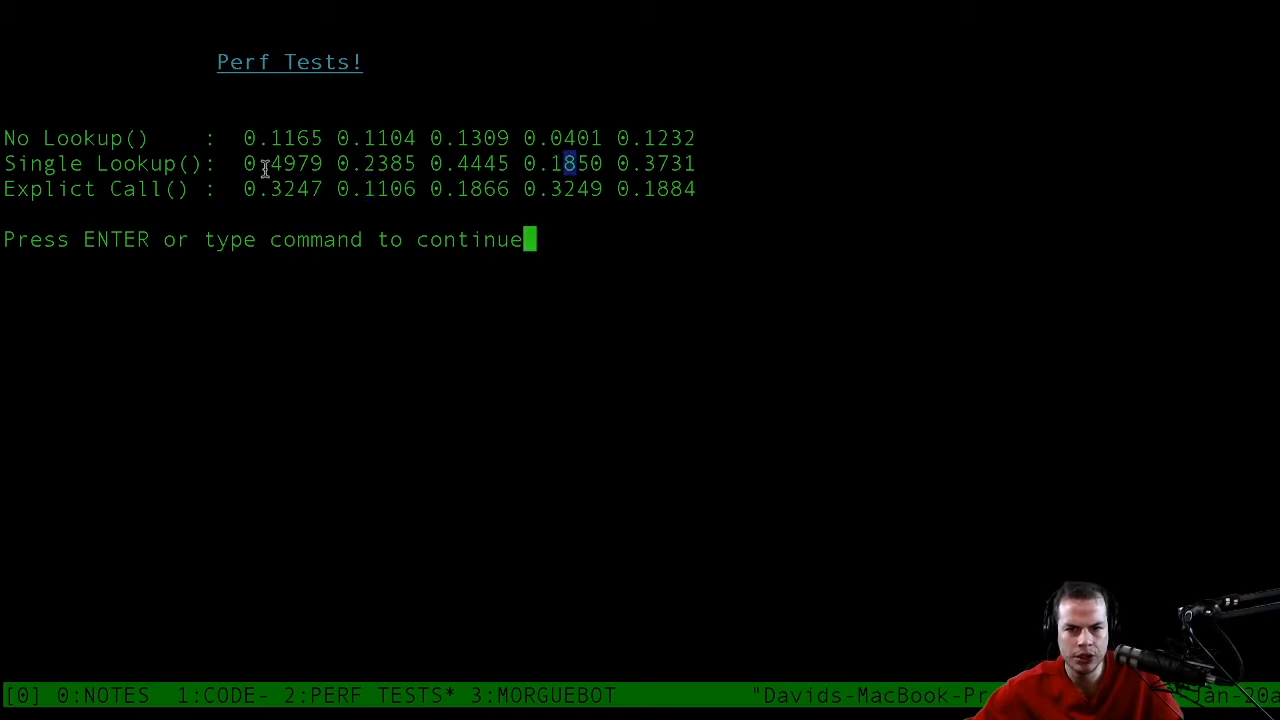
left_click_drag(96, 164, 324, 164)
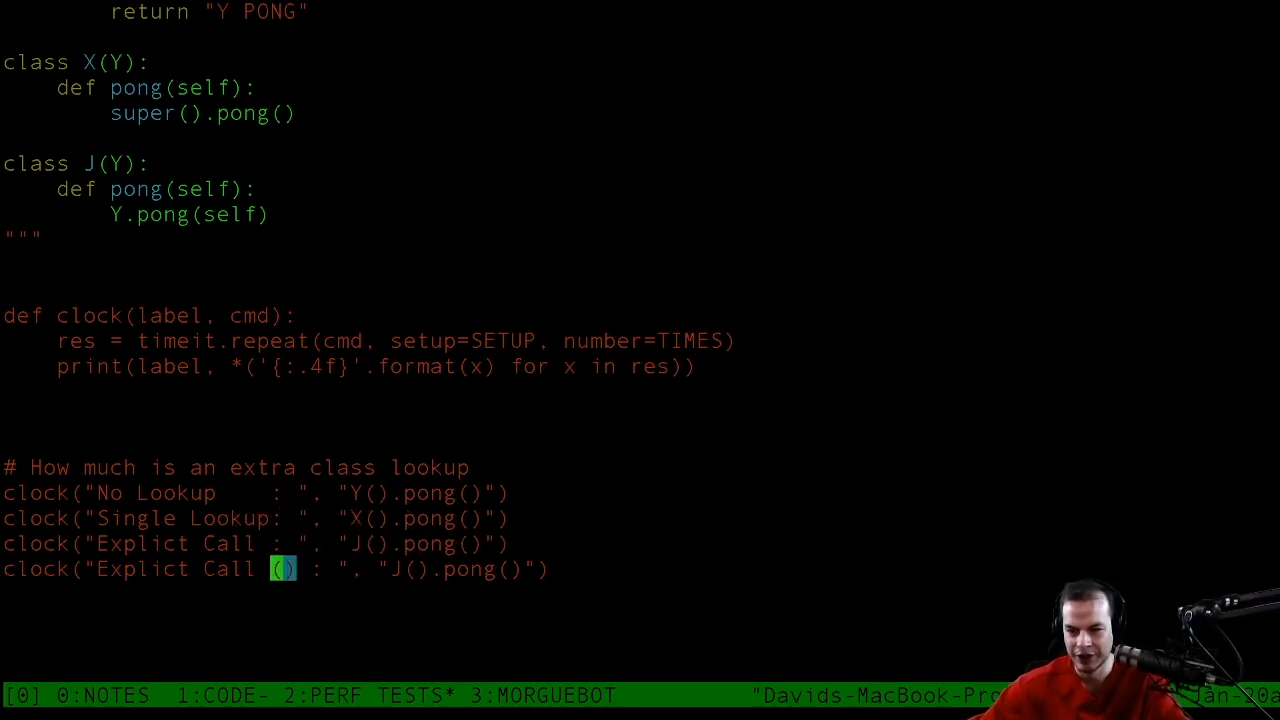
Add an 'Explict Call w/o I' timing for a new class K calling Y.pong(self), trim repeated 'Lookup' from labels, and save.
type("w/o I")
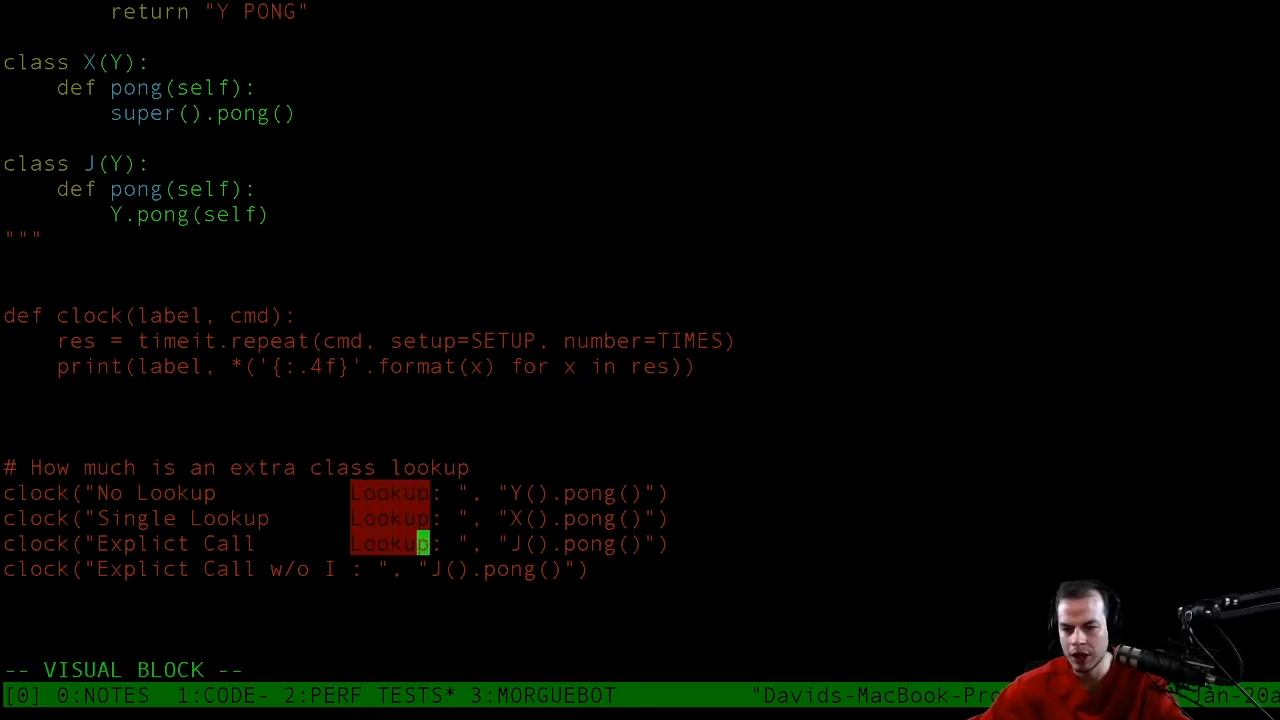
key("V")
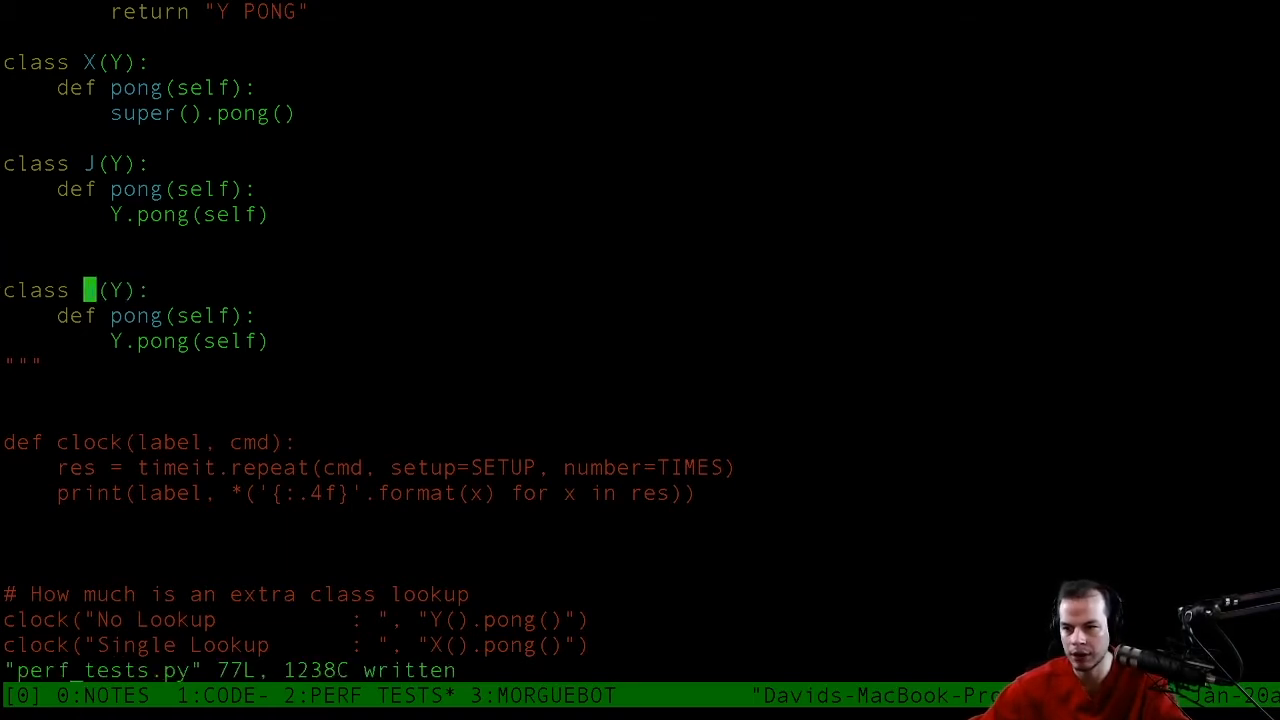
type("K")
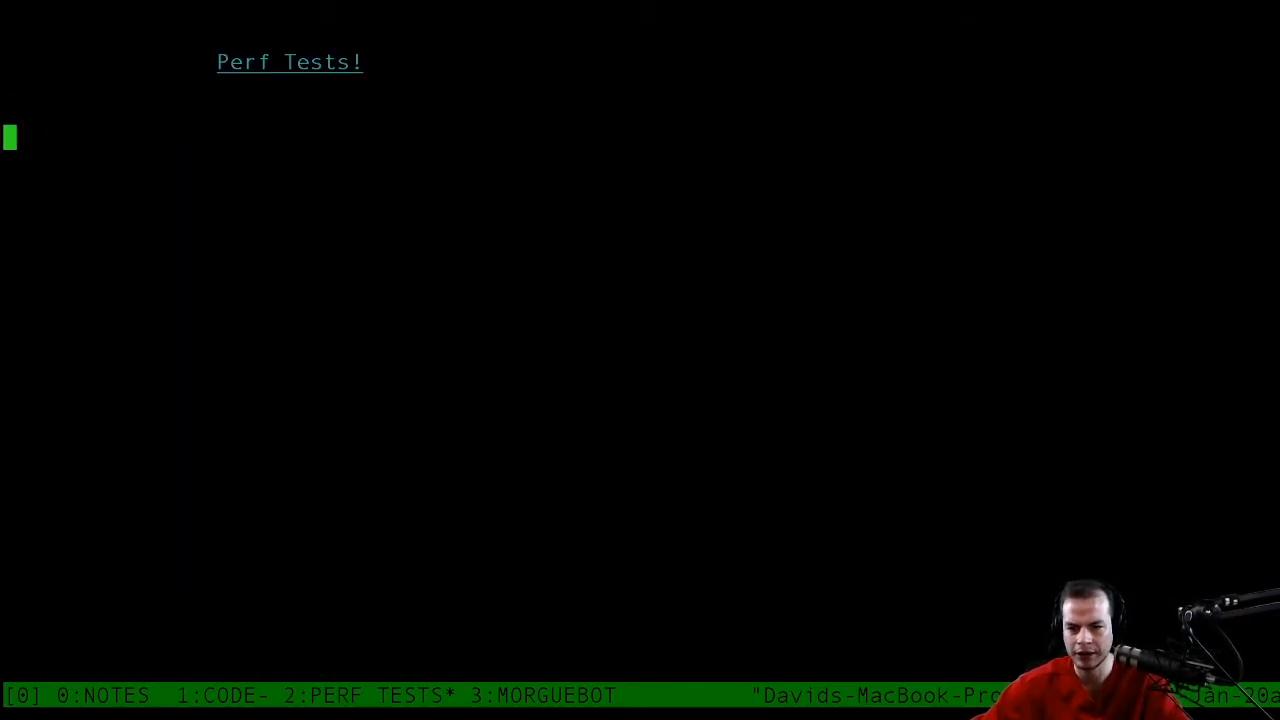
Run perf_tests.py with :!python3 % and return to the file after reading the timings.
key("Return")
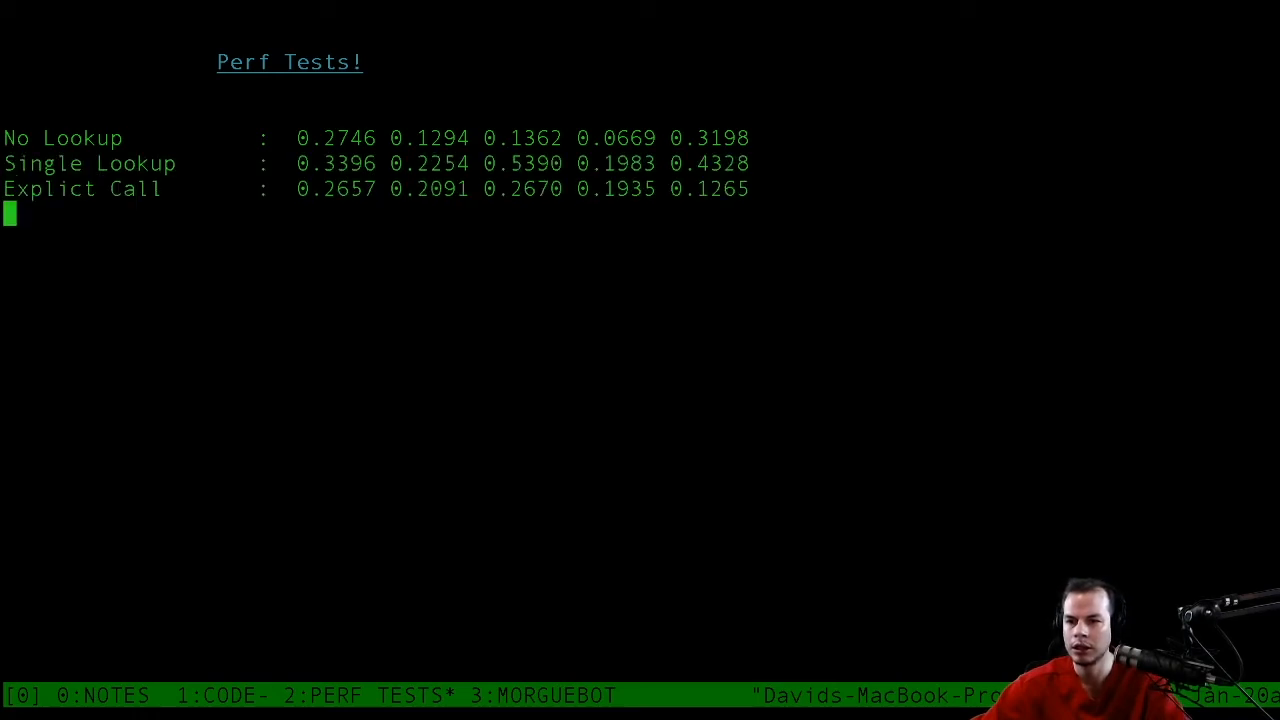
key("enter")
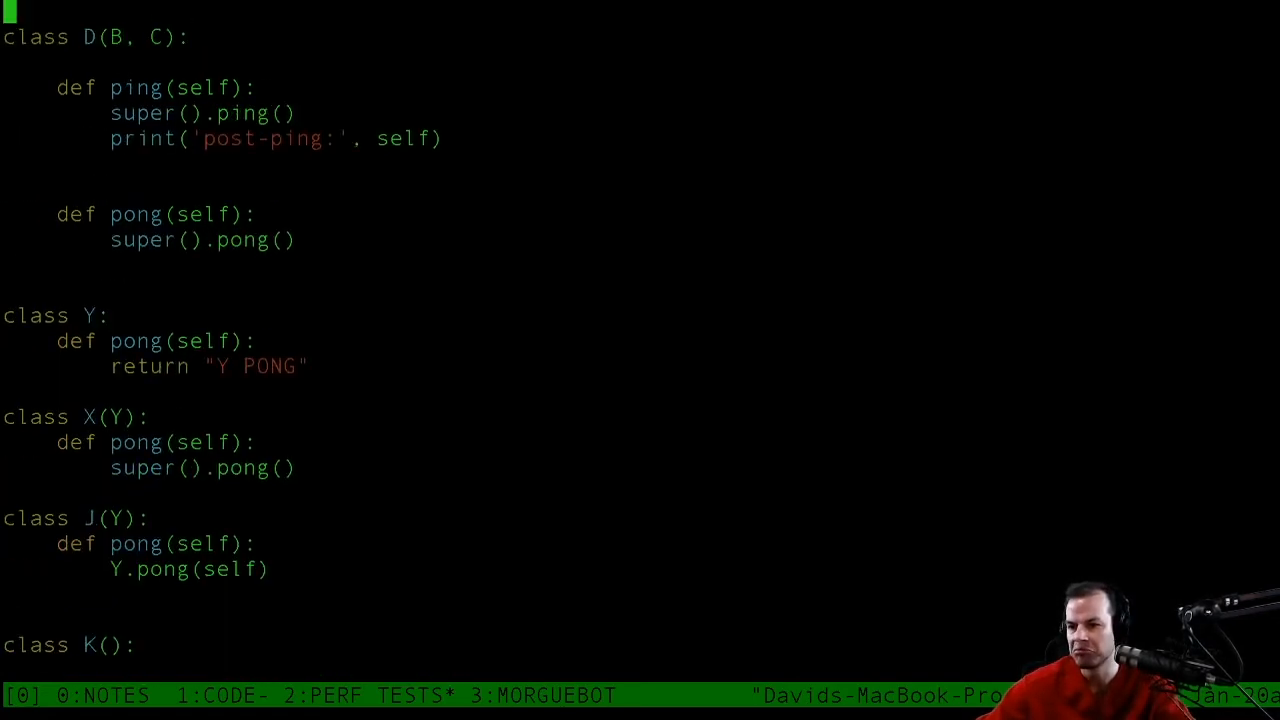
Append a 'Speed Difference 2 Levels' note listing 'I - Parallel' and 'II - 2 Deep'.
scroll("down", 3)
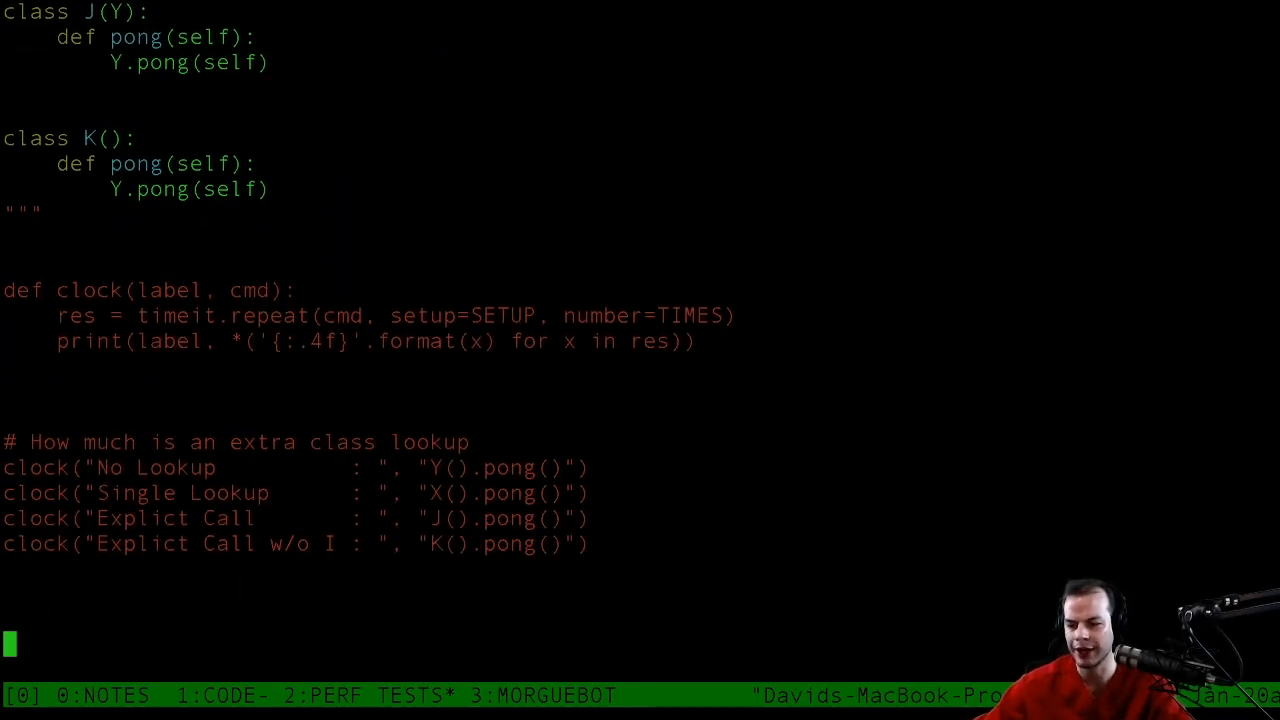
key("i")
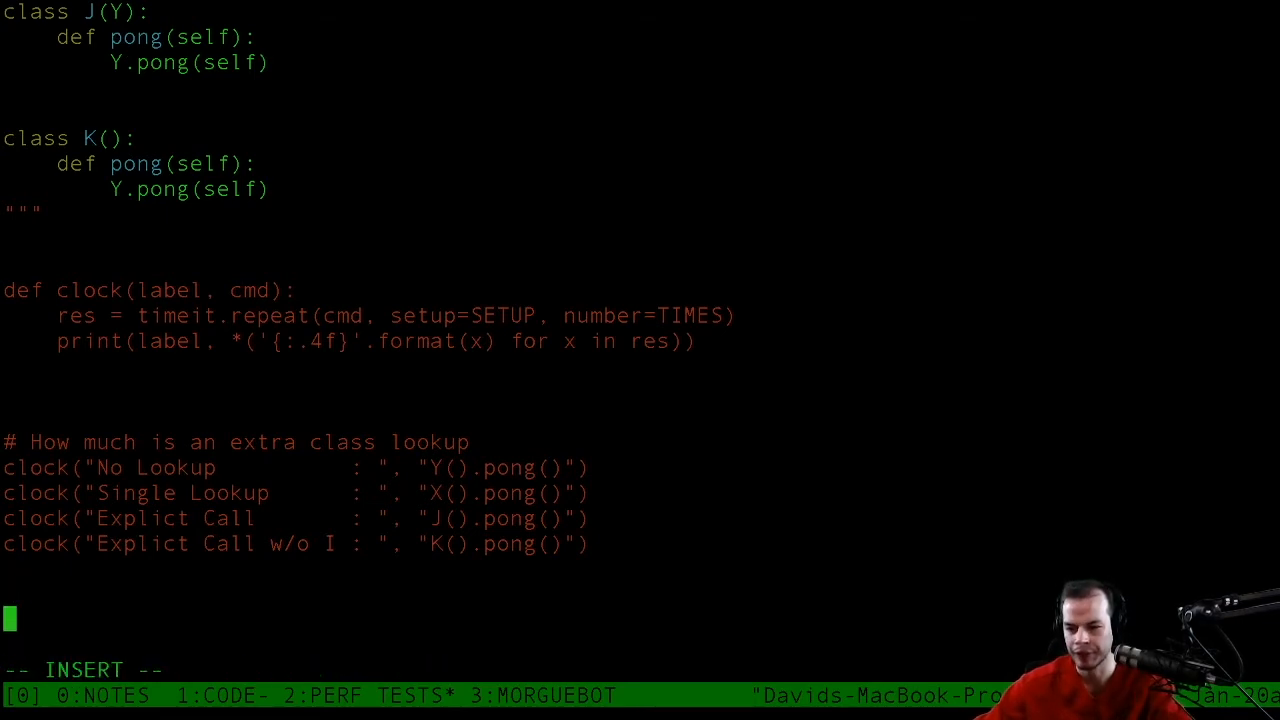
type("Speed Difference 2 Levels:")
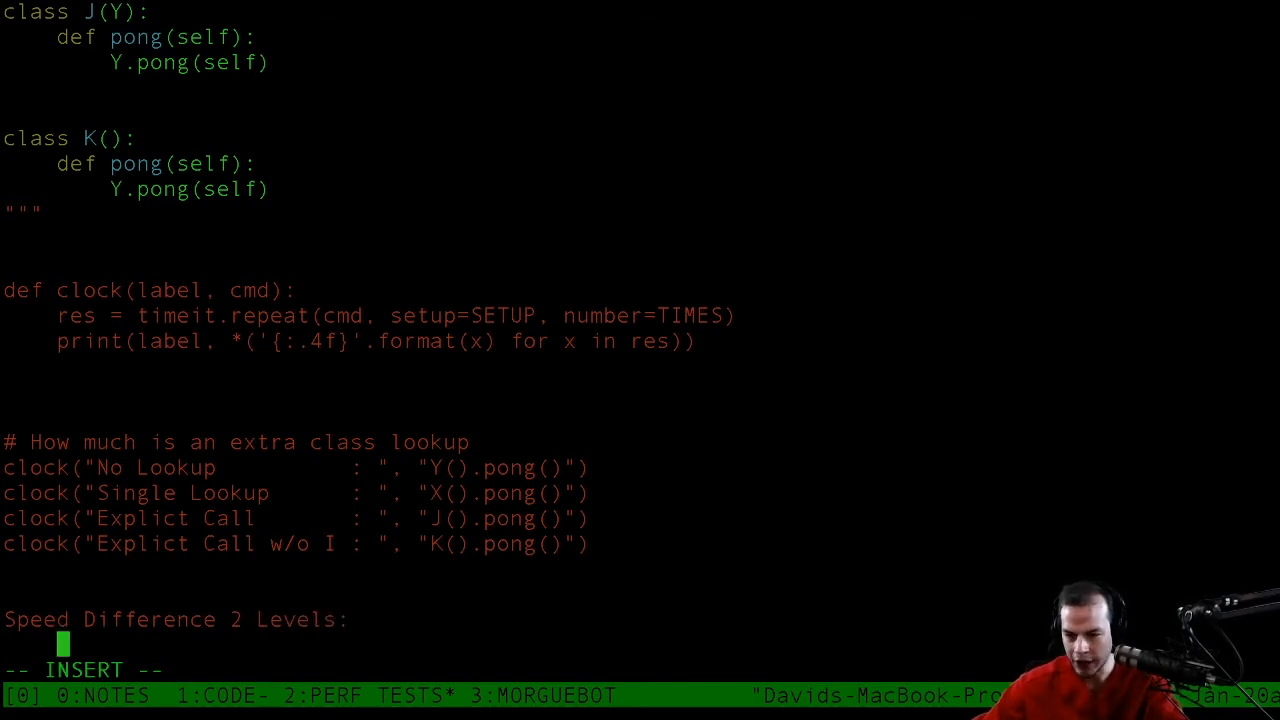
type("* 1")
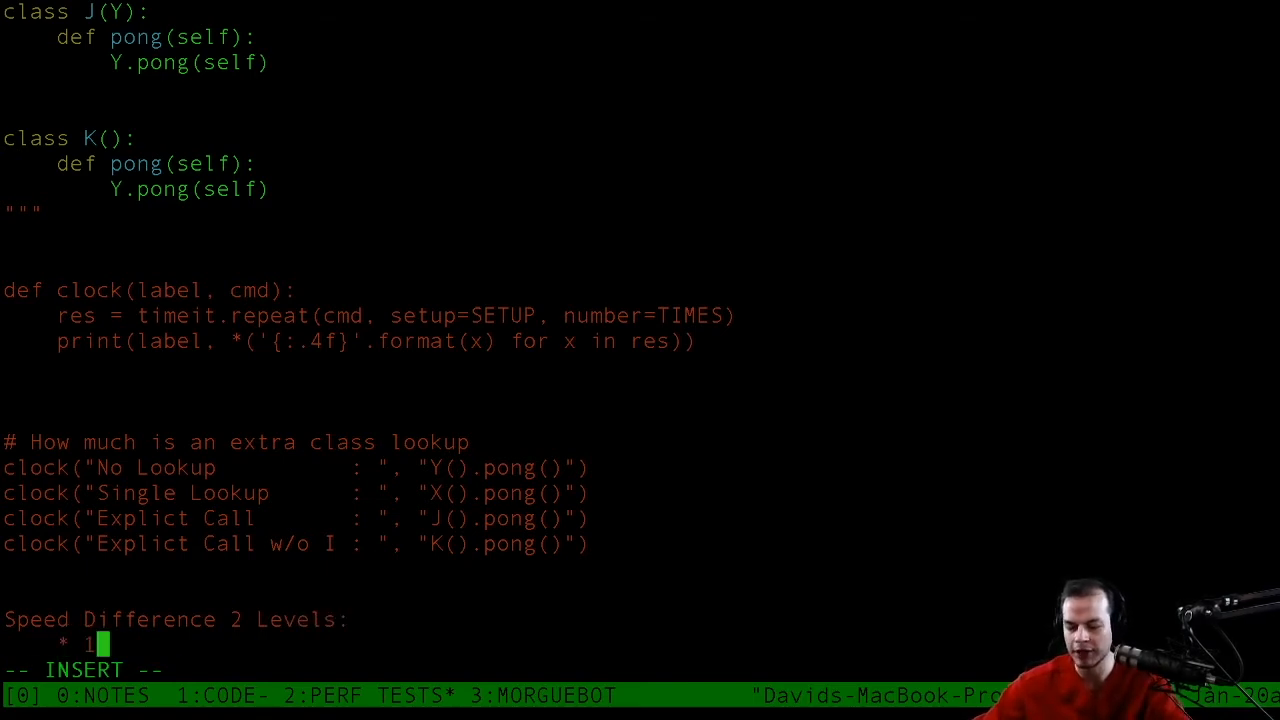
type("I -")
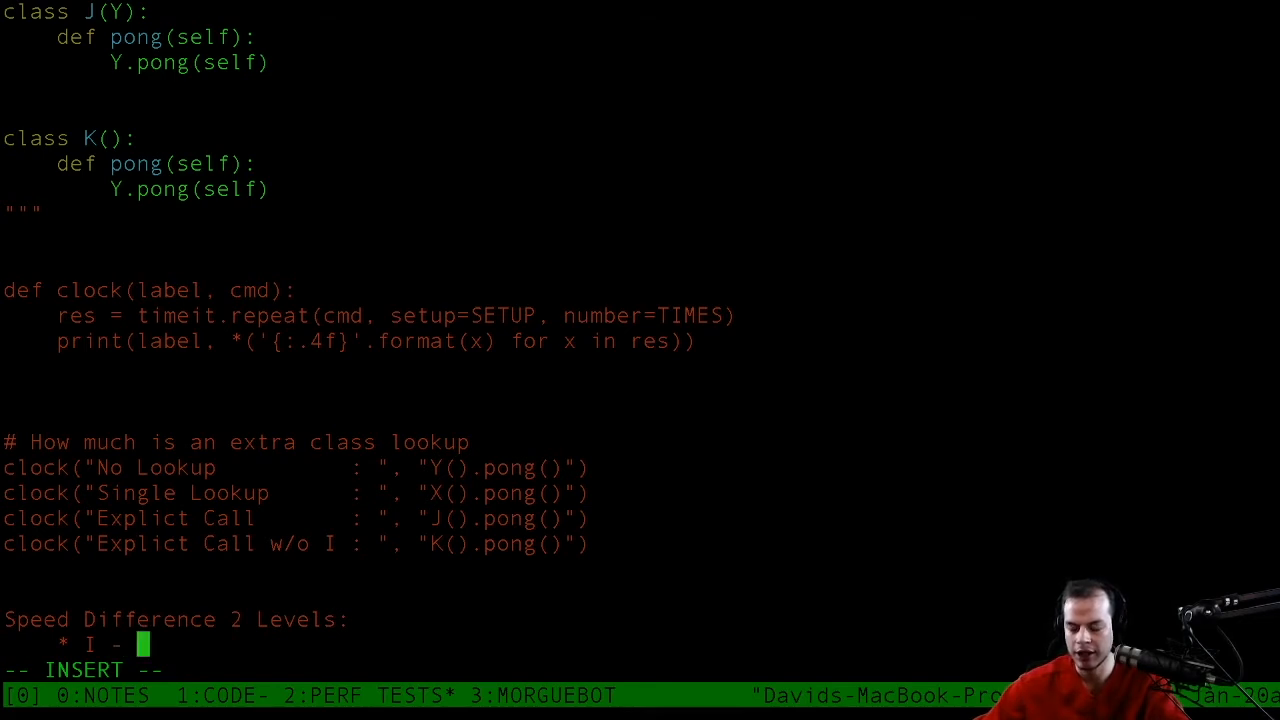
type("Parallel")
type("* II -")
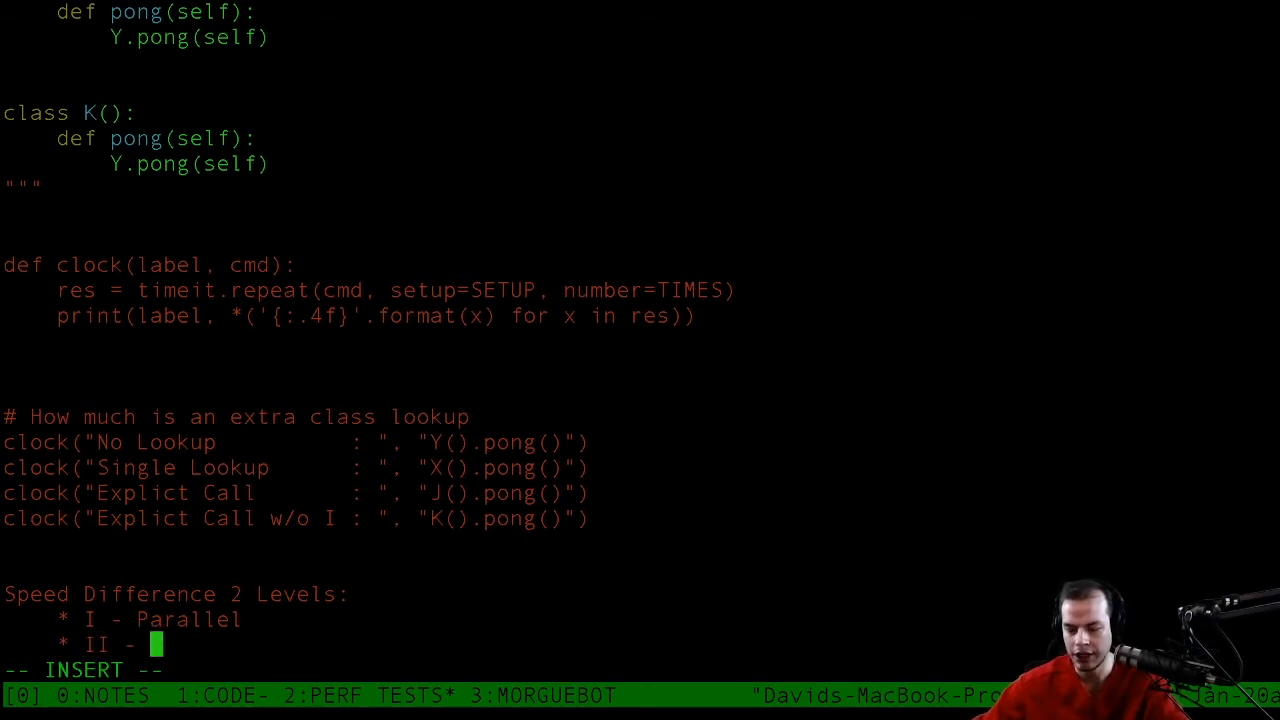
type("2 Deep")
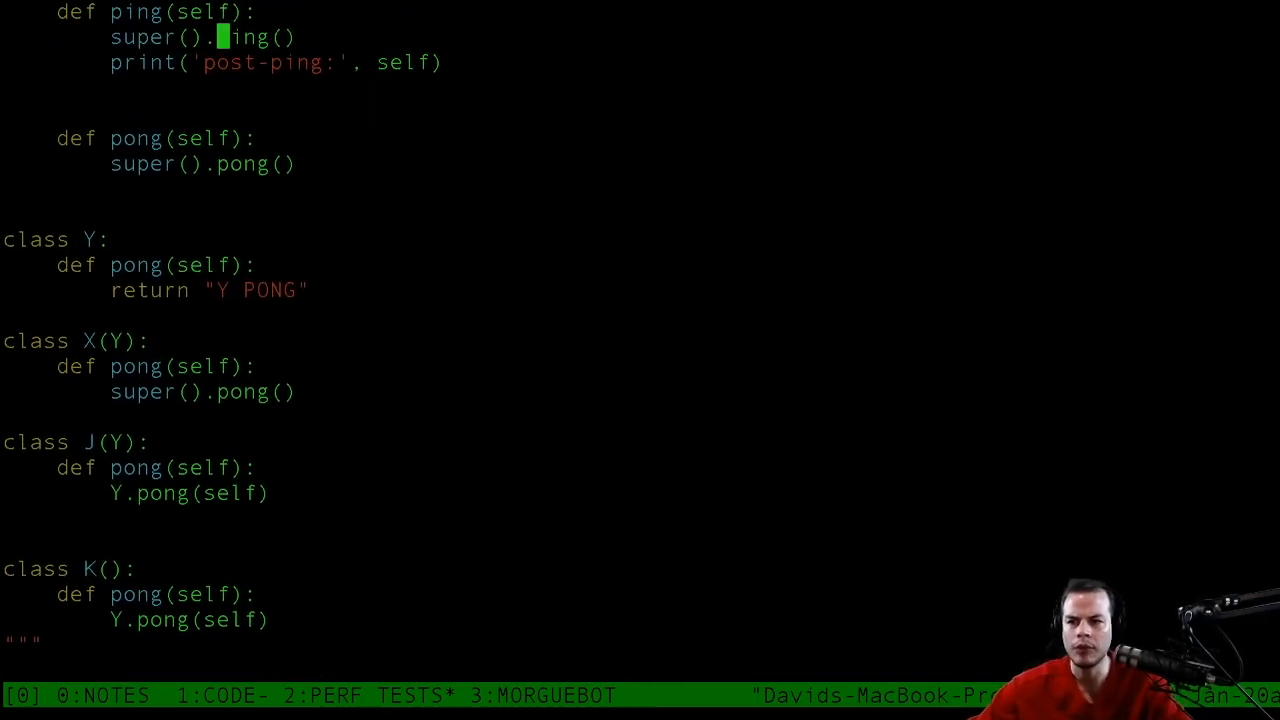
Write class H(E, R) with a pong method in perf_tests.py.
scroll("down", 3)
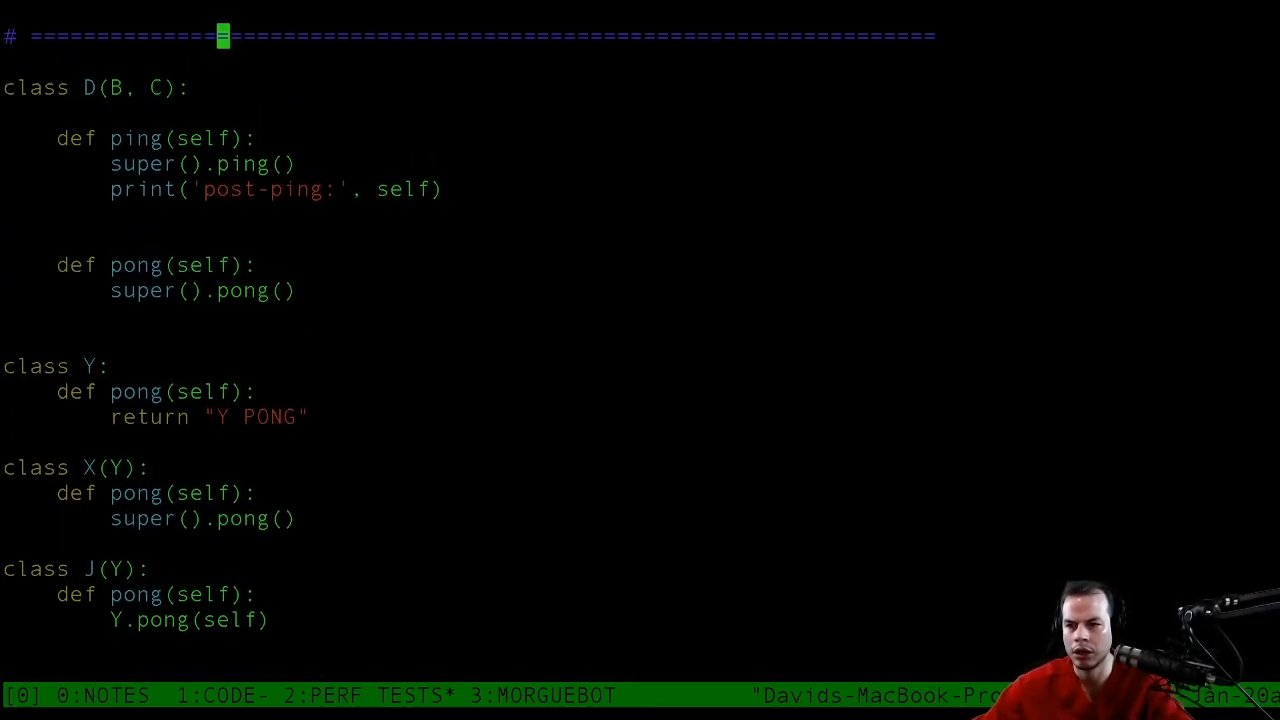
scroll("down", 3)
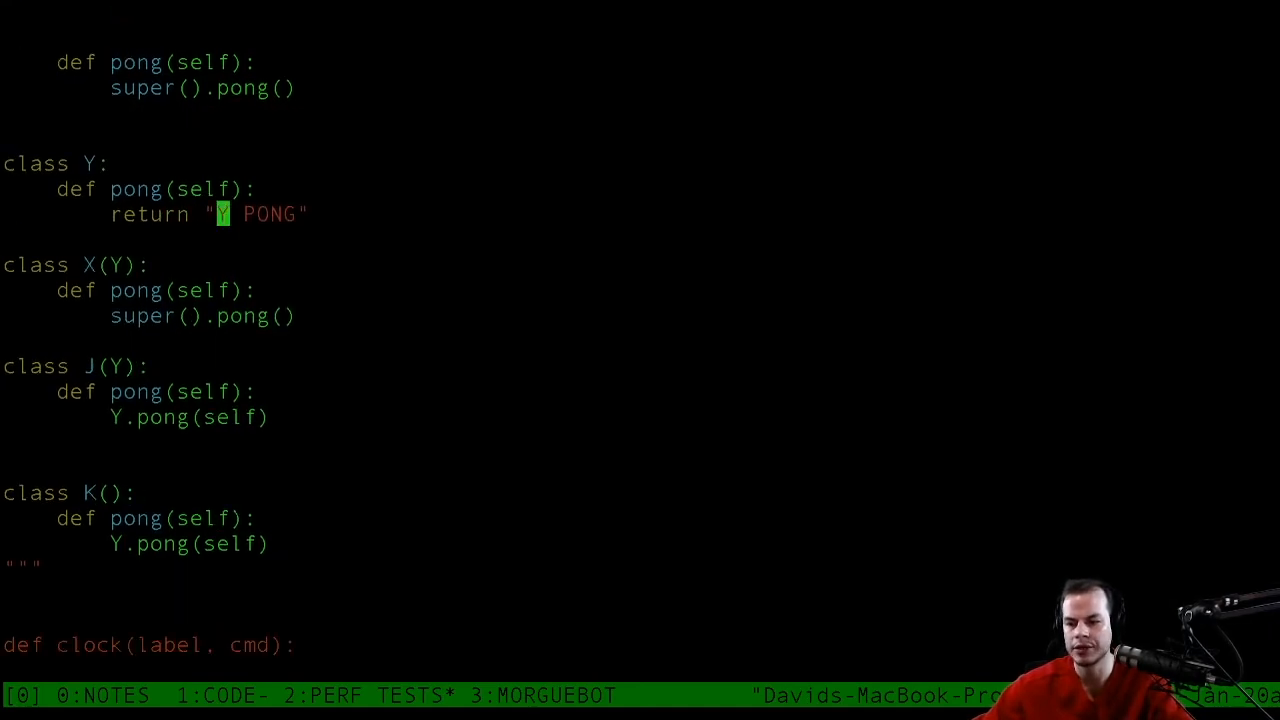
type("c")
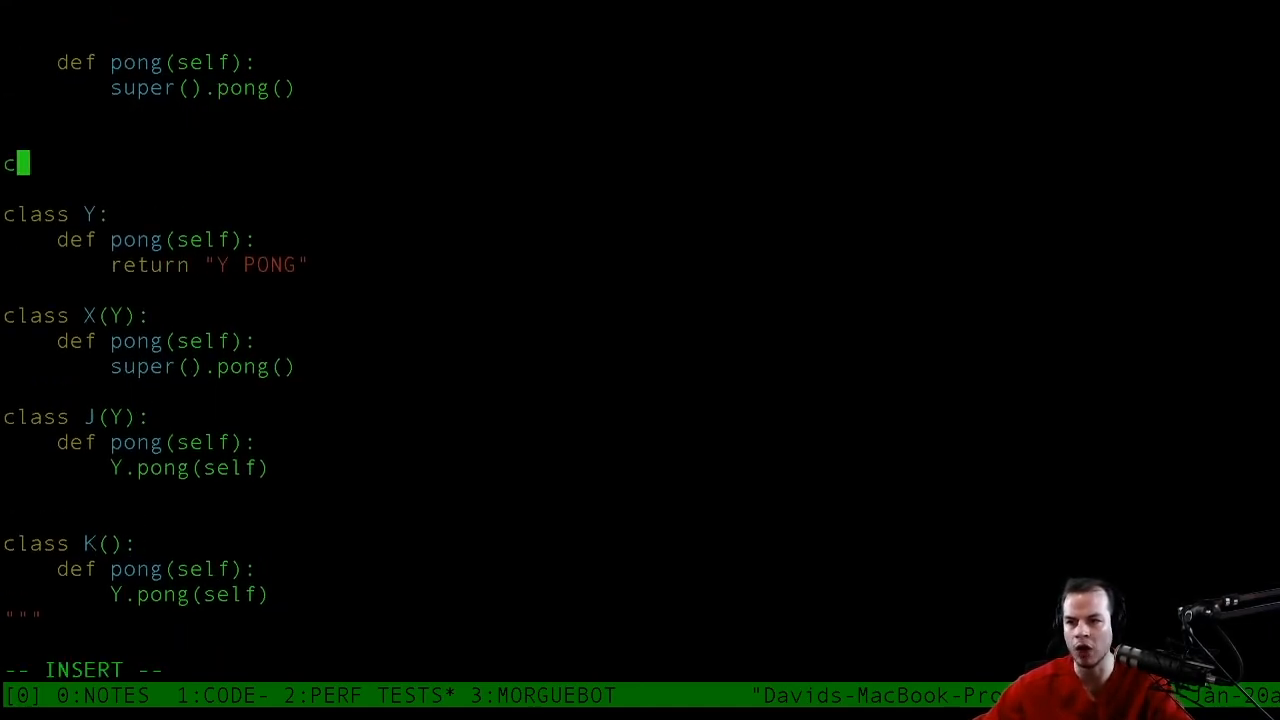
type("lass")
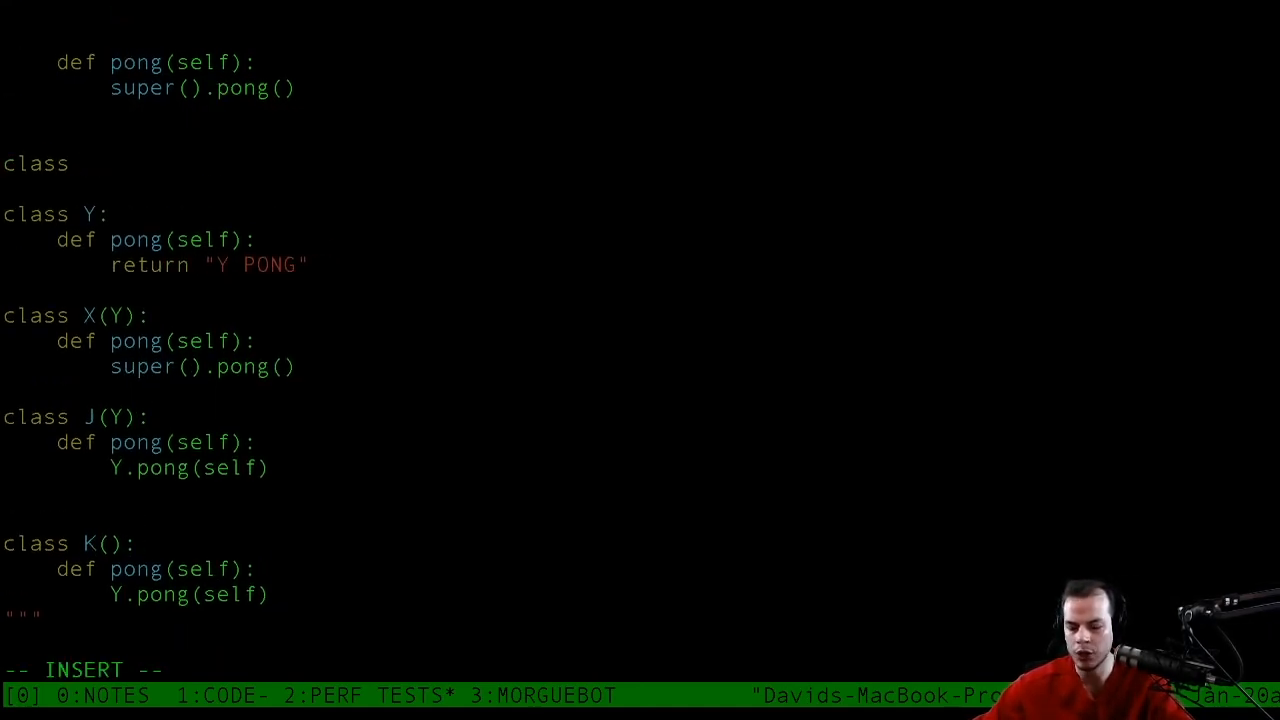
type("H:")
type("def")
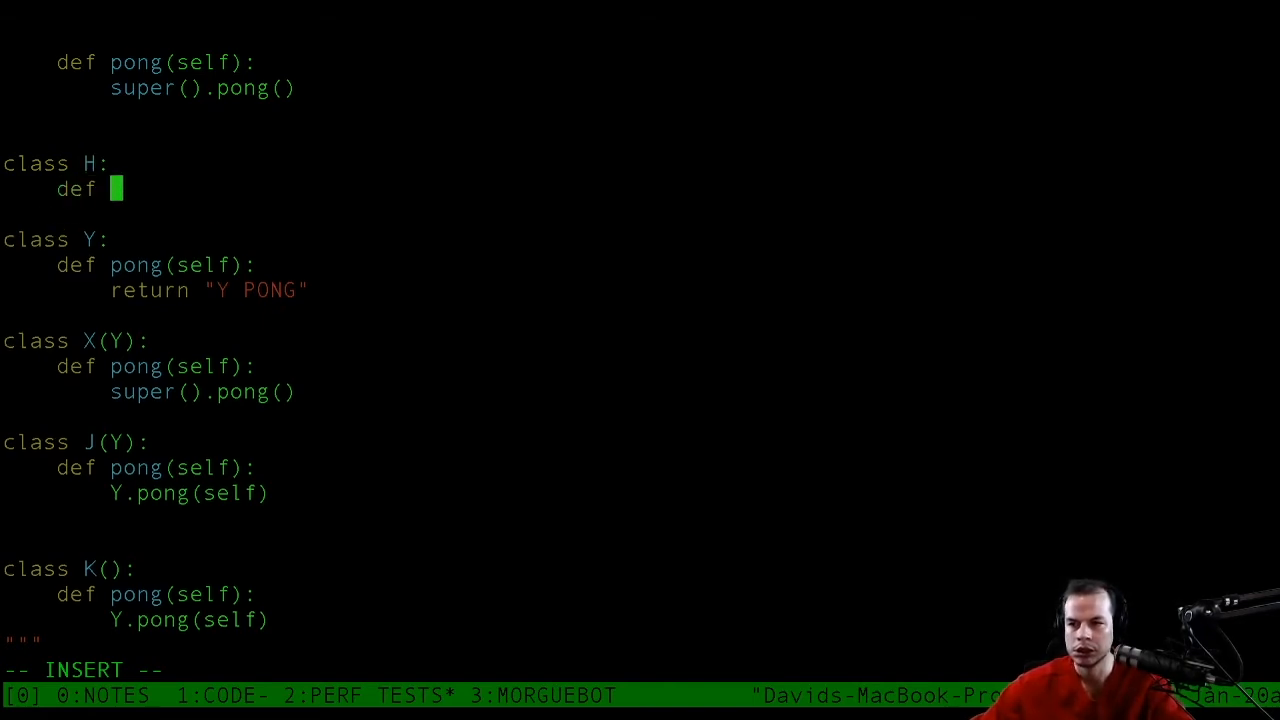
type("pong(")
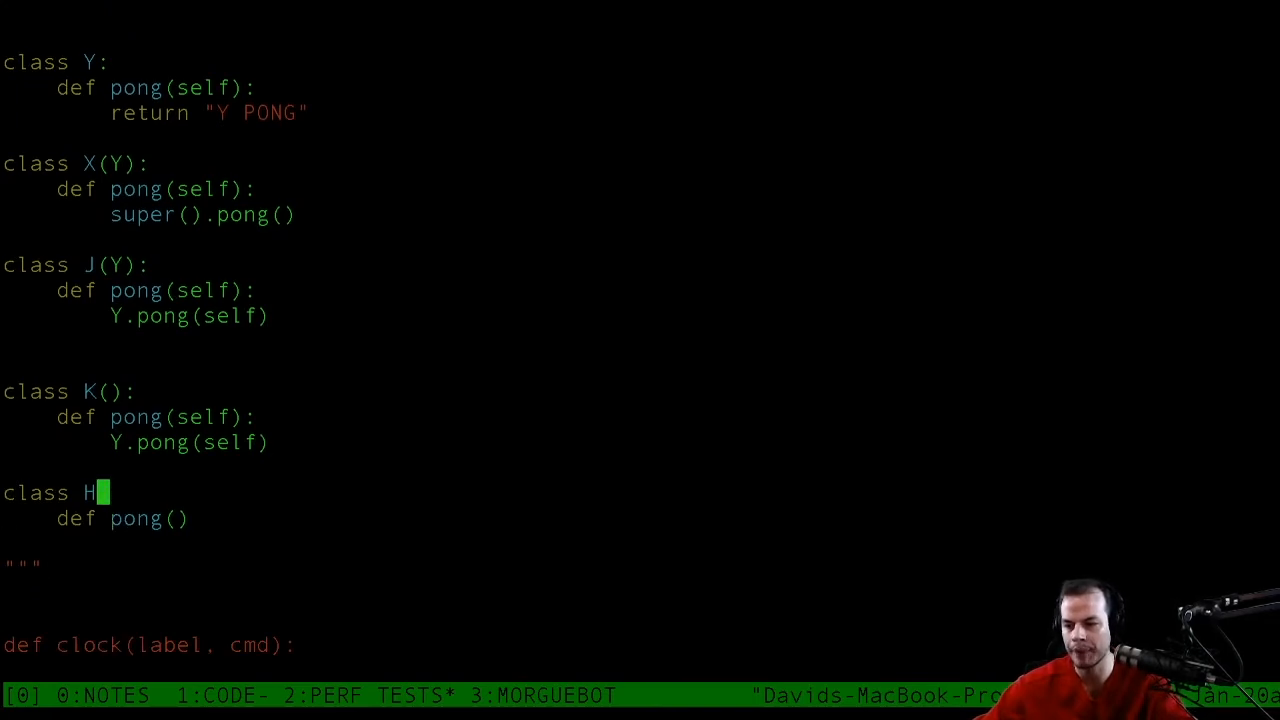
type("(")
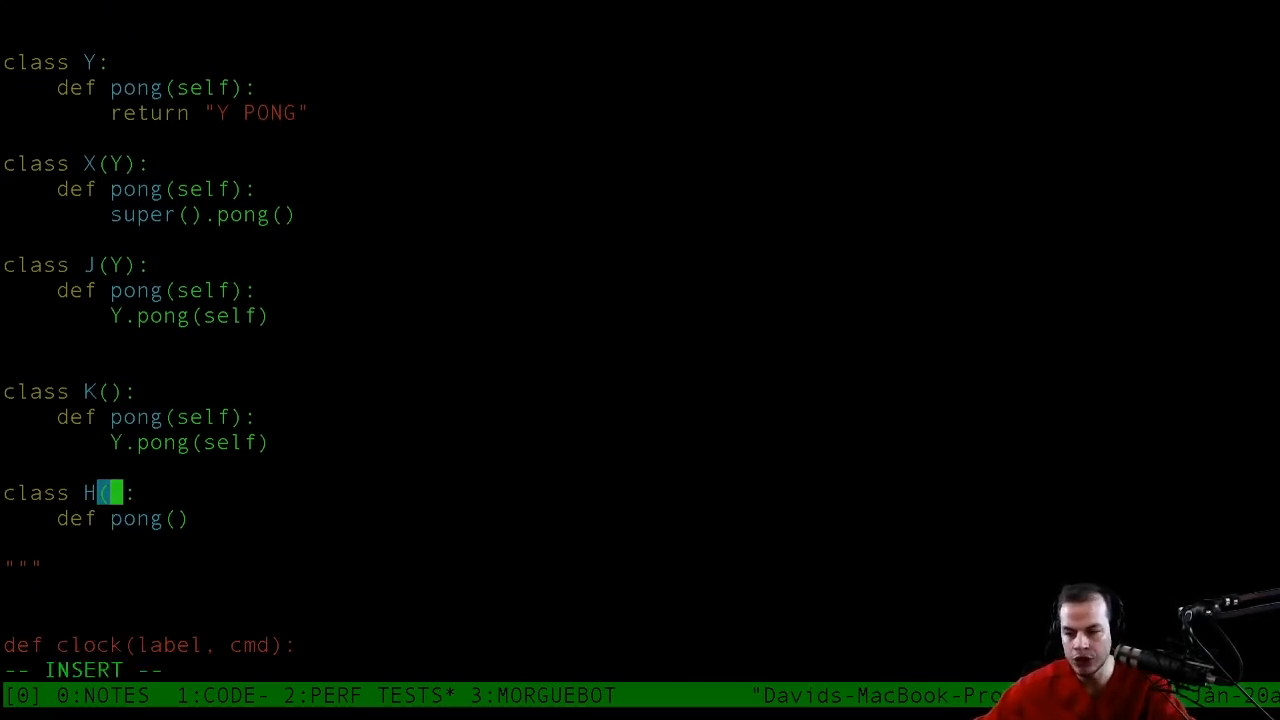
type("E, R")
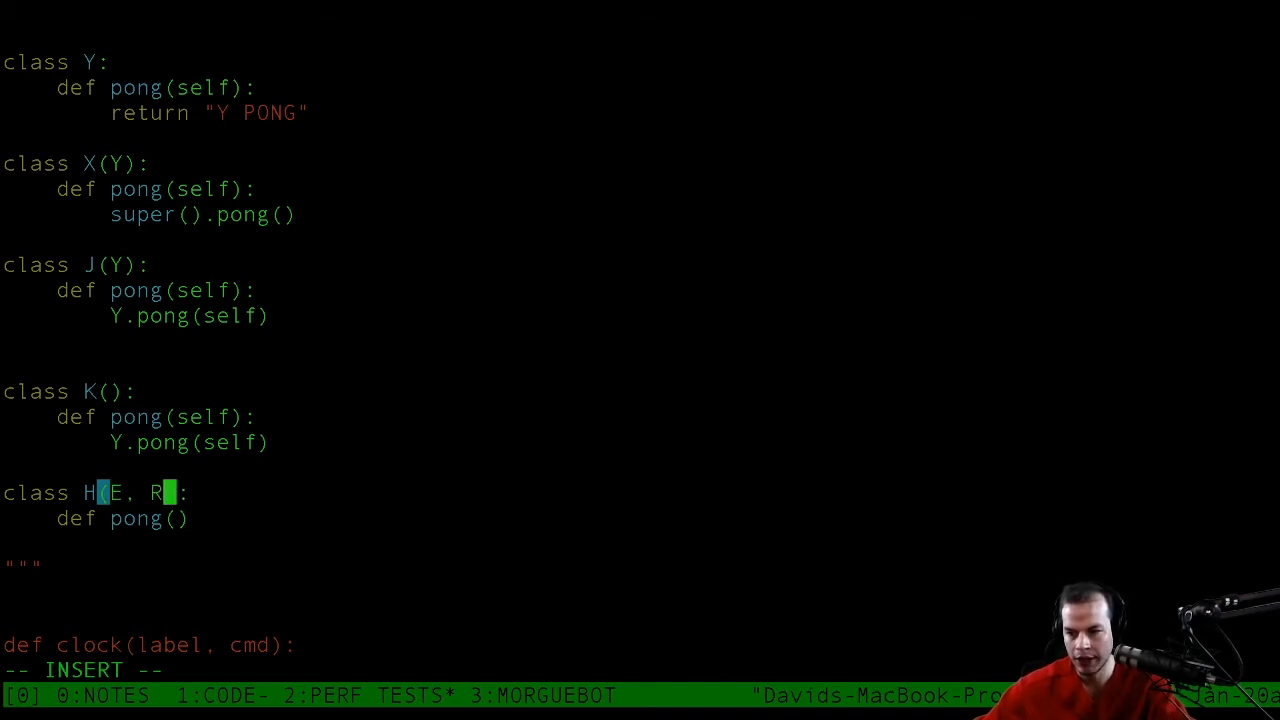
key("Escape")
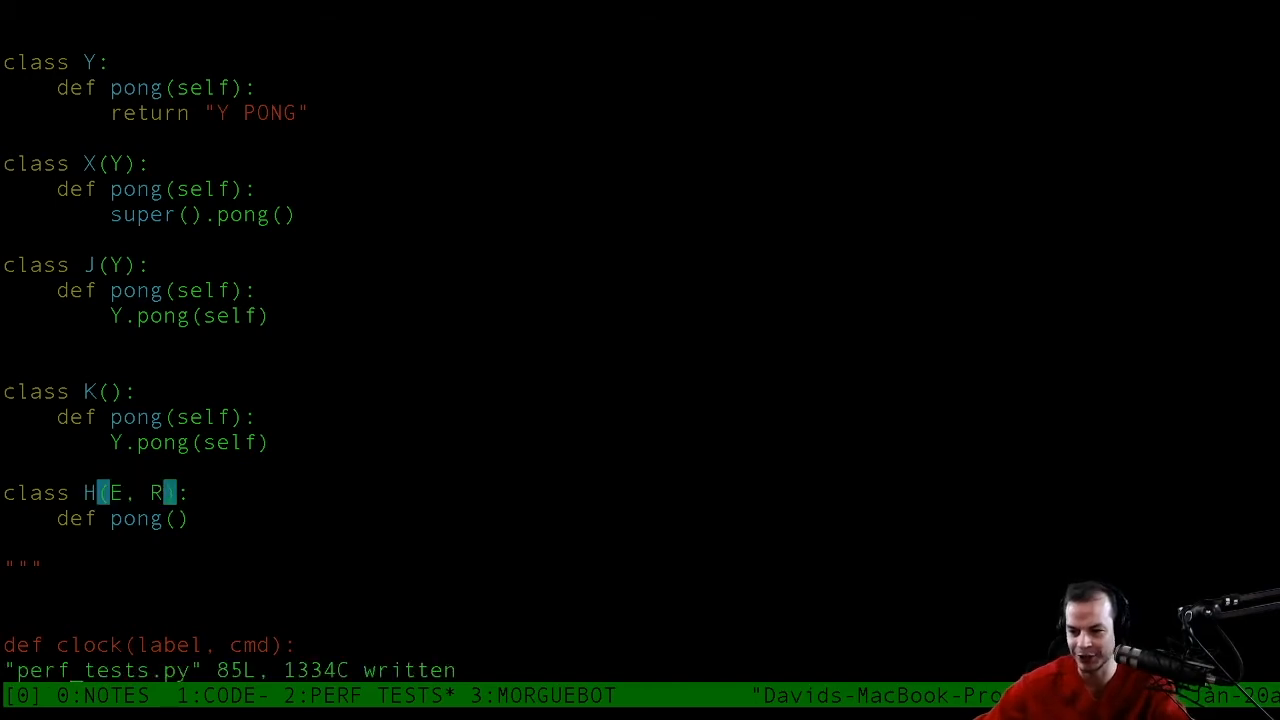
Above H, add empty class E and class R whose pong returns "R Pong".
key("O")
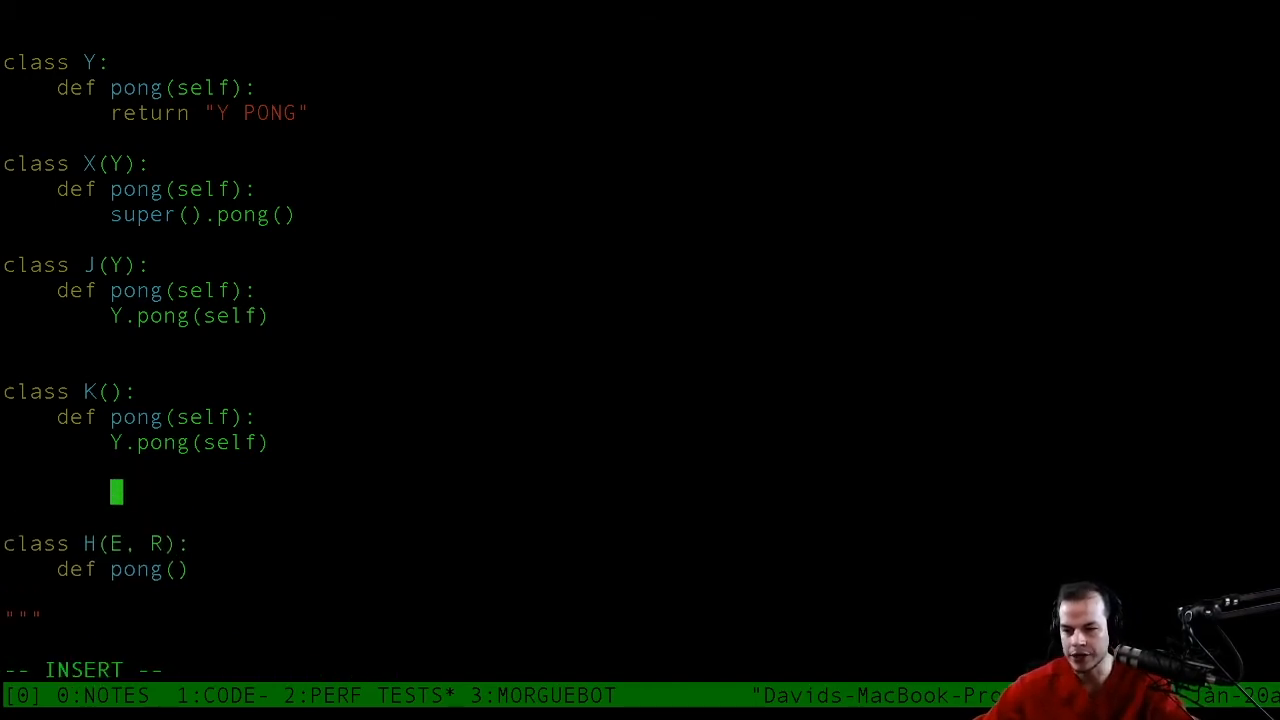
type("class E:")
type("c;as")
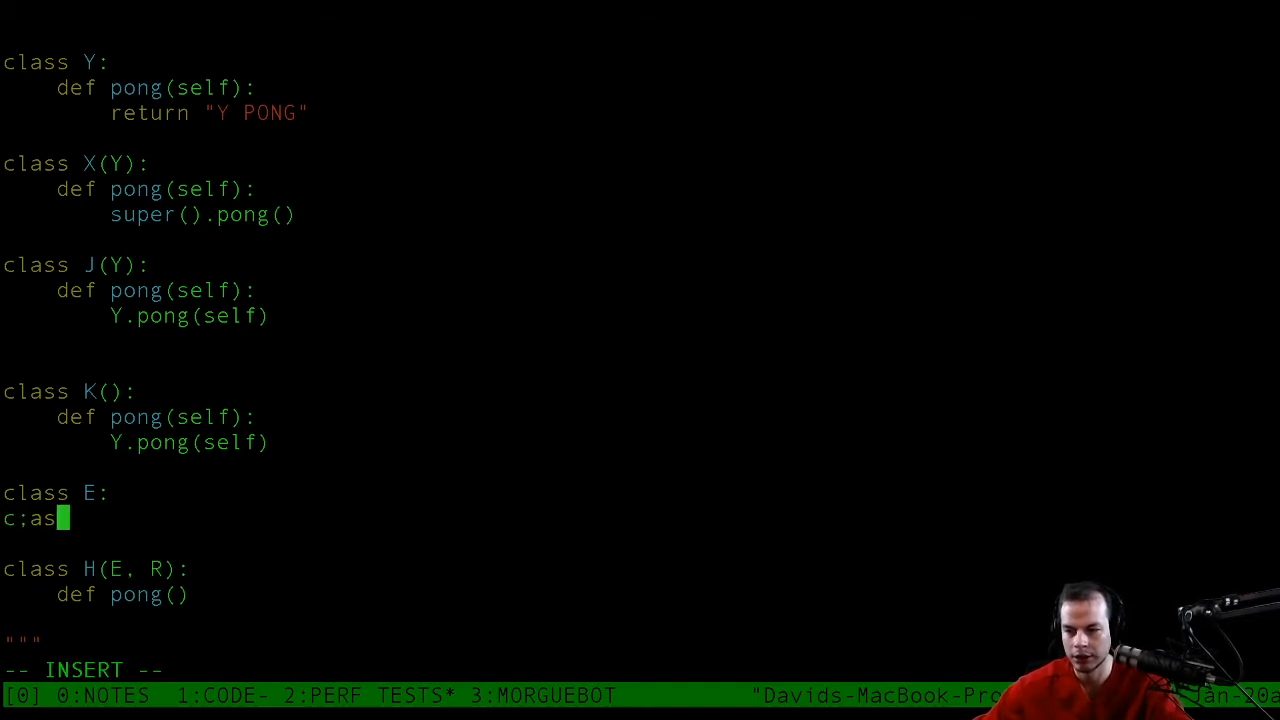
type("class R:")
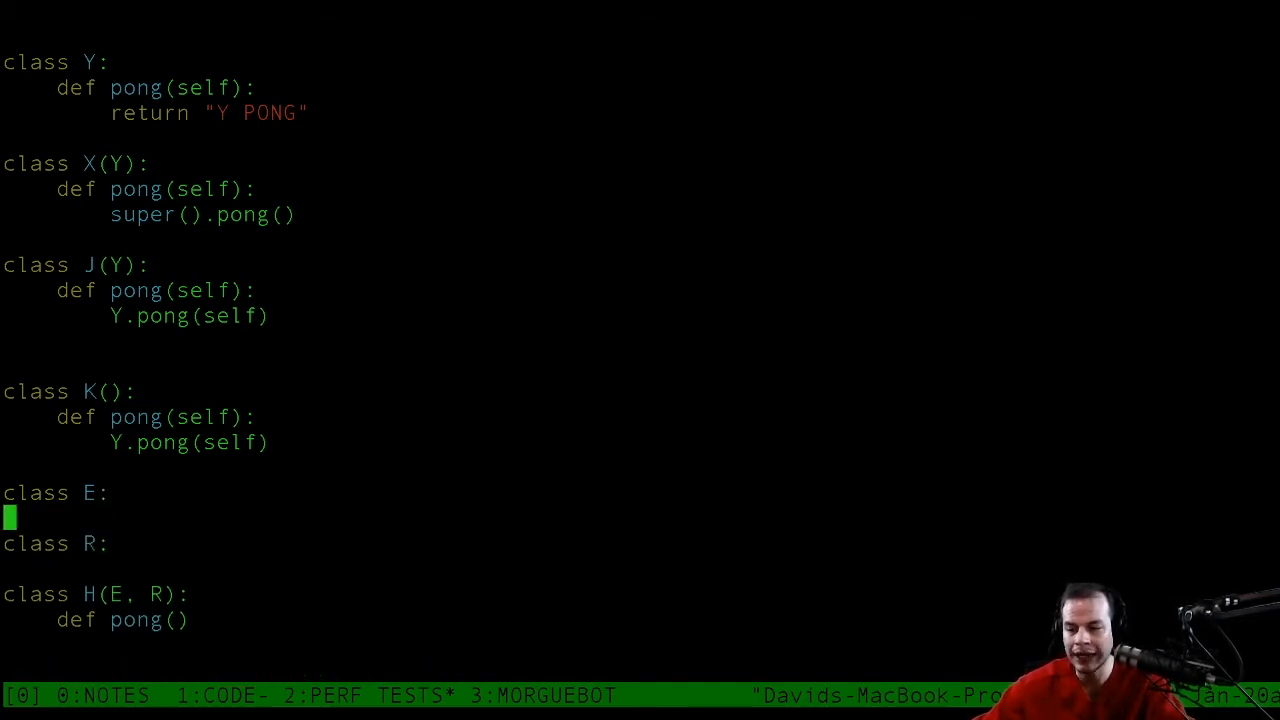
type("pas")
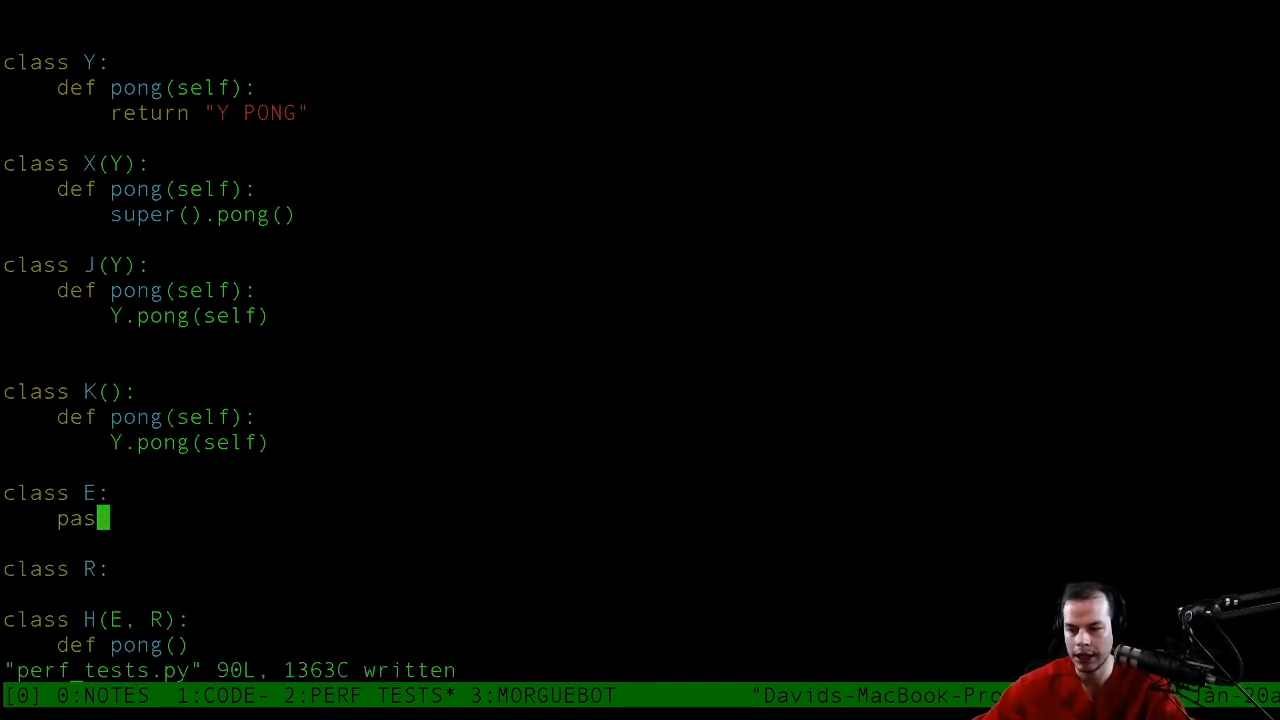
type("def pong")
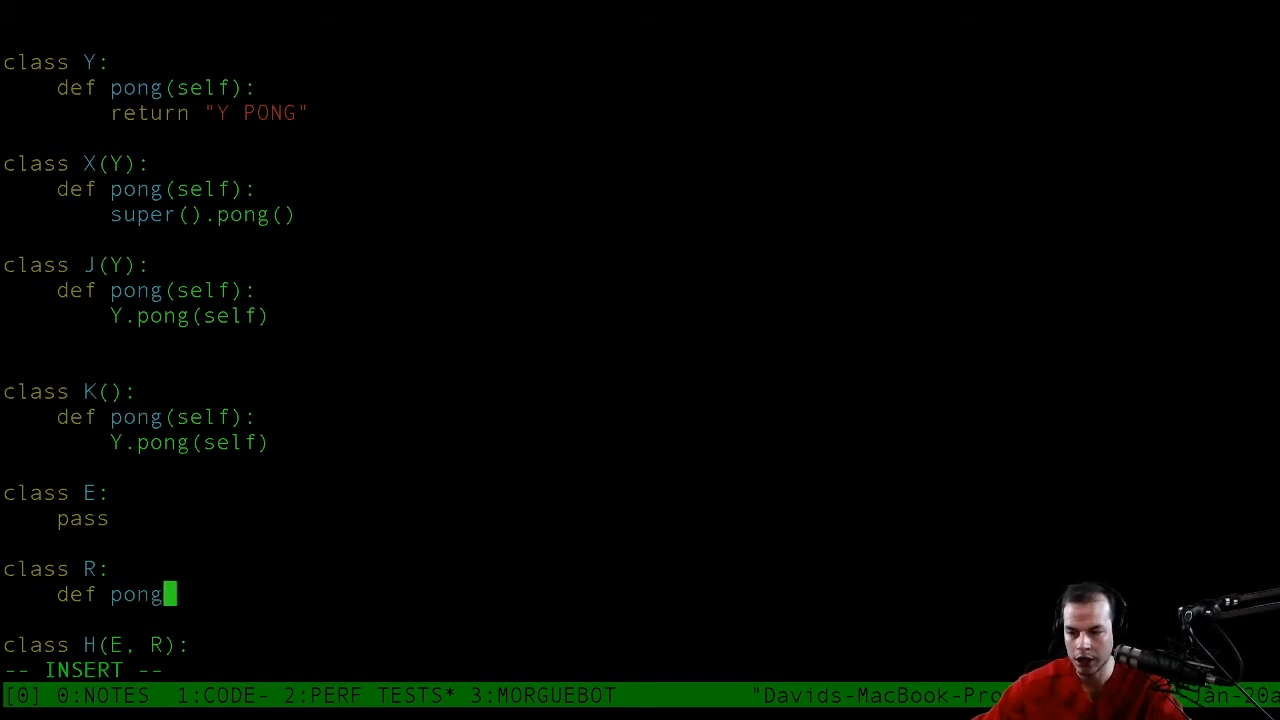
type("()")
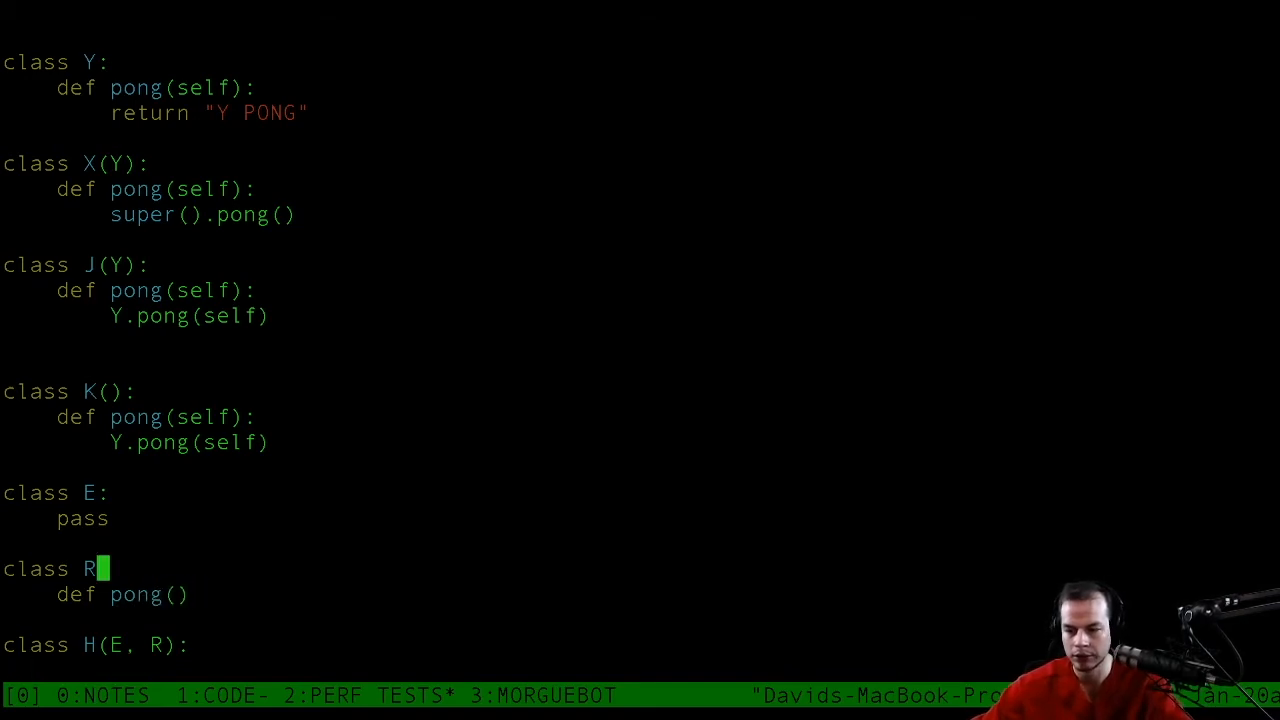
type("self):")
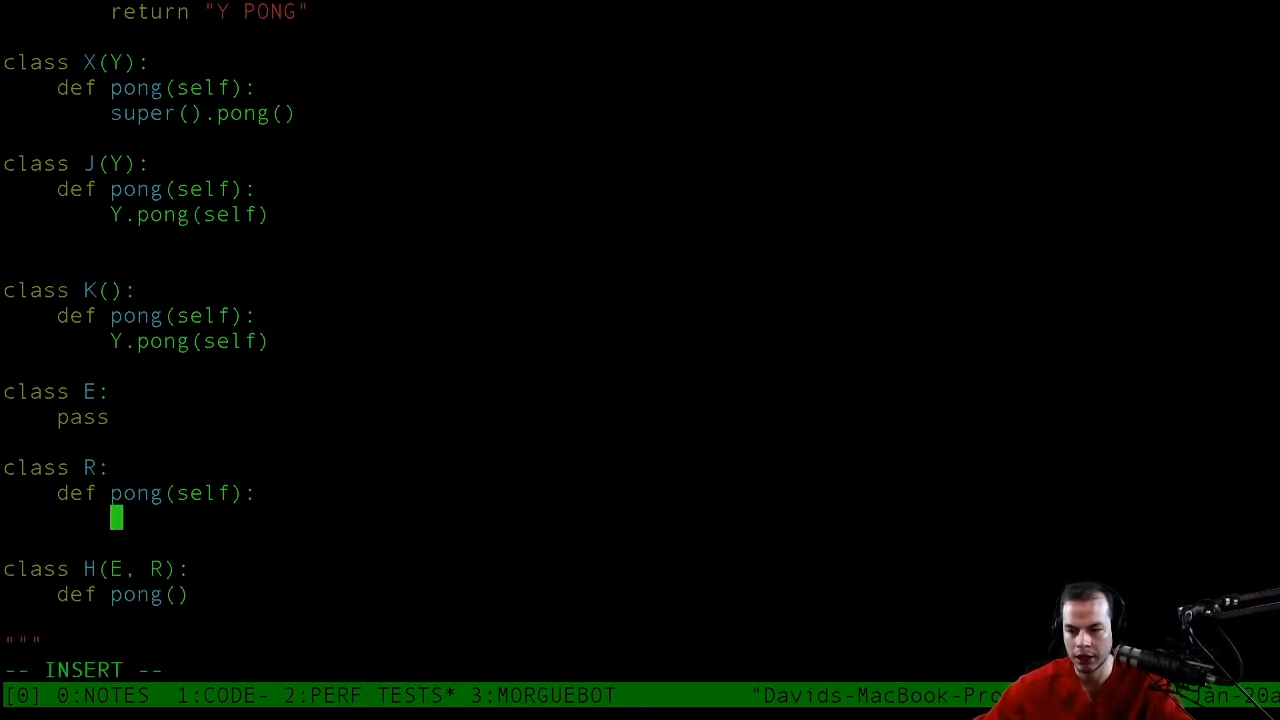
type("return \"\"\"")
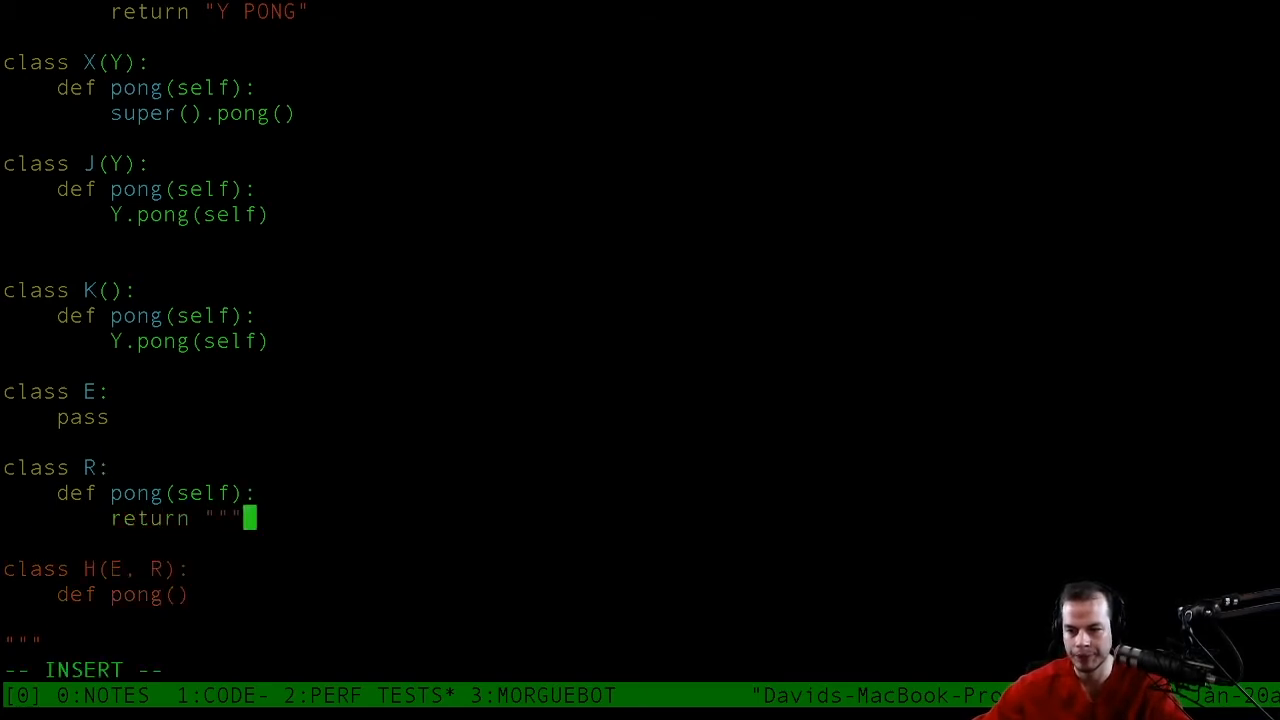
key("BackSpace")
type("R Pong")
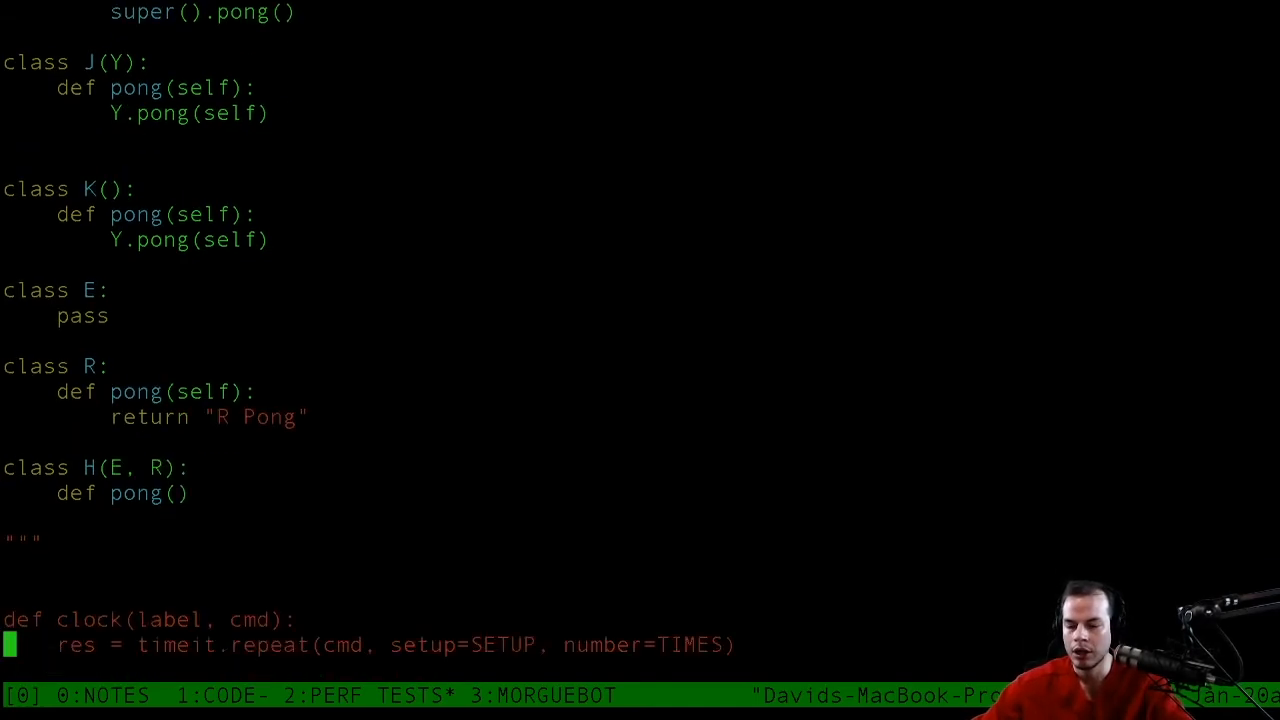
Add Parallel Call and 2 Deep clock lines and comment out the speed notes.
scroll("down", 3)
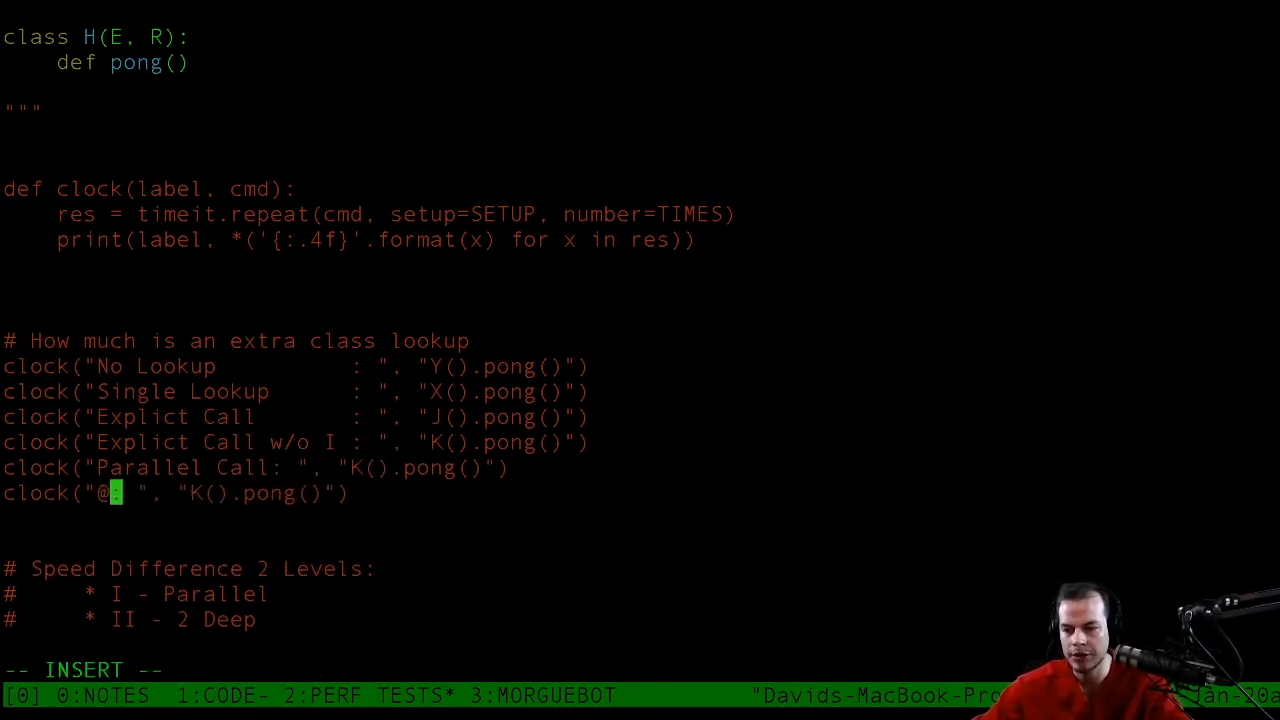
type("2 Deep")
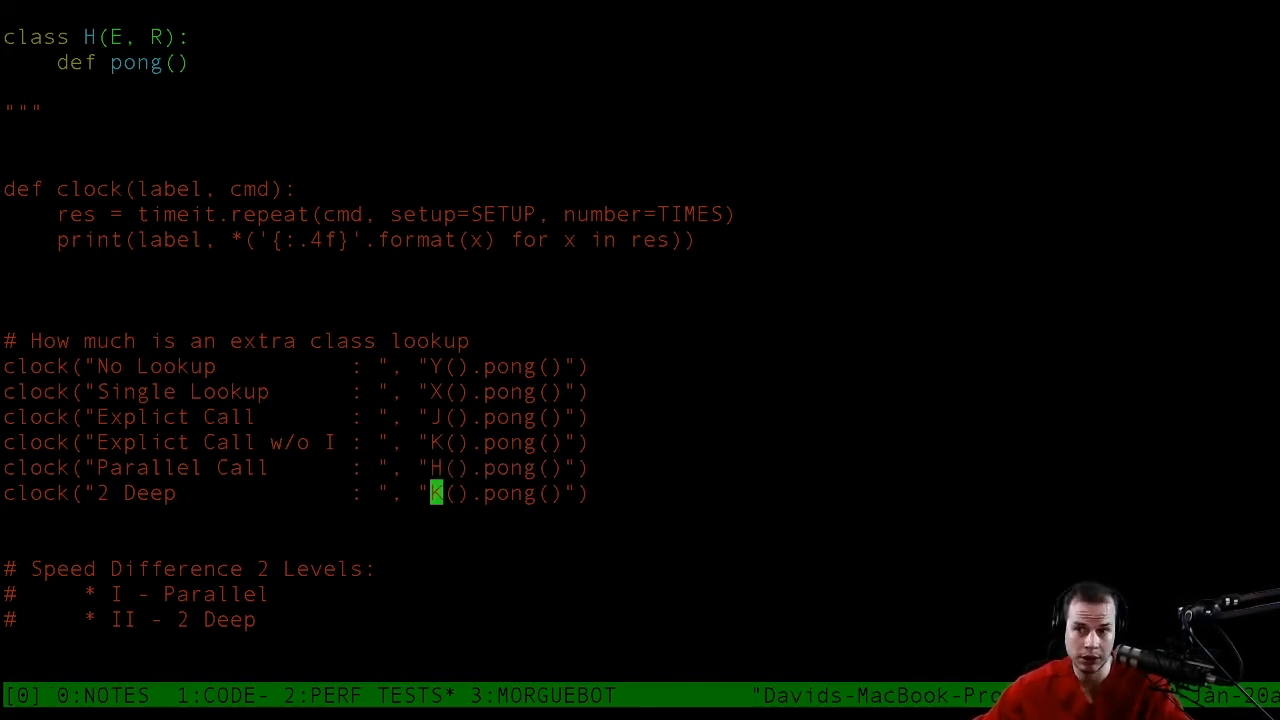
type("D")
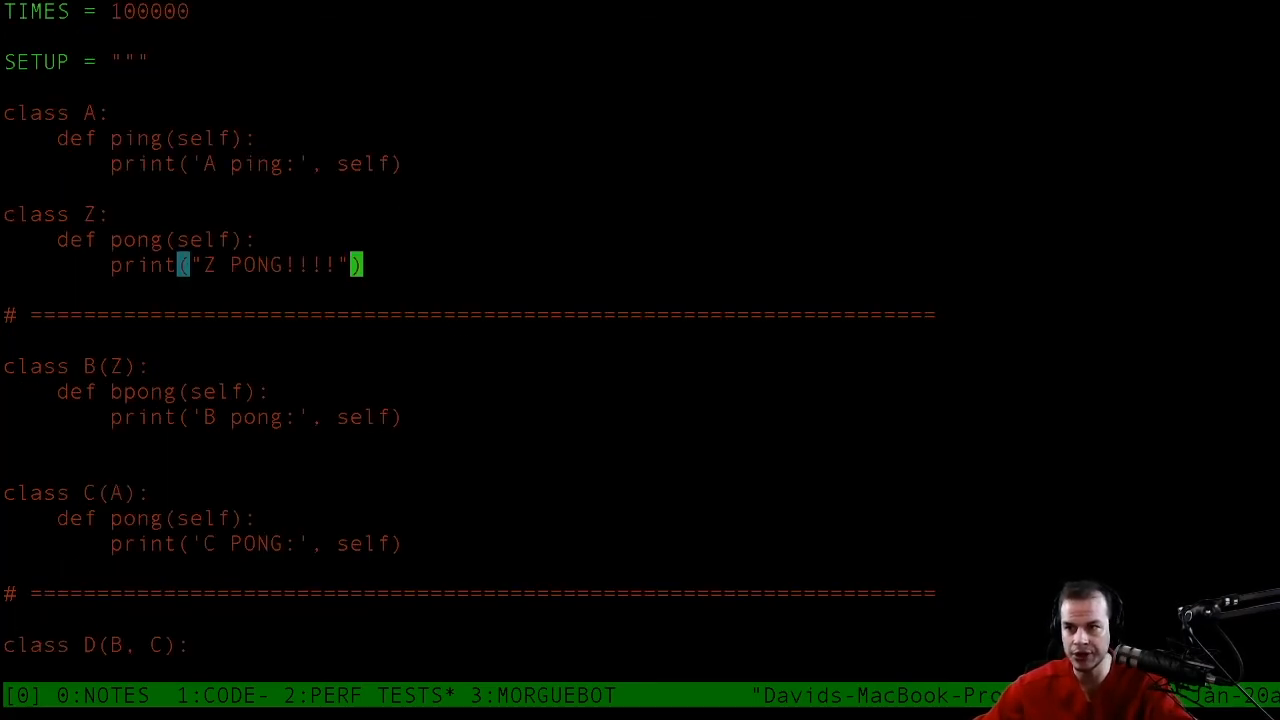
scroll("down", 3)
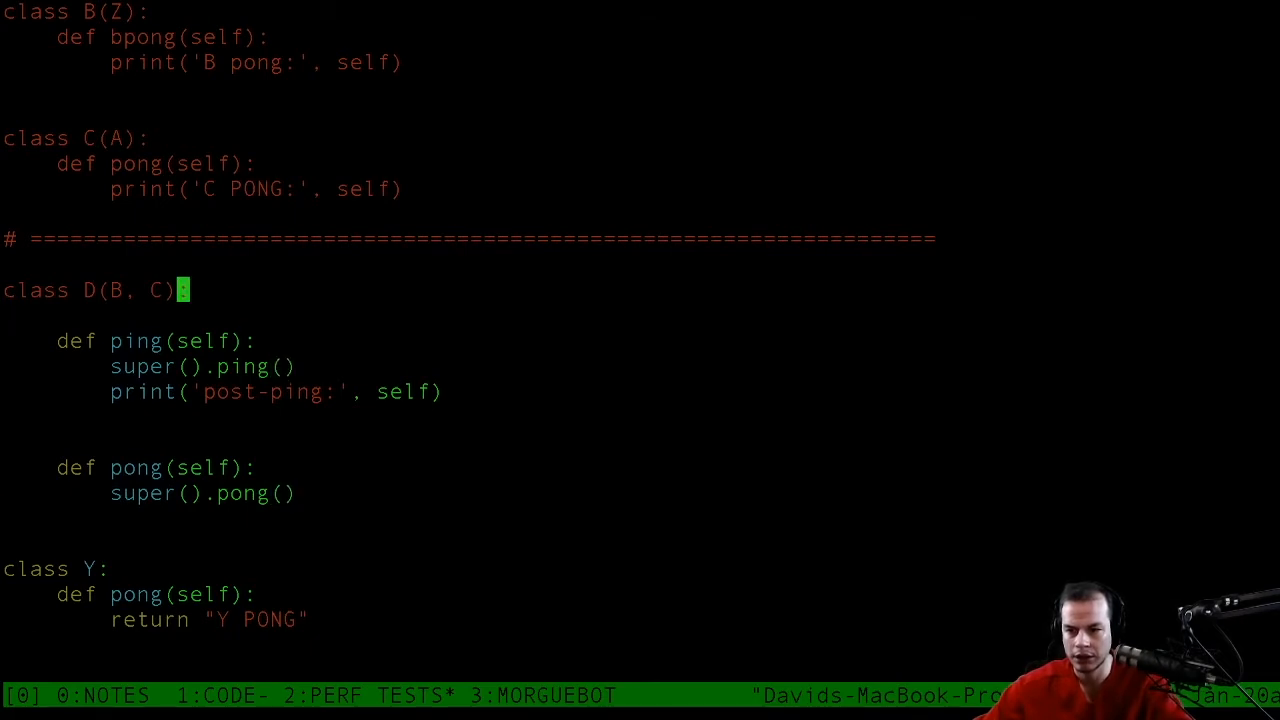
key("V")
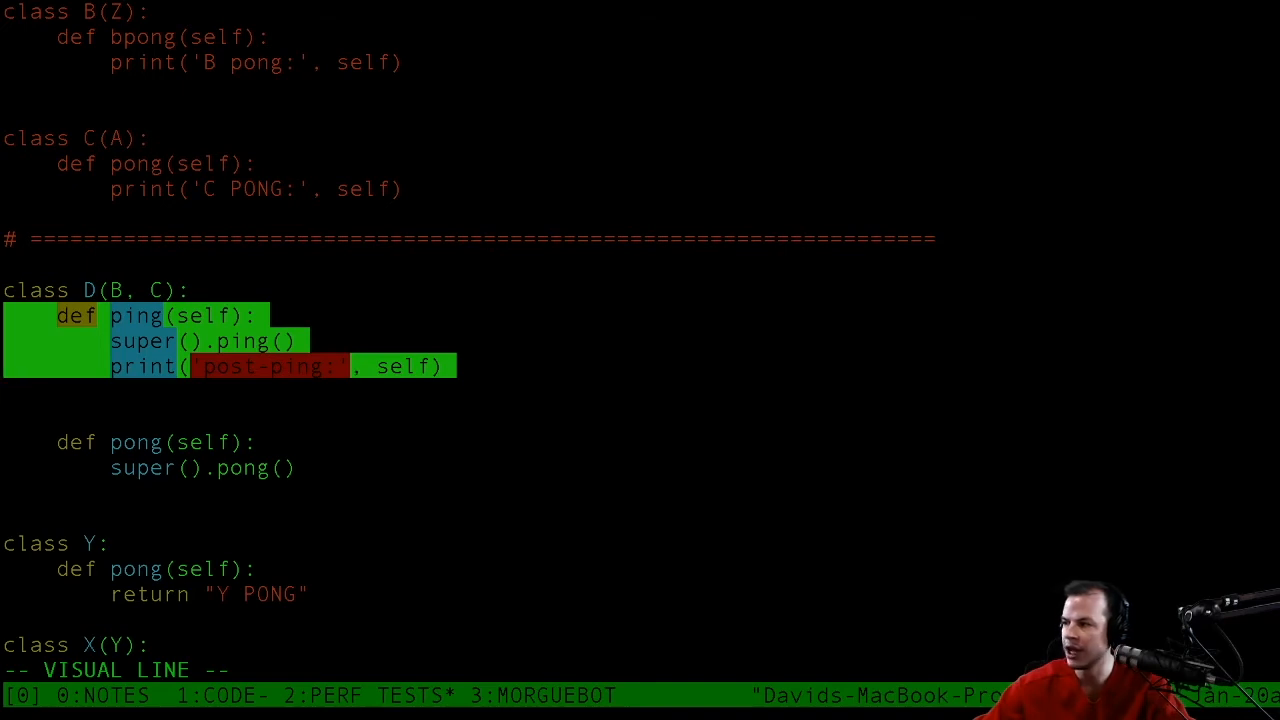
key("j")
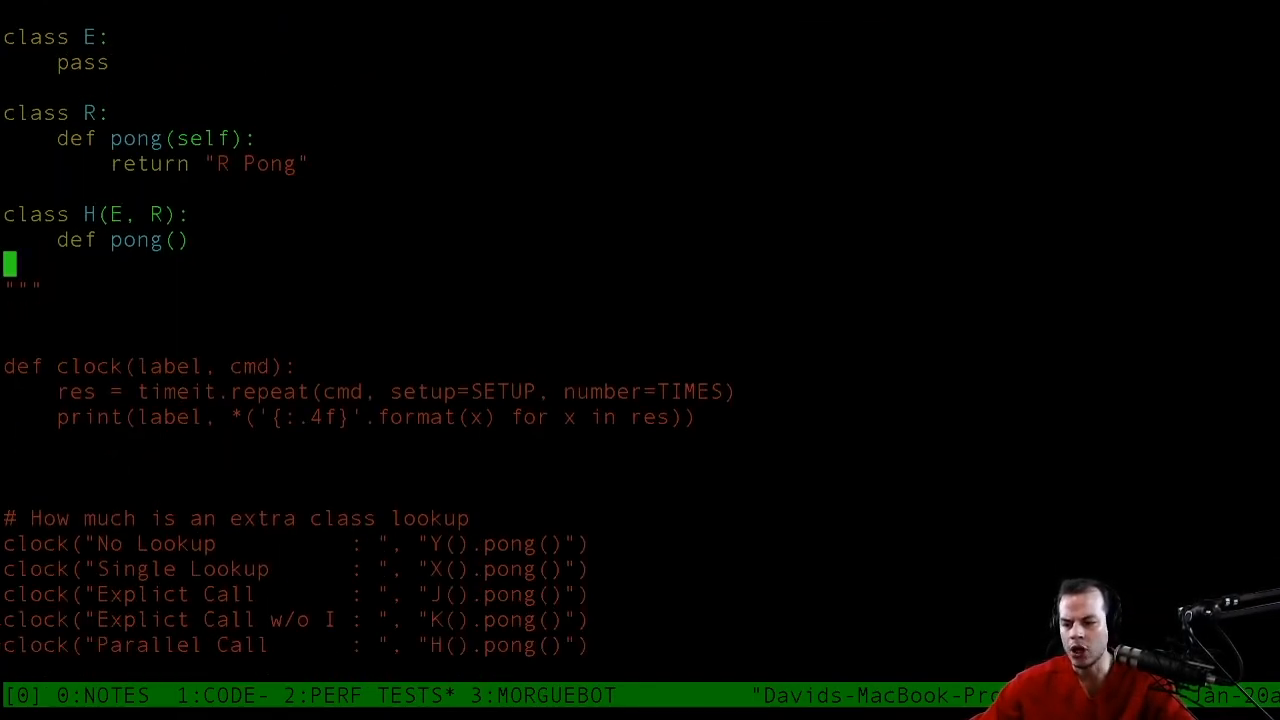
Define empty class D below H and clock D().pong() on the 2 Deep line.
type("class")
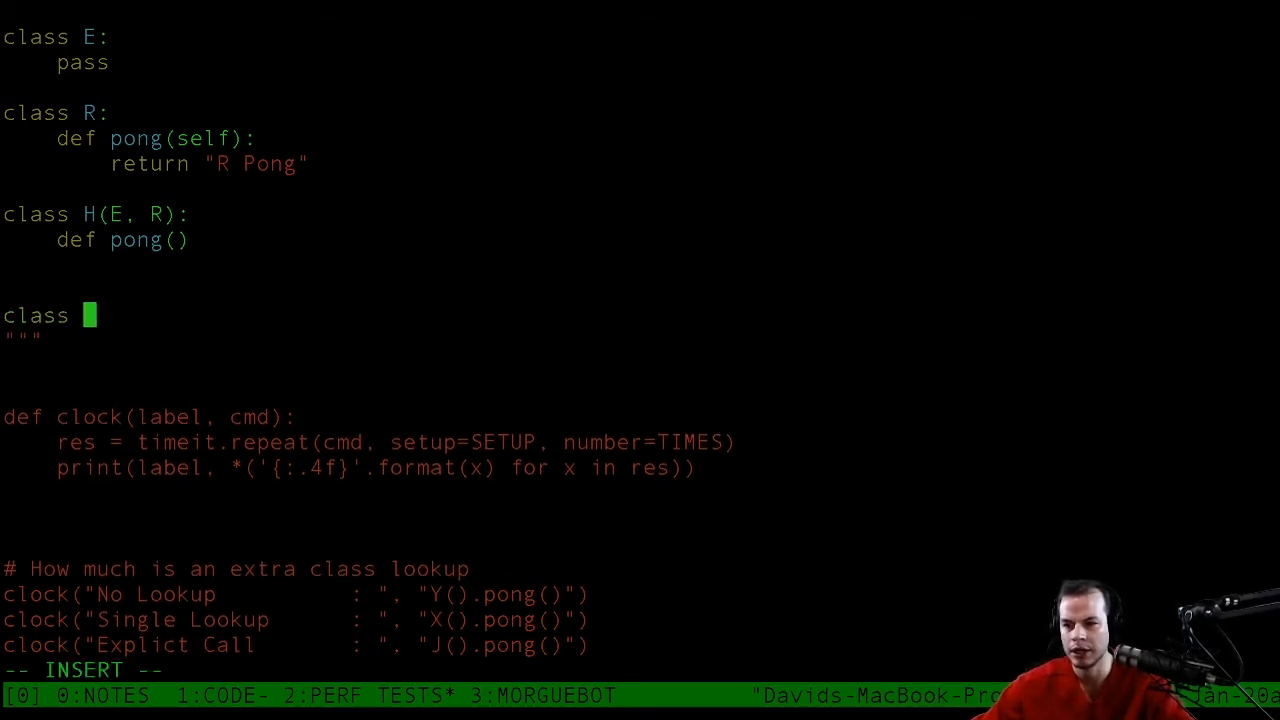
type("D():")
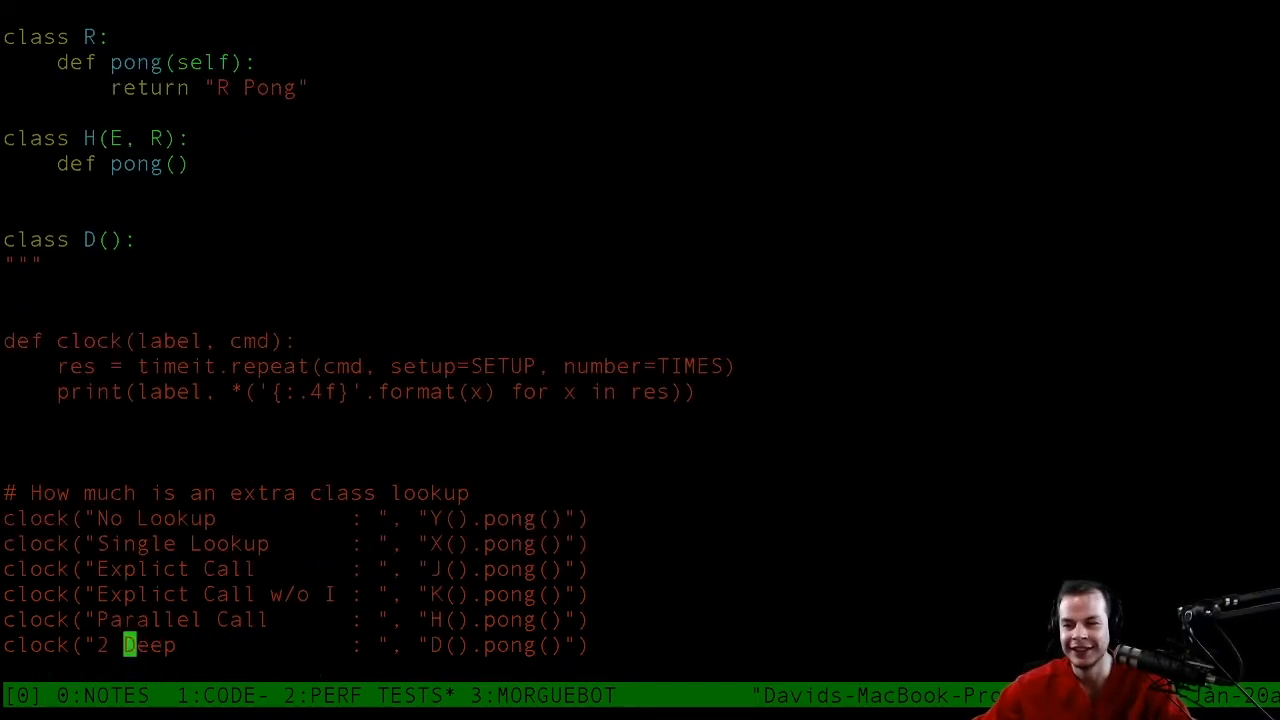
scroll("down", 3)
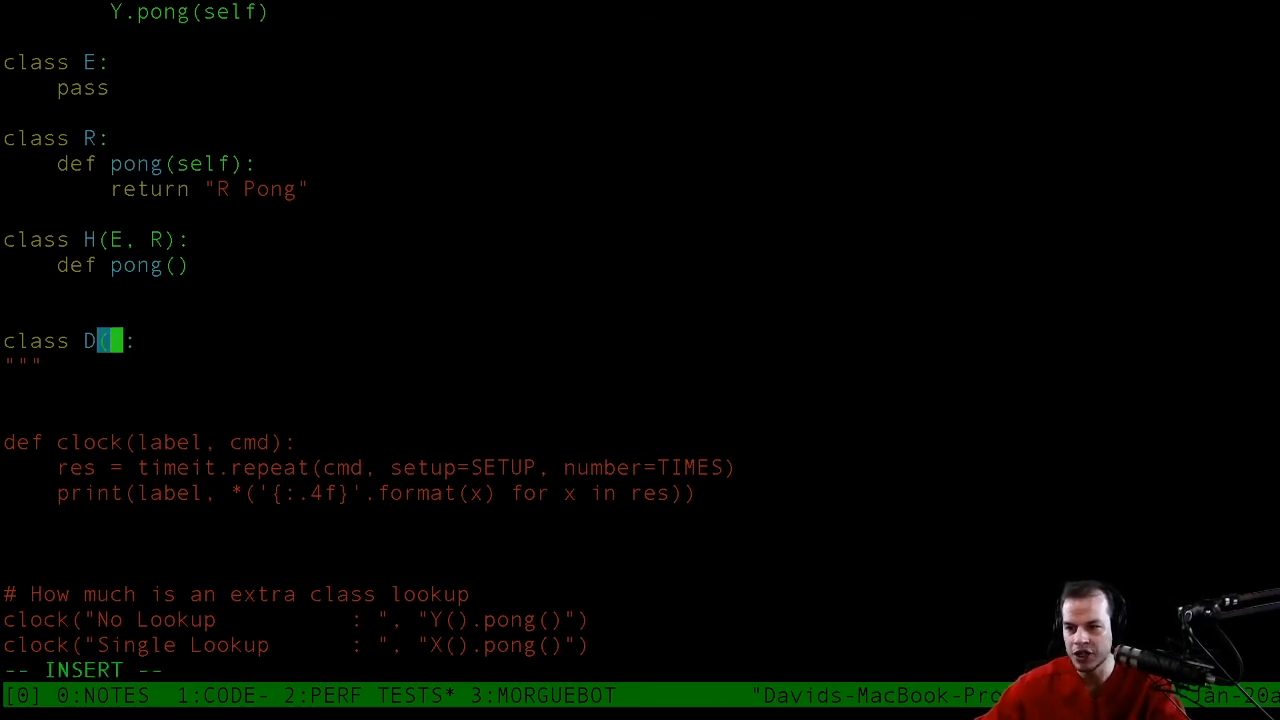
Add class F whose pong returns "F Pong", class T(F) with pass, and base D on T.
type("CT")
type("class T:")
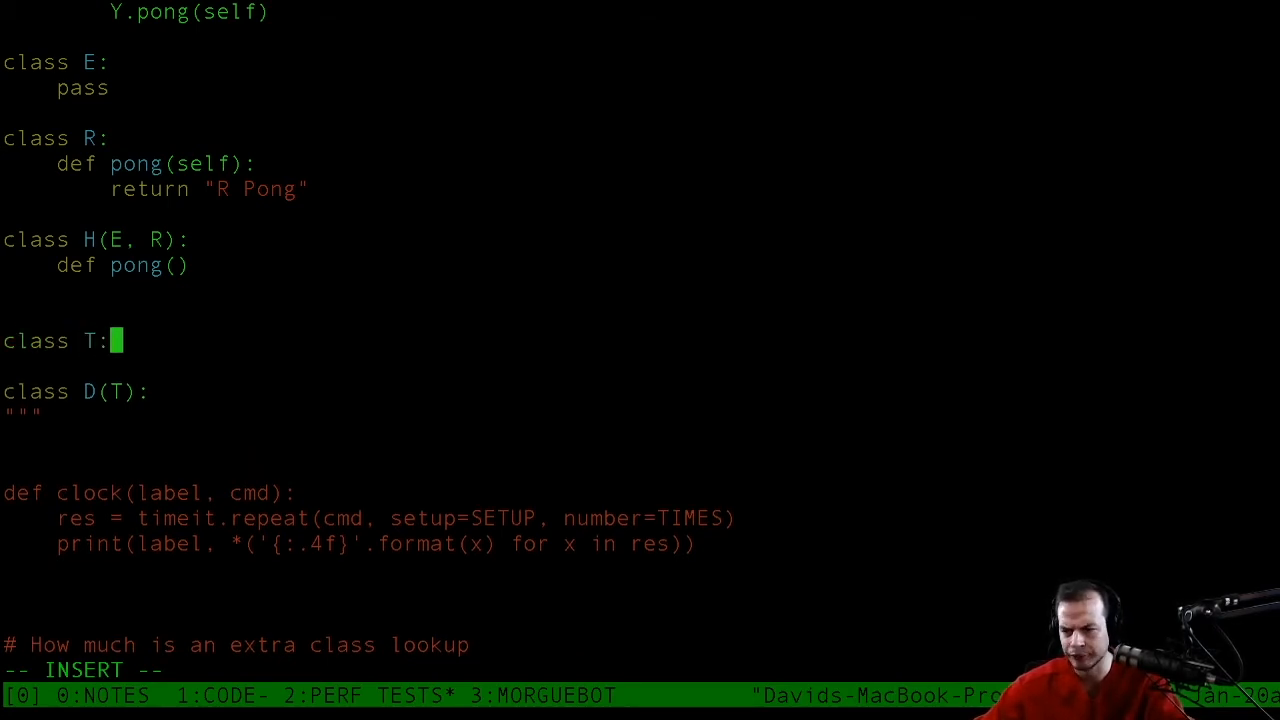
type("(")
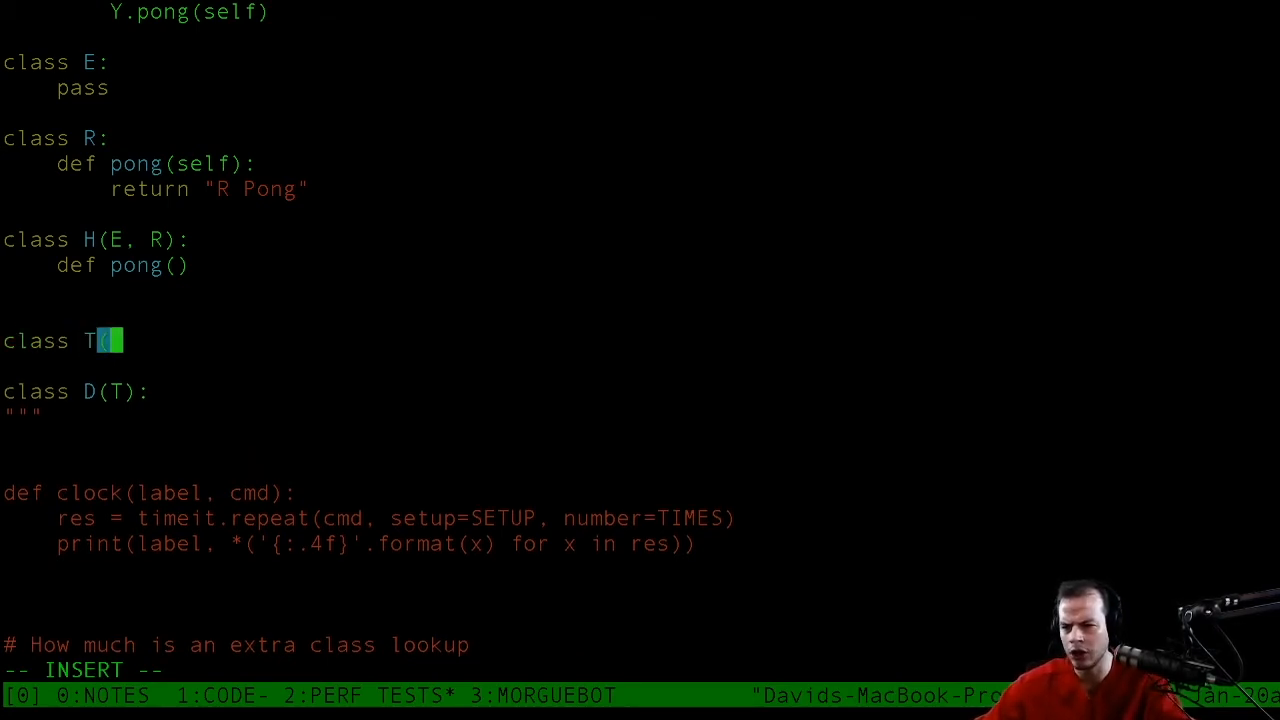
type("F):")
type("def")
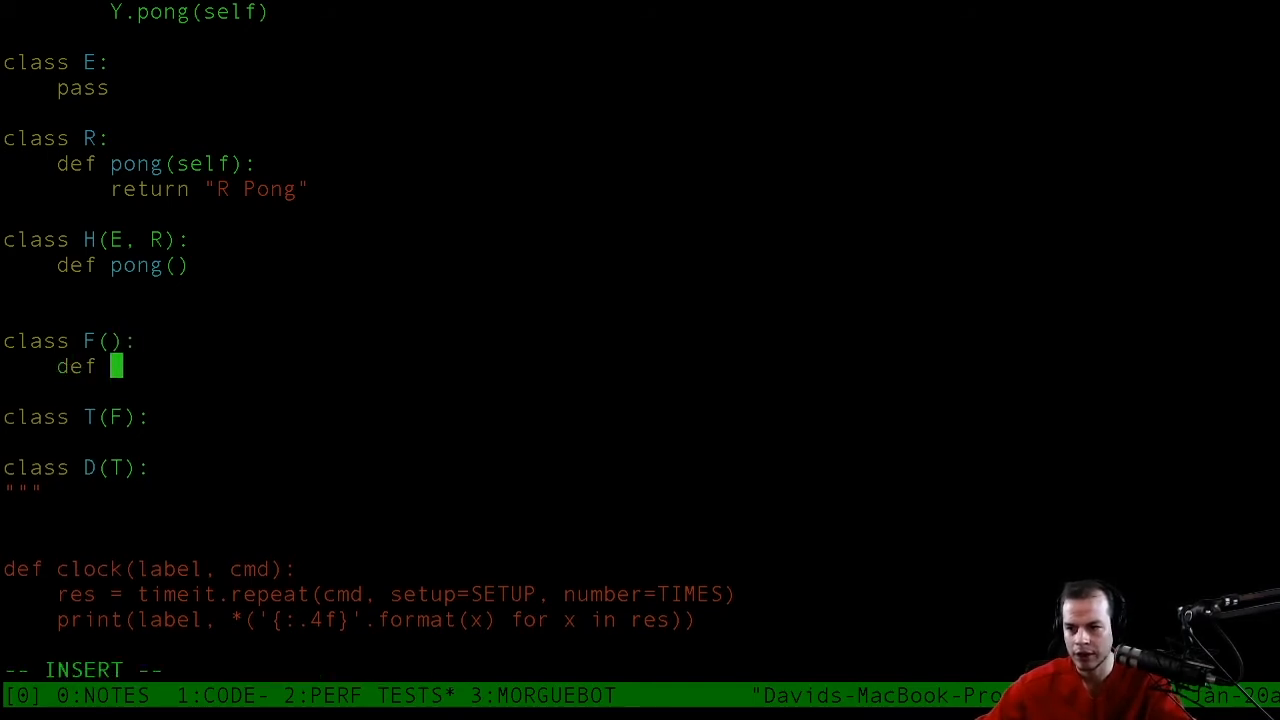
type("pong()")
type("return m")
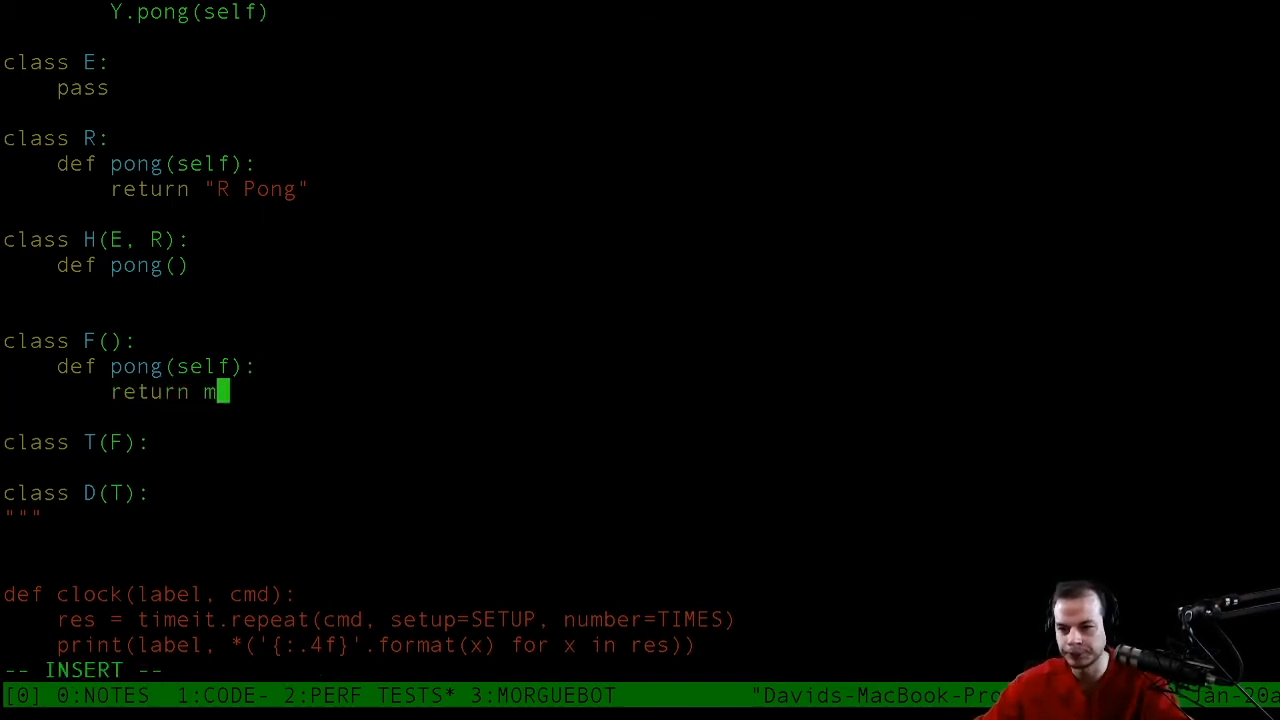
type("\"F P\"")
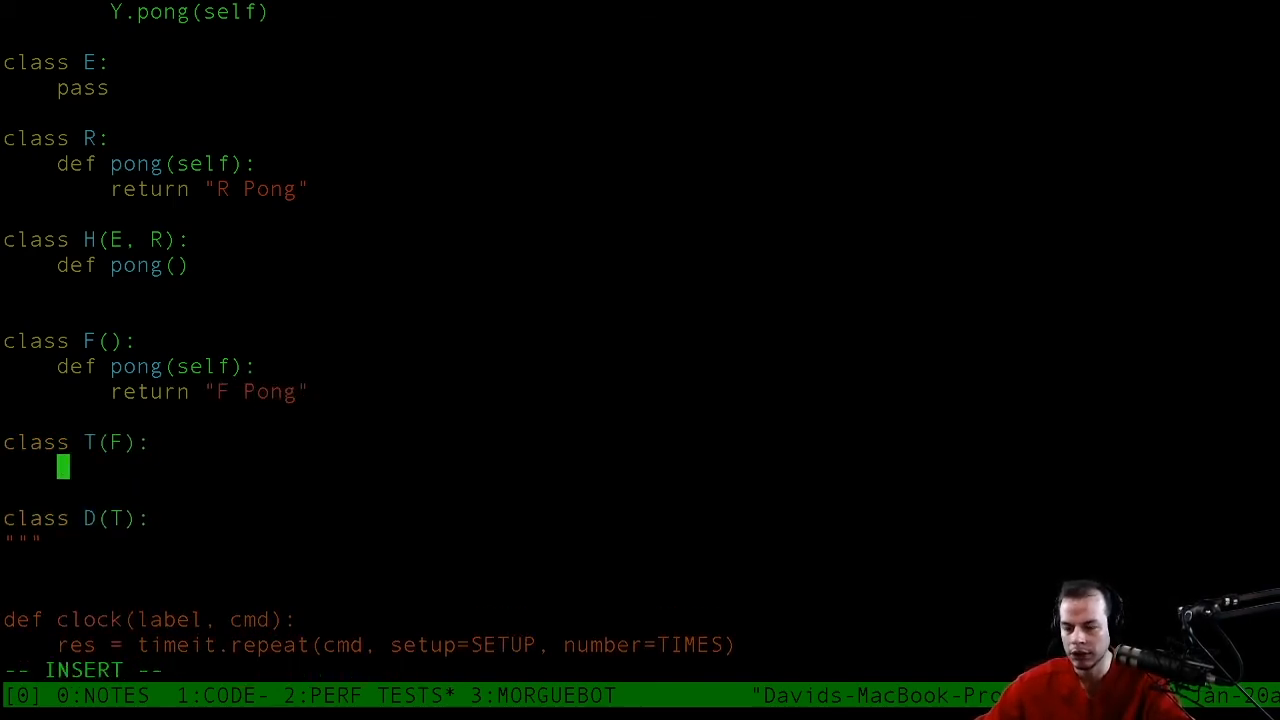
type("pass")
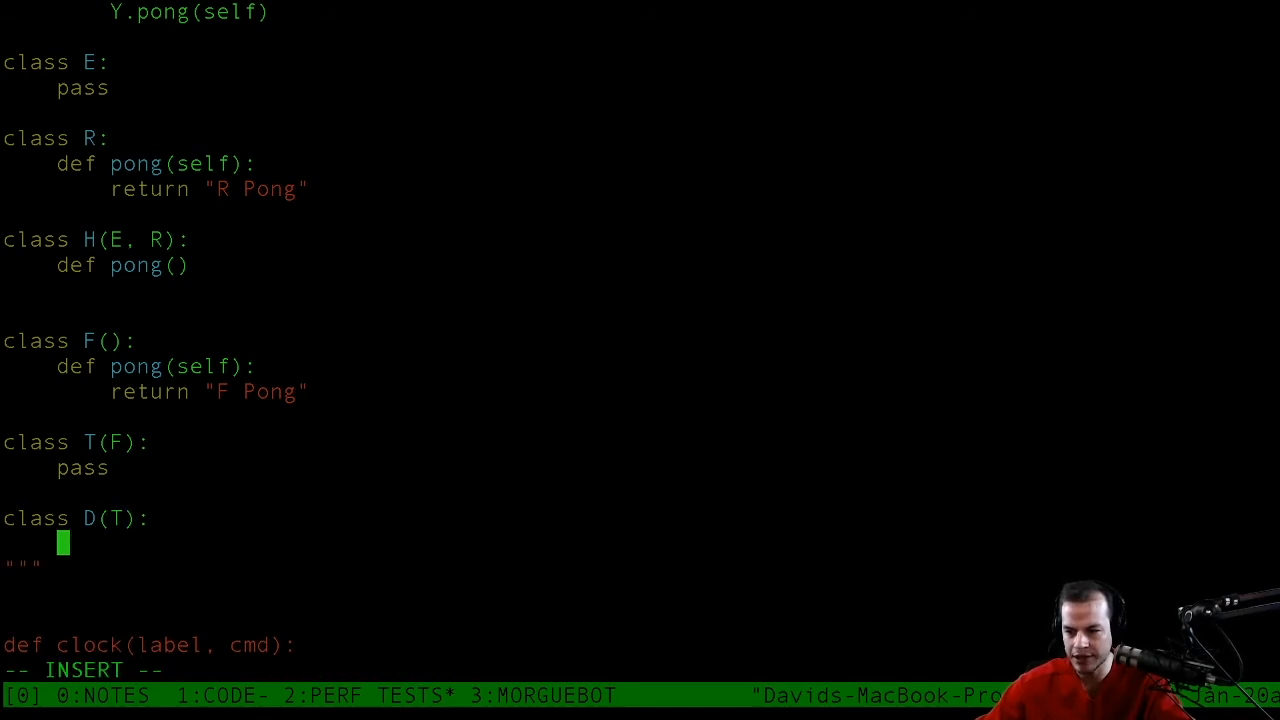
type("pass")
type("def")
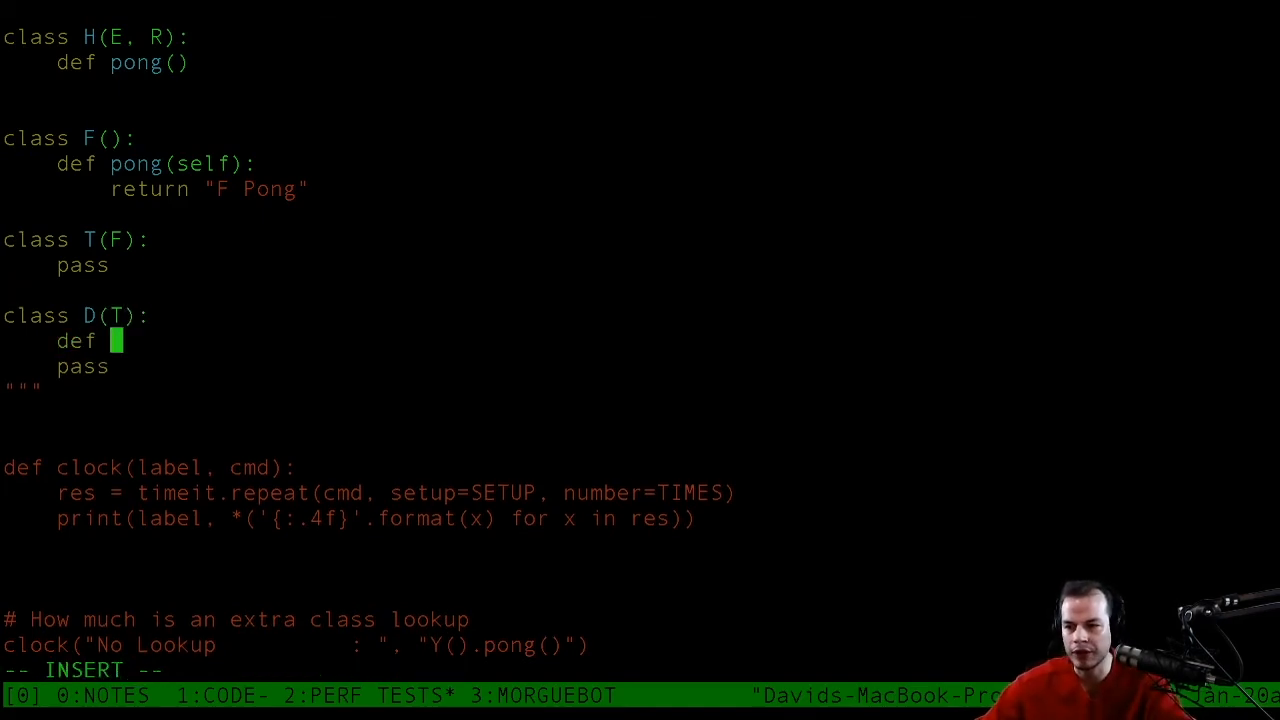
Replace D's pass with a pong method returning super().pong().
type("pong(self):")
type("su")
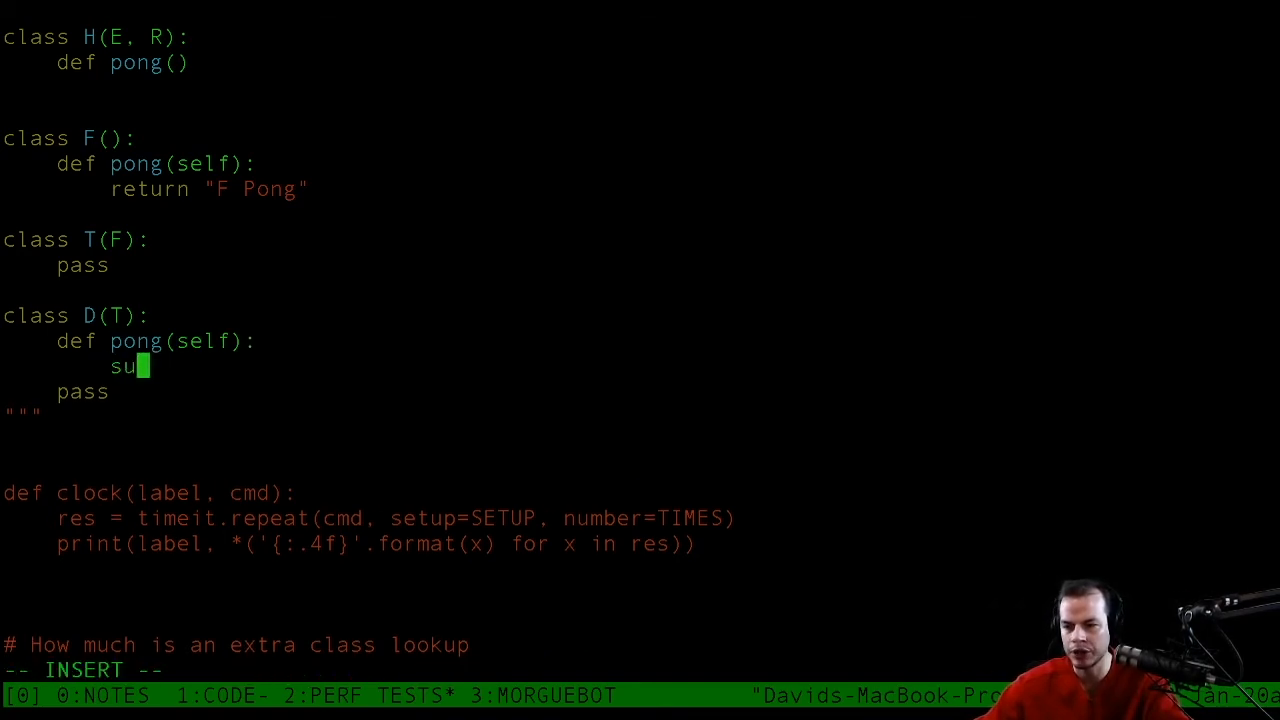
type("per().")
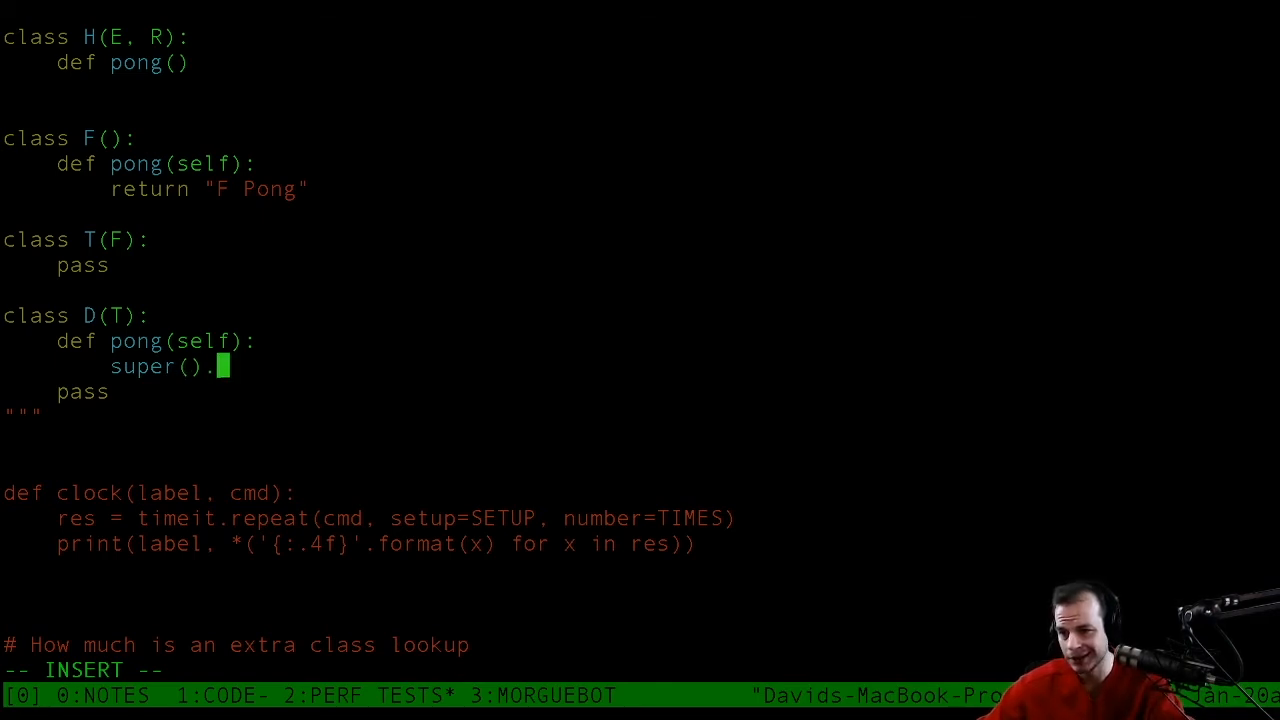
type("pong(")
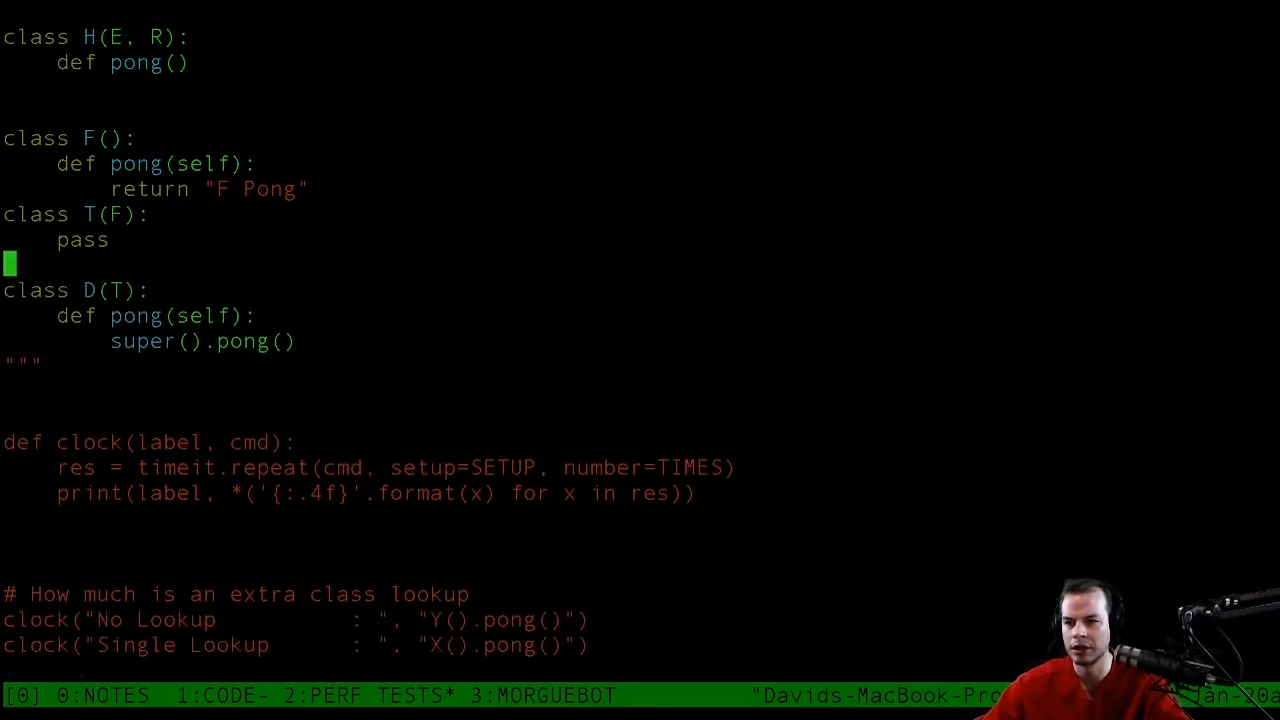
scroll("down", 3)
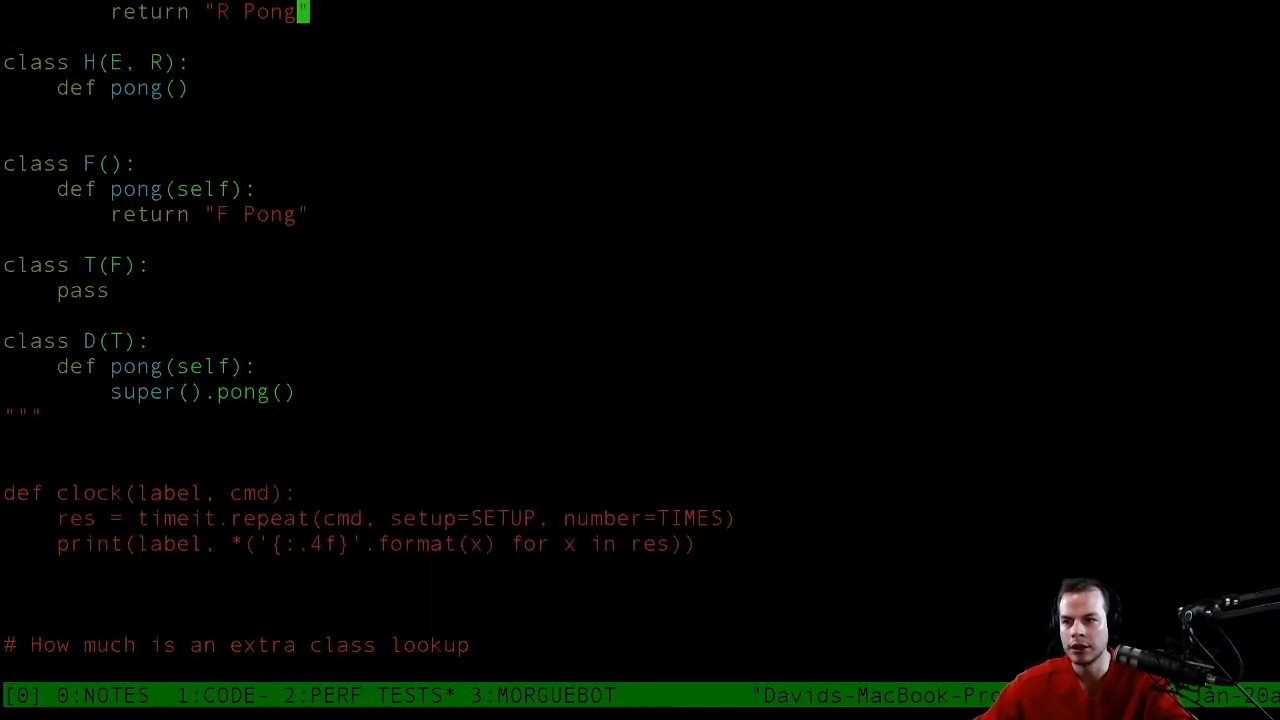
Make H's pong return super().pong(), save and run perf_tests.py for timings.
scroll("down", 3)
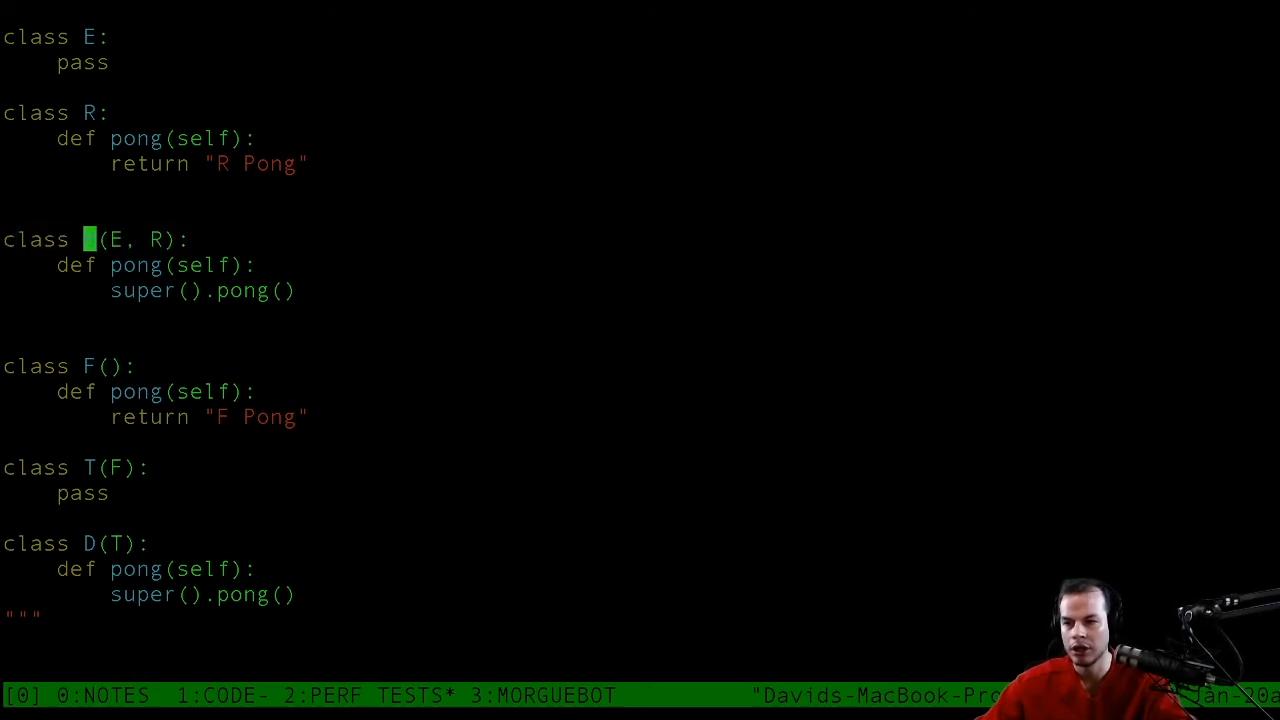
scroll("down", 3)
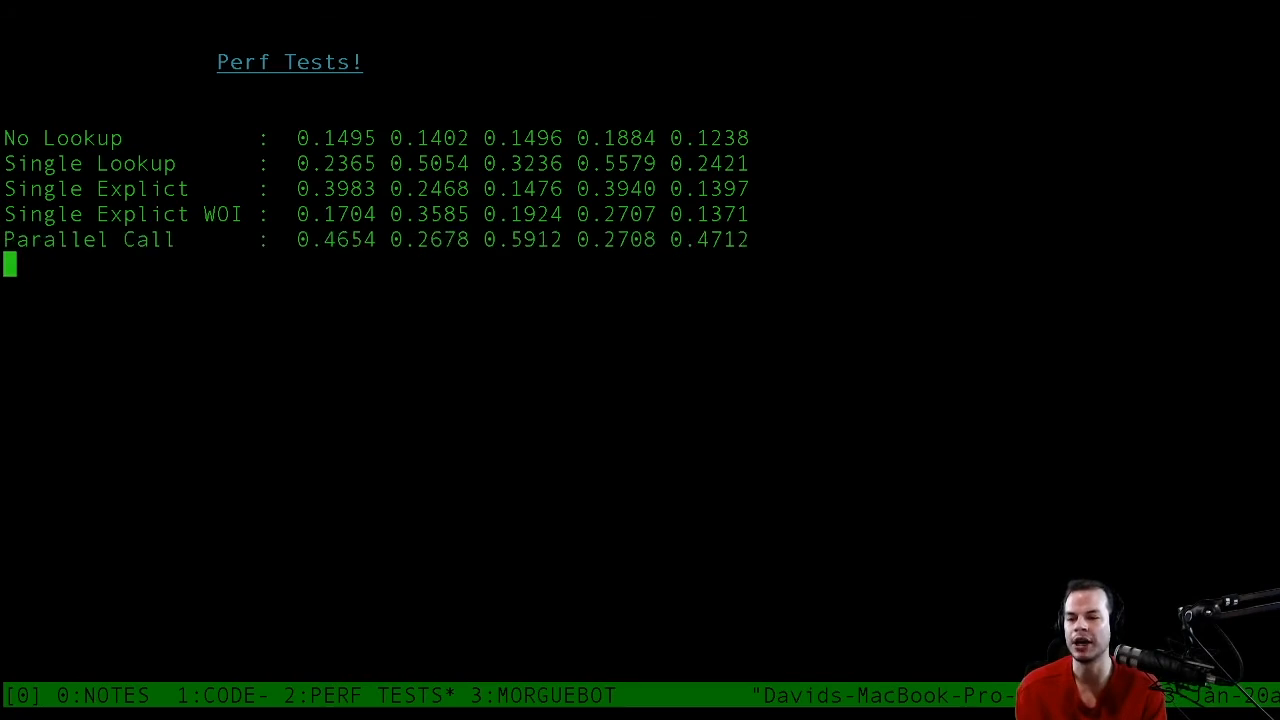
key("enter")
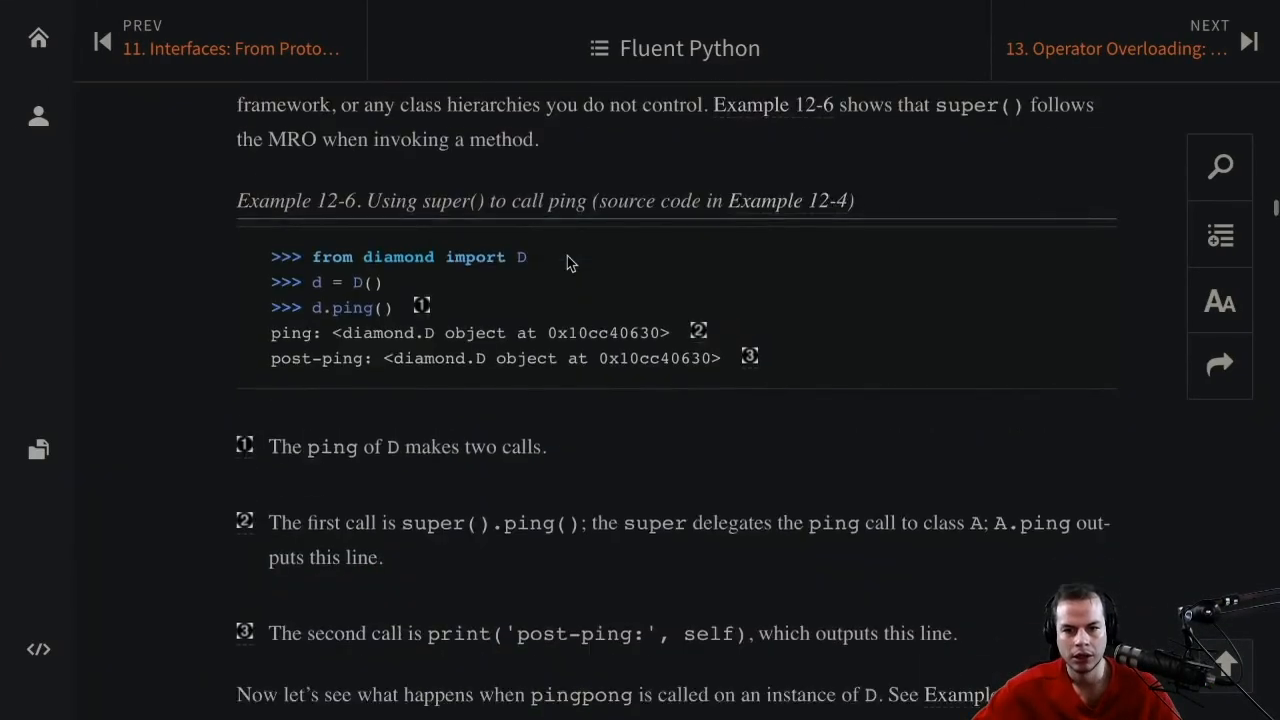
Scroll the Fluent Python reader up to the Figure 12-1 diamond-problem MRO diagram.
scroll("down", 3)
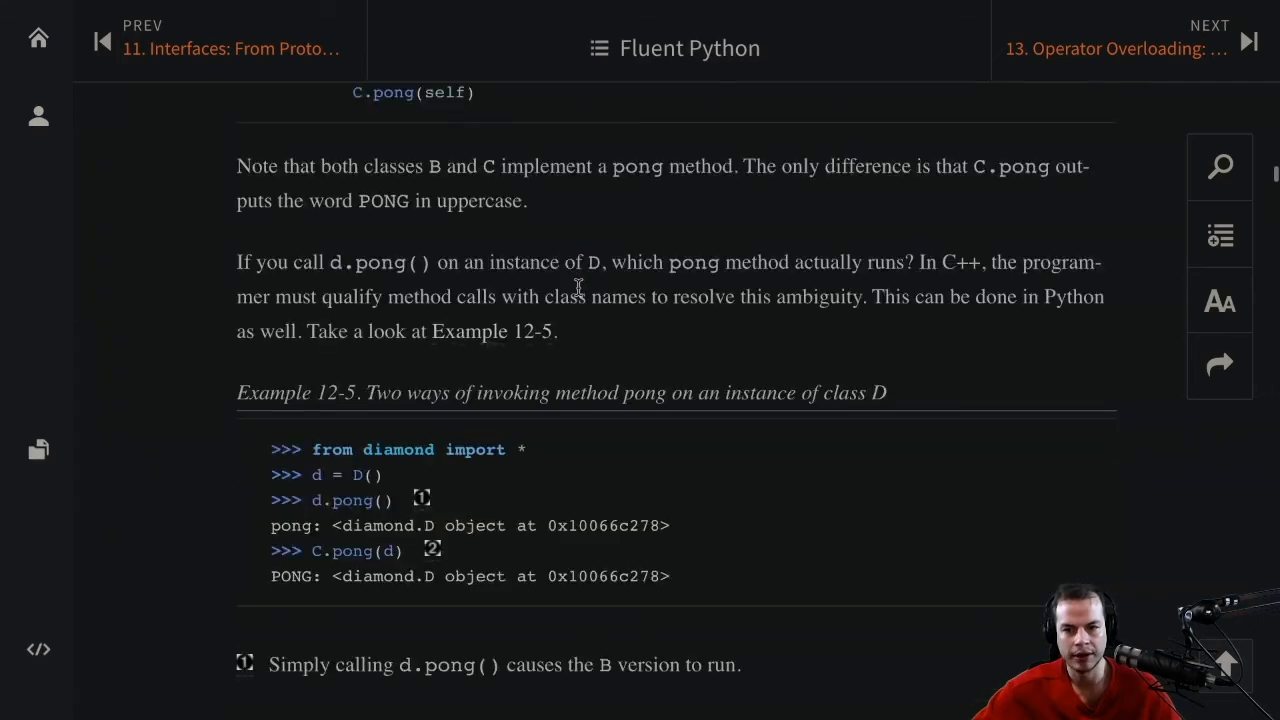
scroll("up", 3)
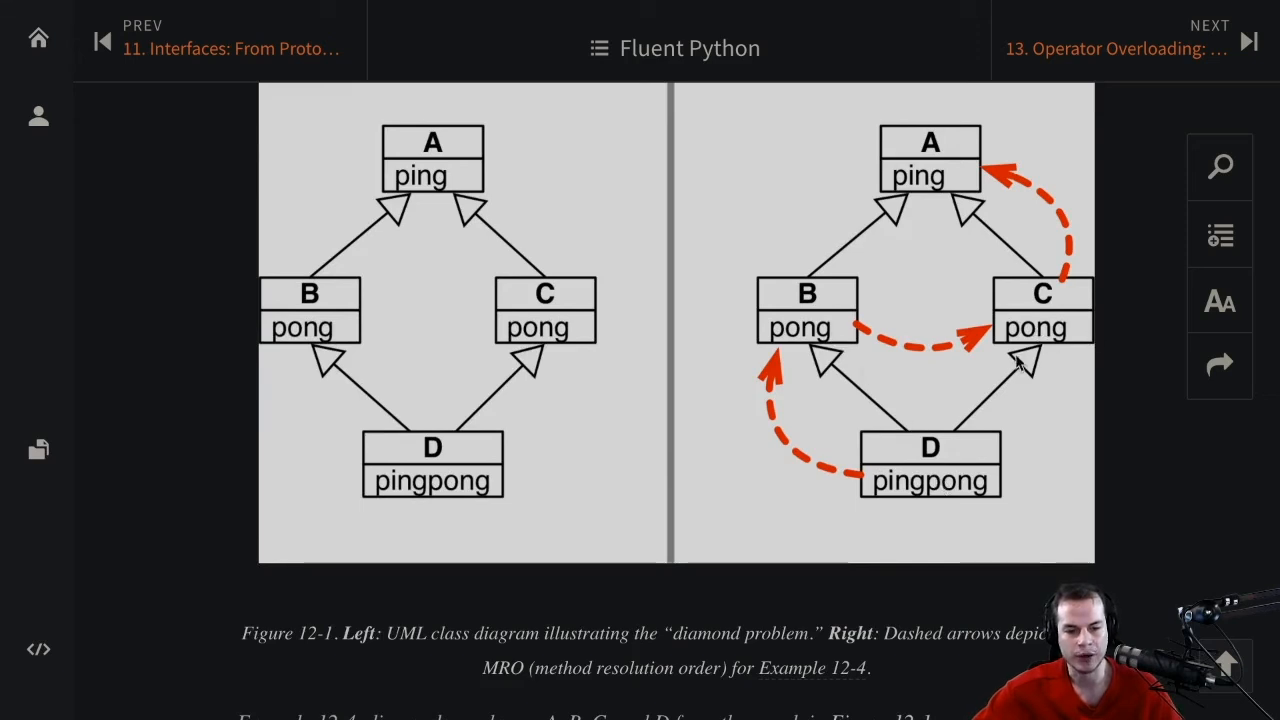
mouse_move(904, 156)
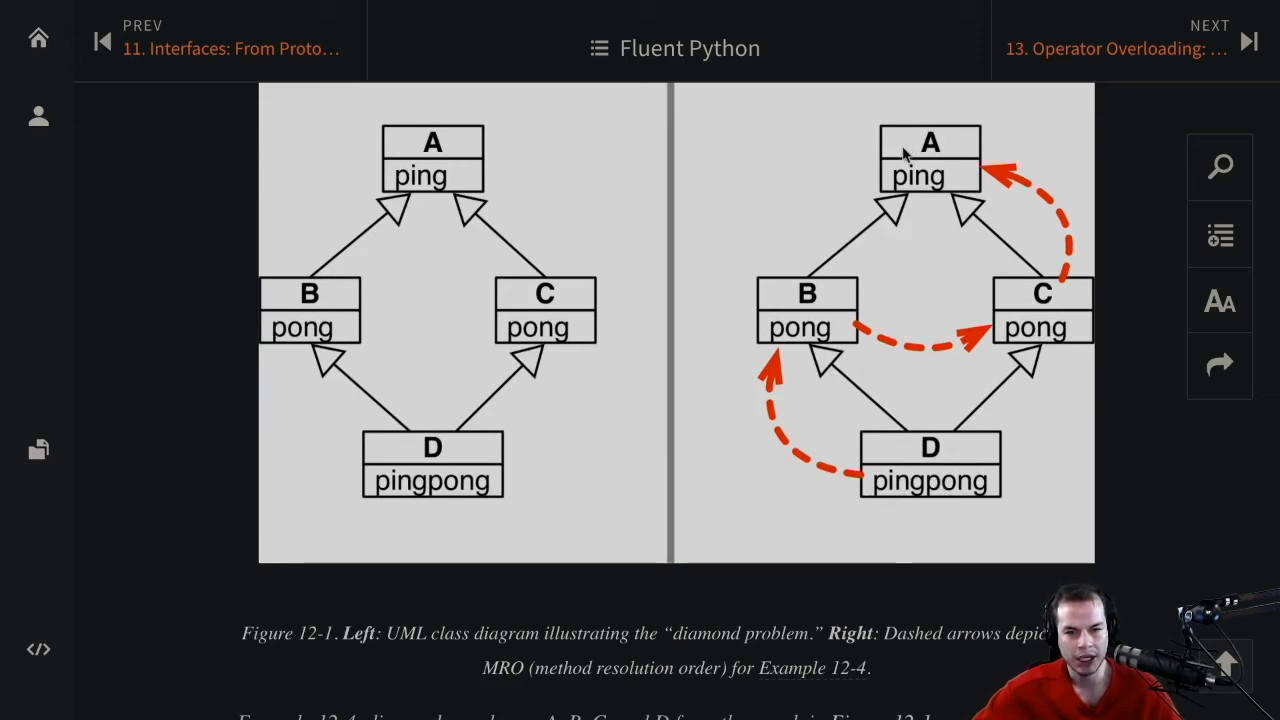
mouse_move(970, 432)
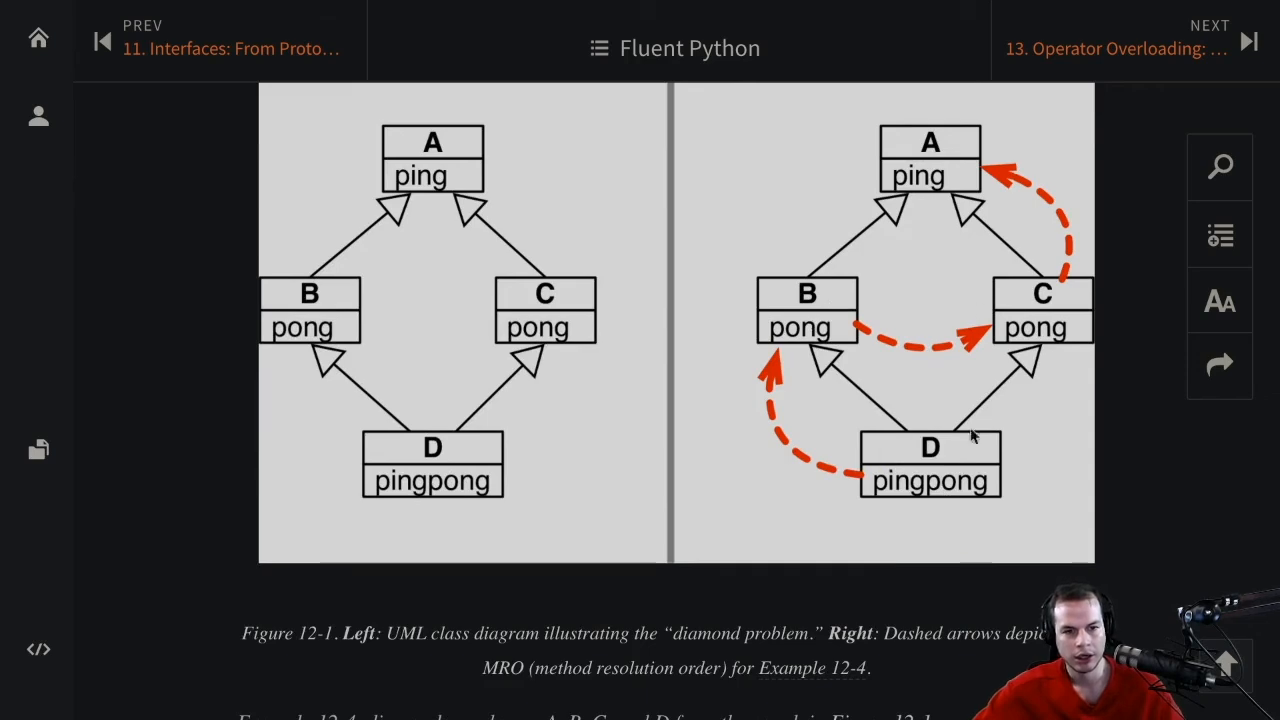
mouse_move(828, 342)
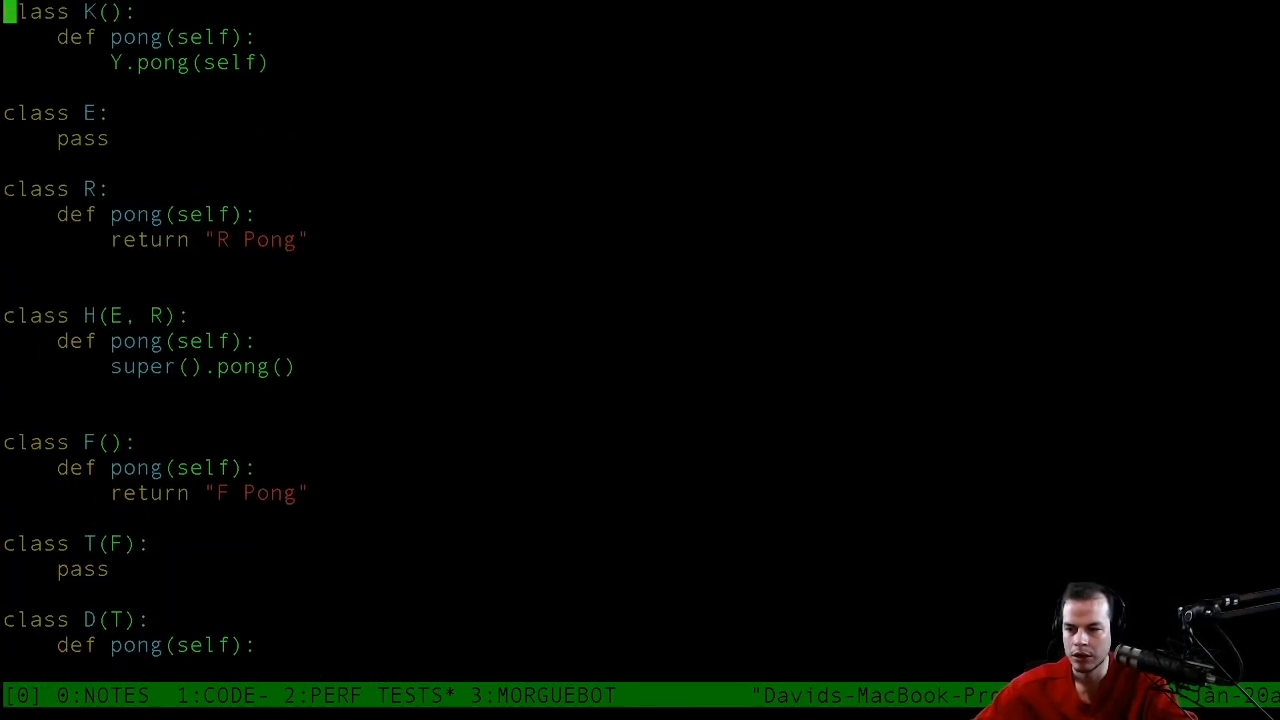
Review the classes and rerun perf_tests.py for fresh timings of the five cases.
scroll("down", 3)
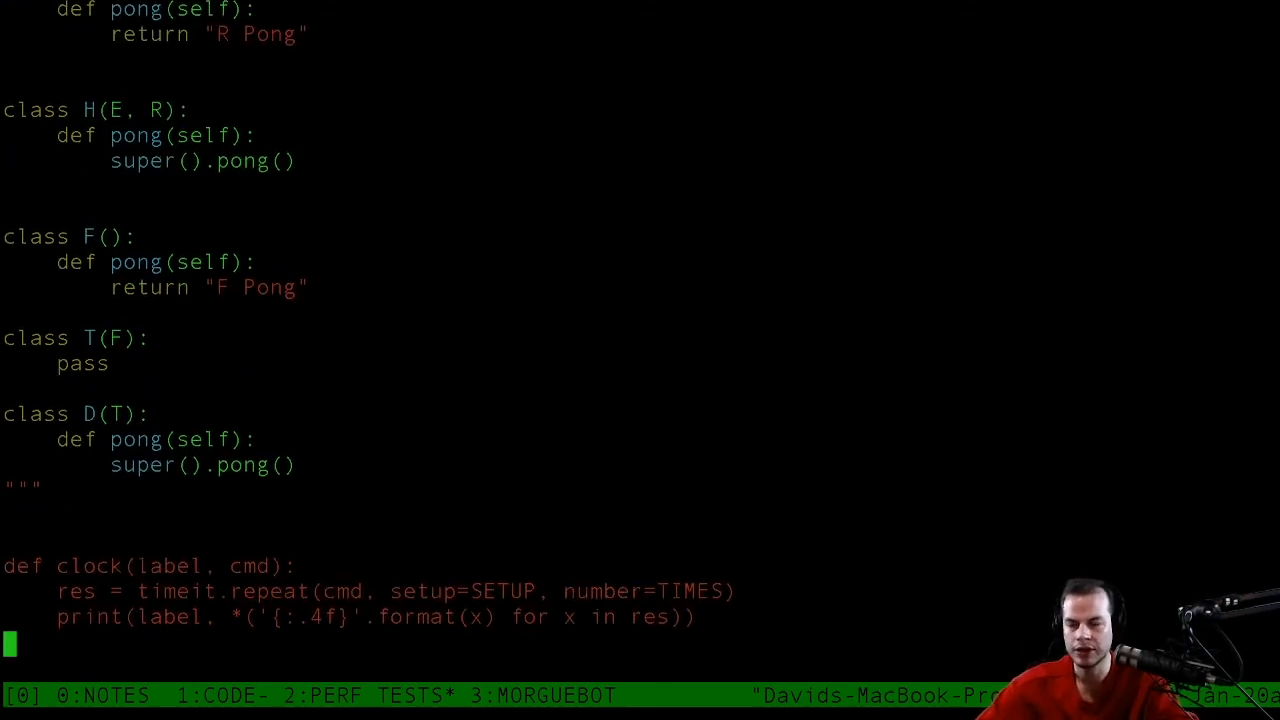
scroll("down", 3)
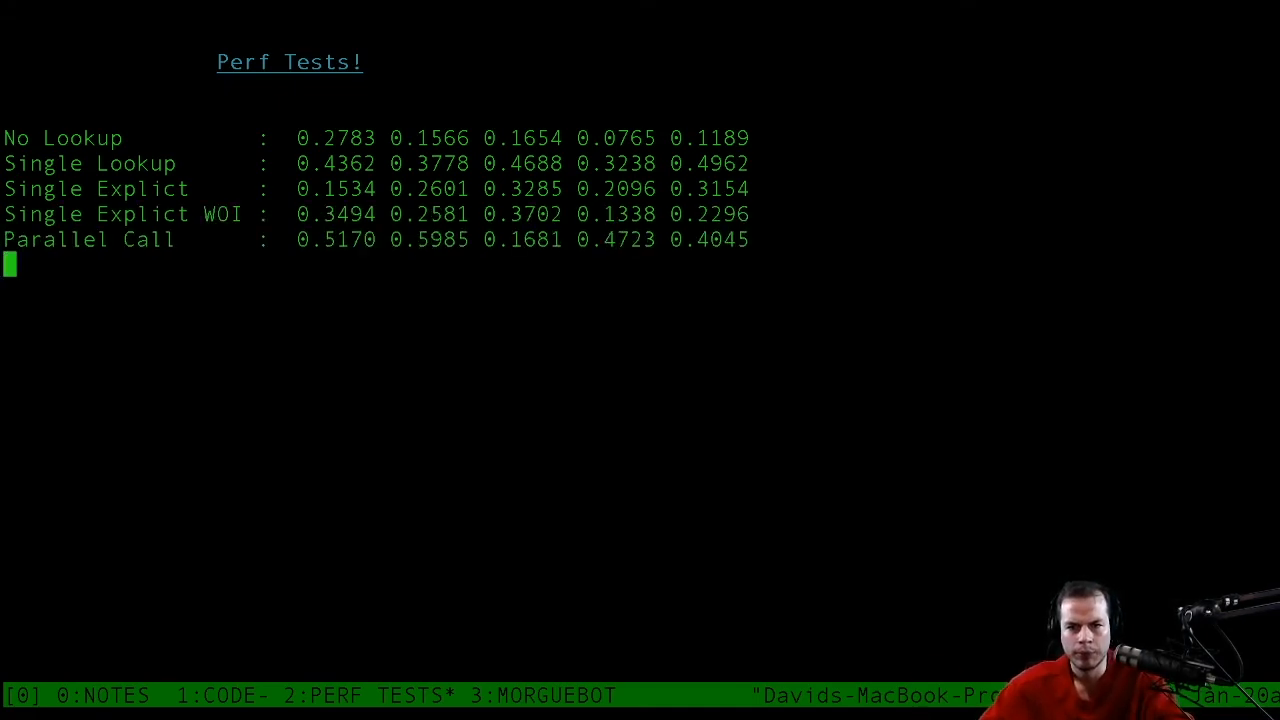
key("enter")
type("cp perf_tests.py")
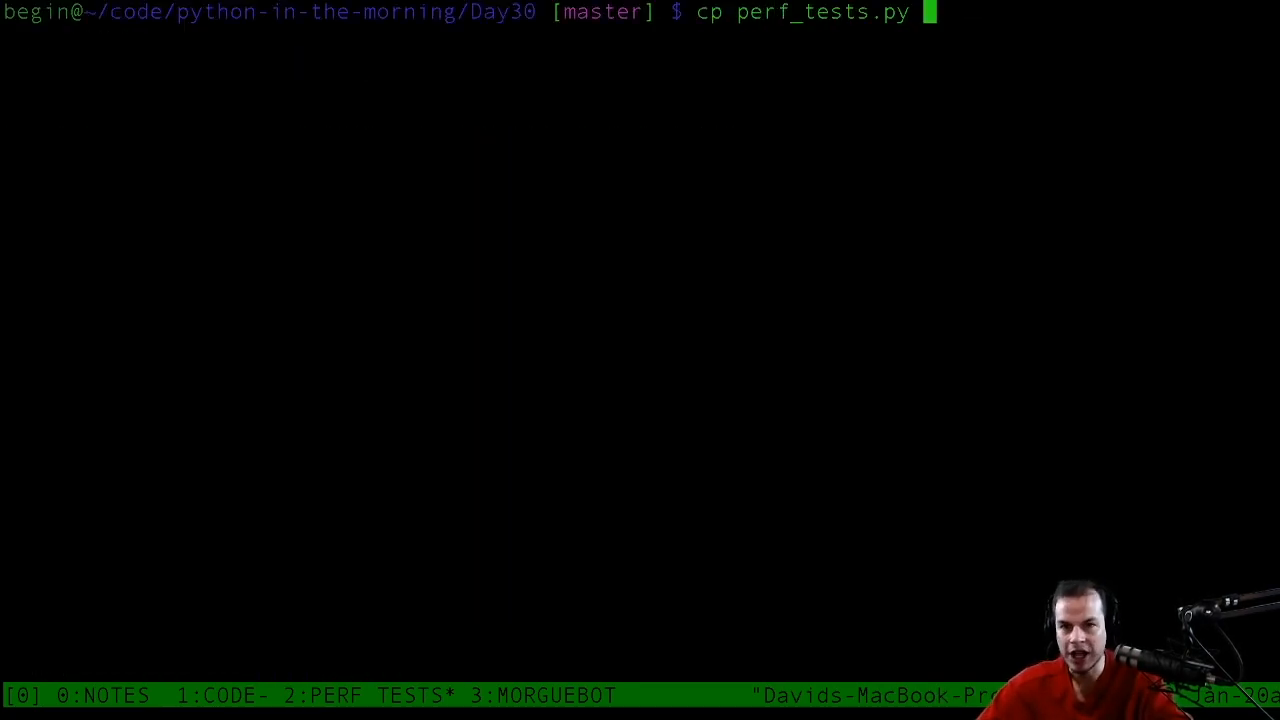
Type the shell command cp perf_tests.py ping_pong_perf_tests.py.
type("ping_")
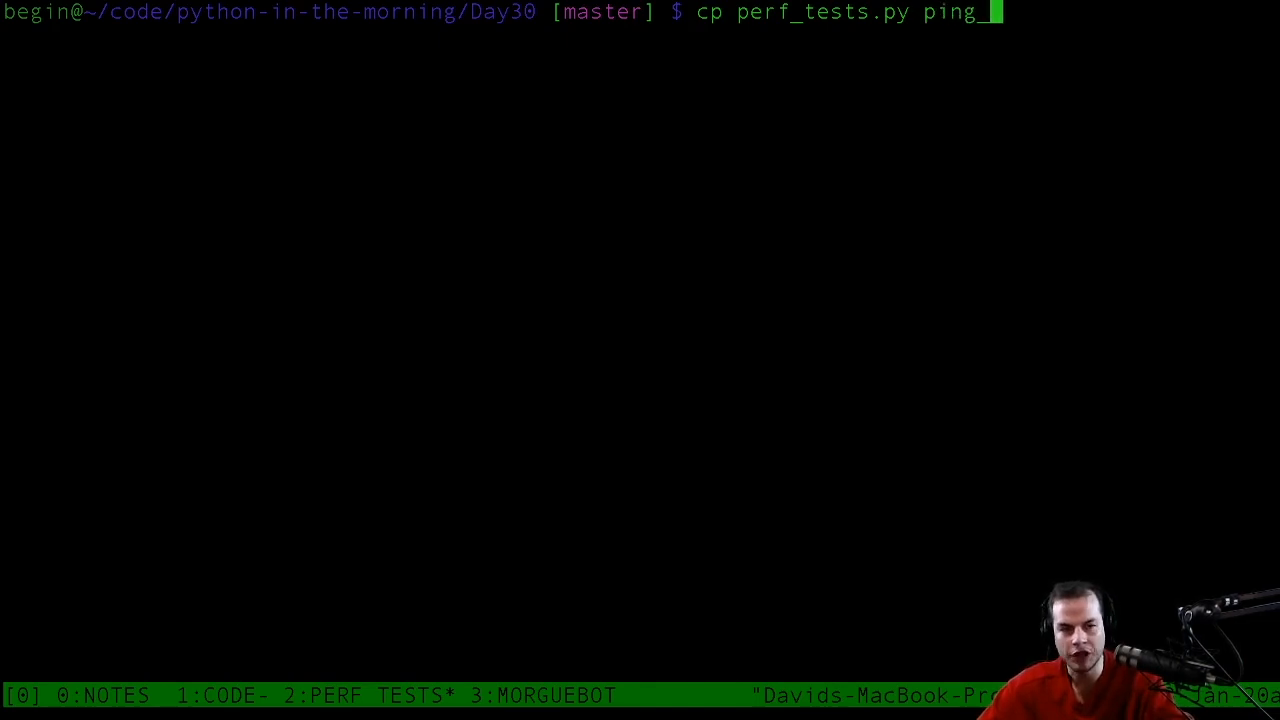
type("pong_perf")
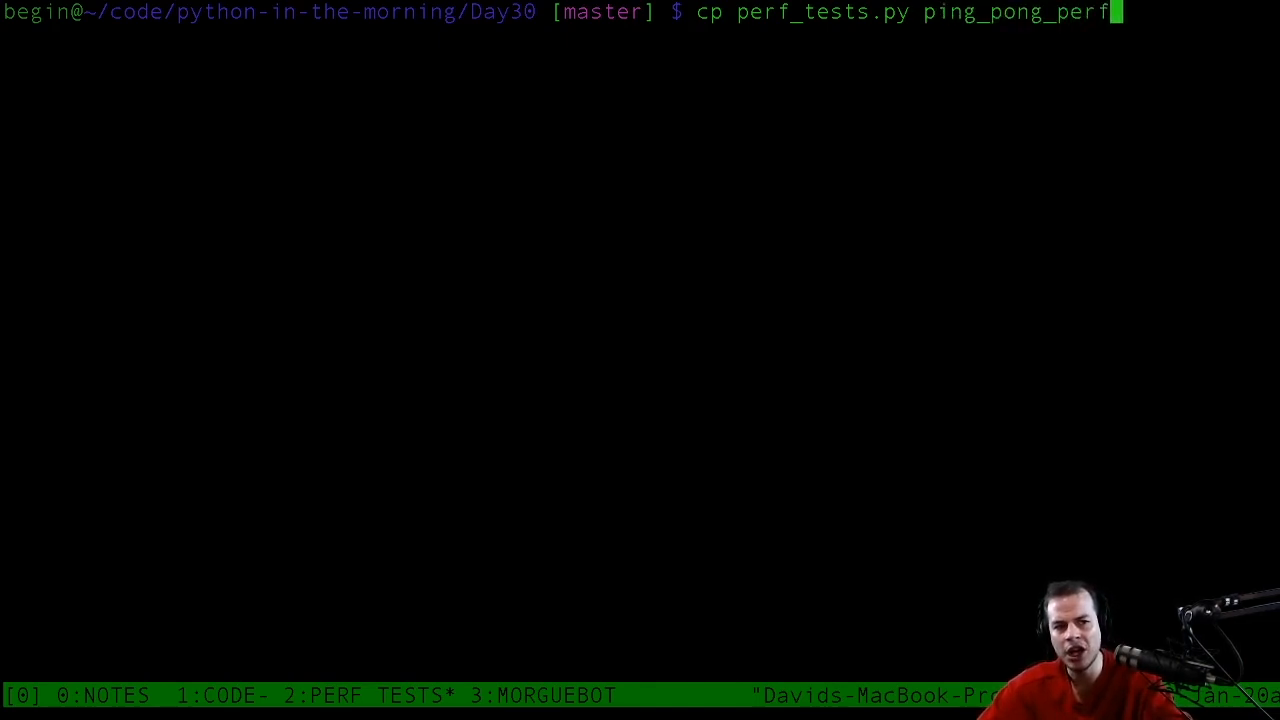
type("_tests.p")
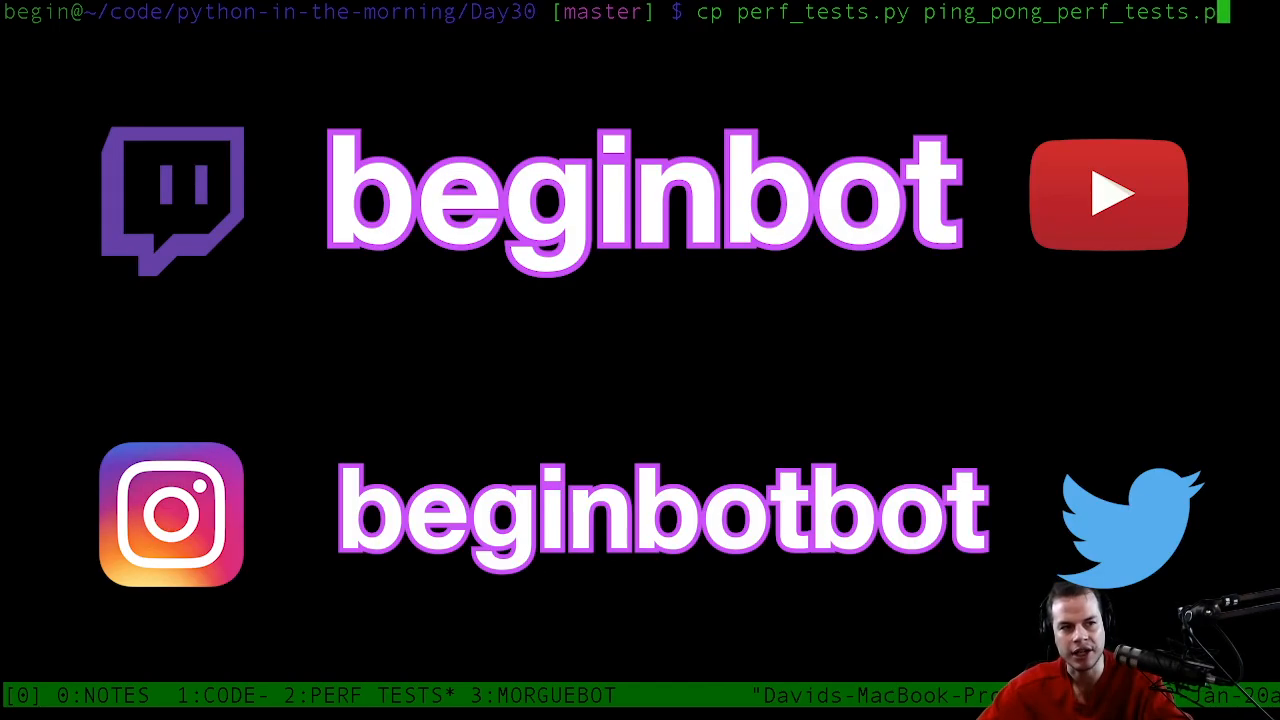